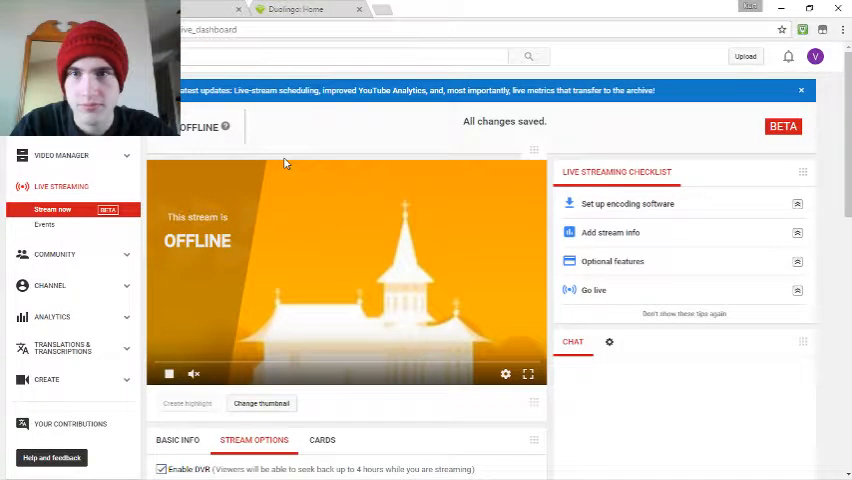
- Scroll the Live Streaming page down to the encoder and live control room controls
scroll(down, 3)
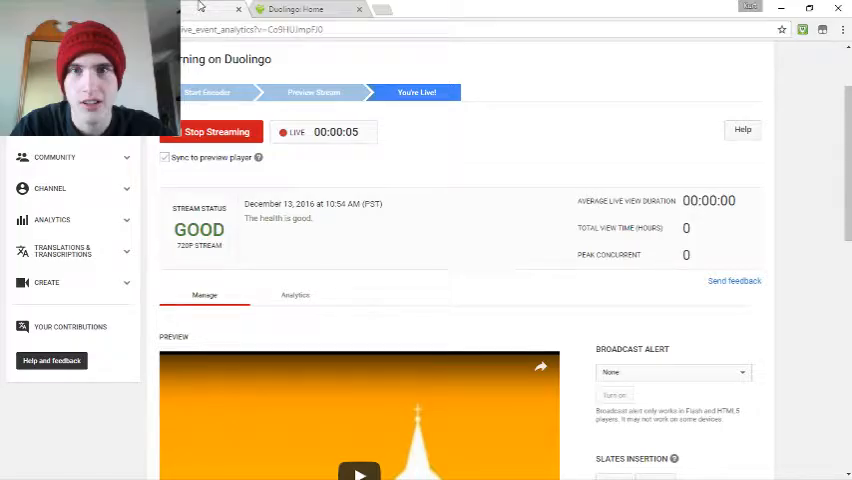
scroll(down, 3)
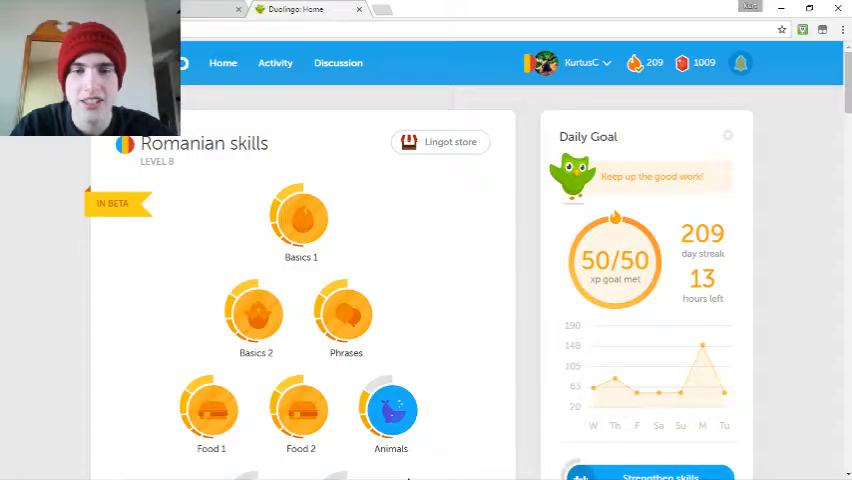
scroll(down, 3)
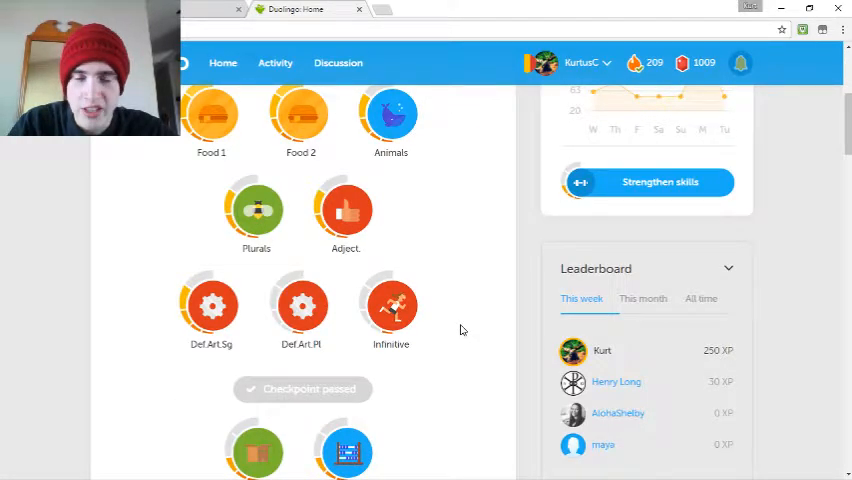
scroll(down, 3)
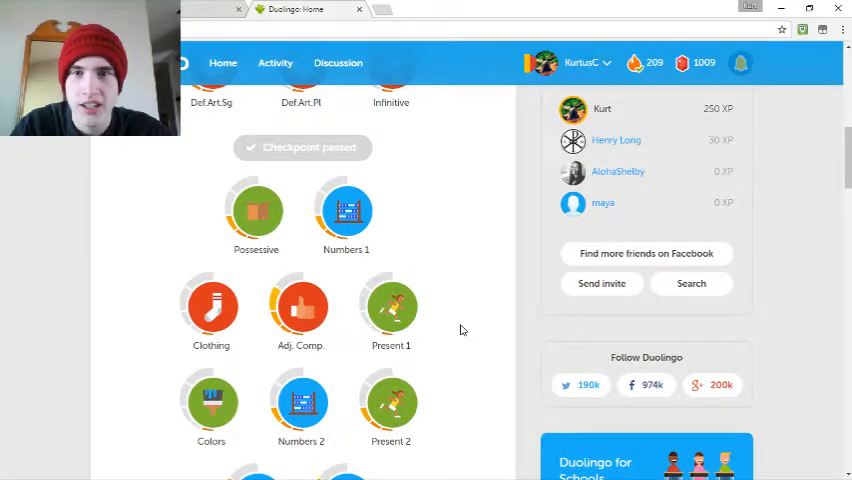
scroll(down, 3)
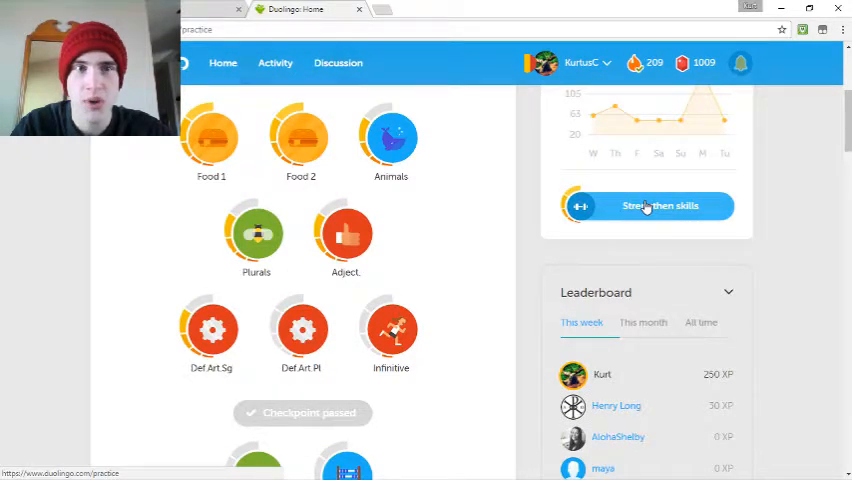
- Start a Strengthen skills practice and answer bull as 'taur' and horse as 'cal'
click(646, 206)
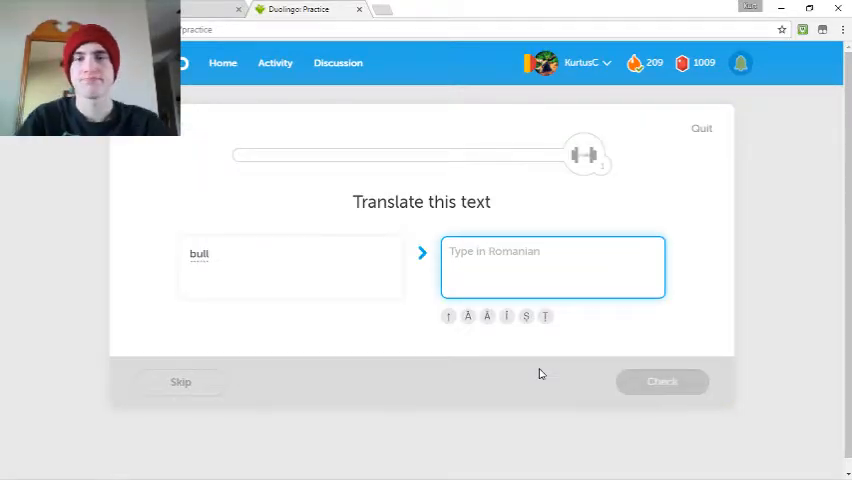
text(taur)
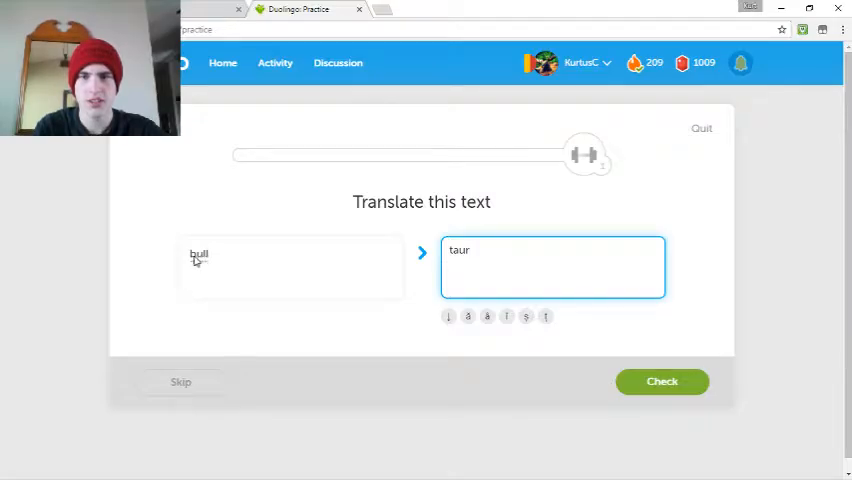
click(662, 380)
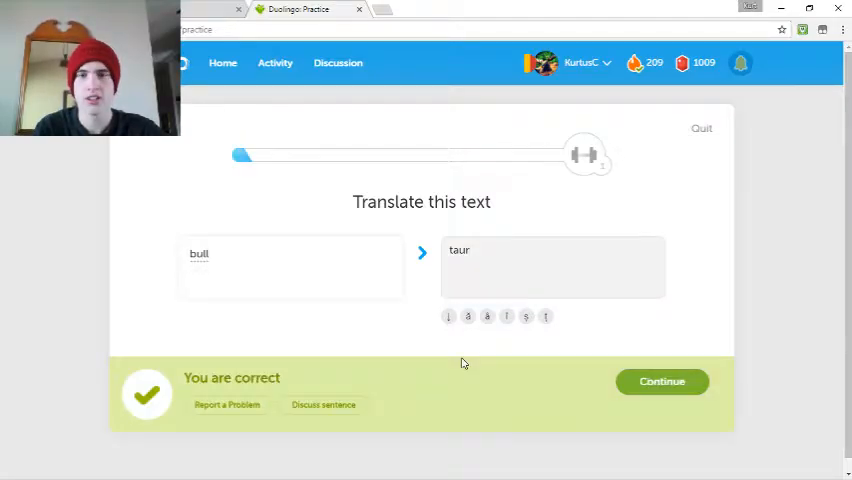
click(660, 380)
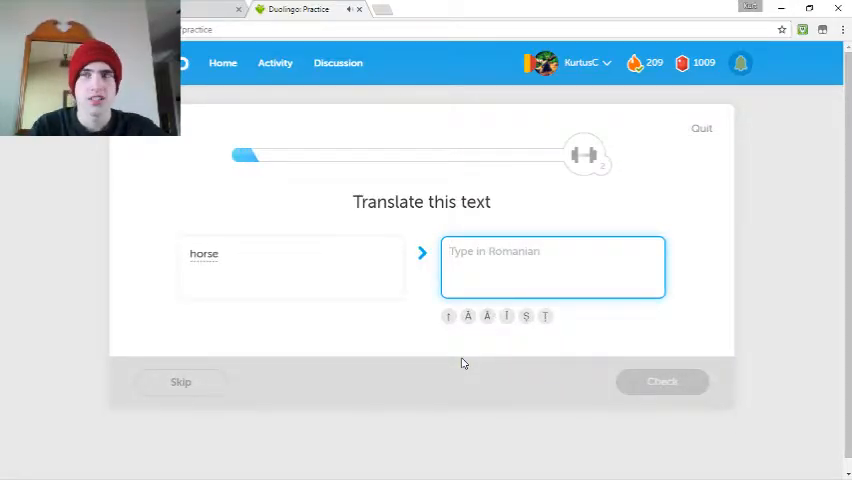
text(cal)
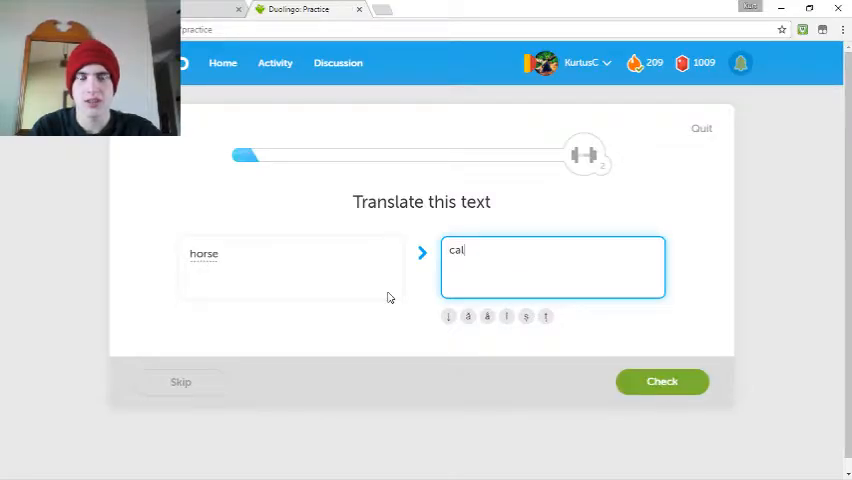
click(662, 380)
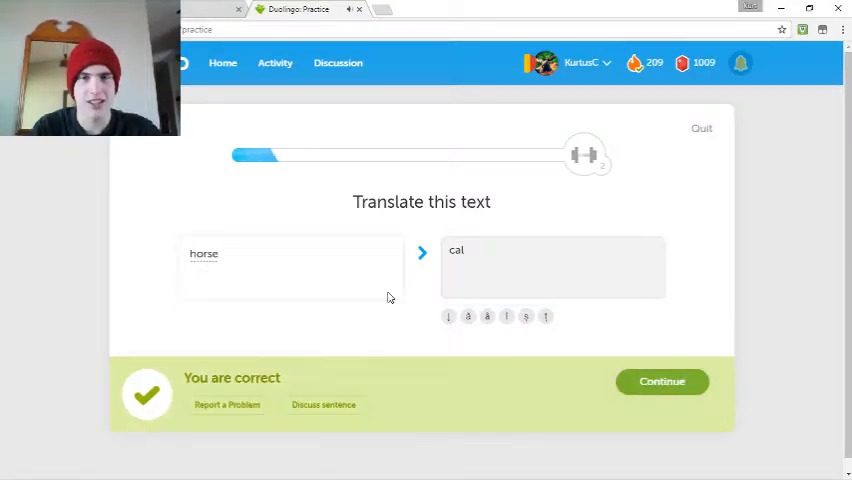
click(660, 380)
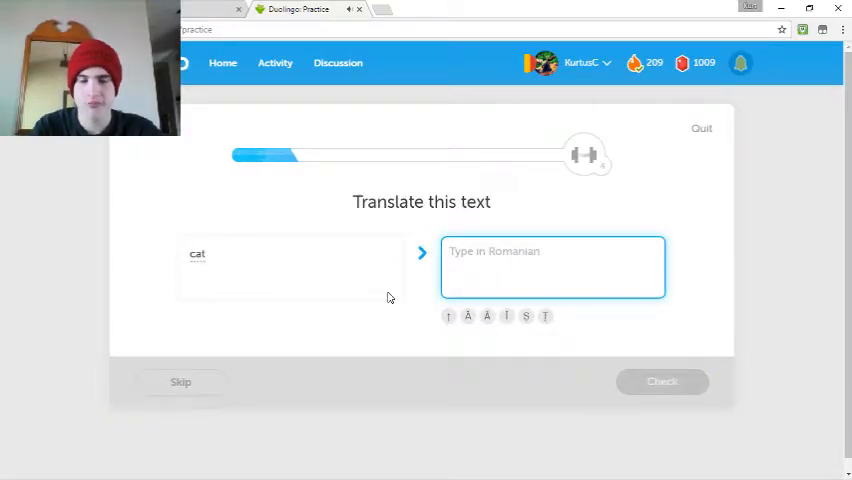
- Answer the next animal words: 'pisică', puppy, 'oaie', and 'țânțar' as mosquito
text(pisică)
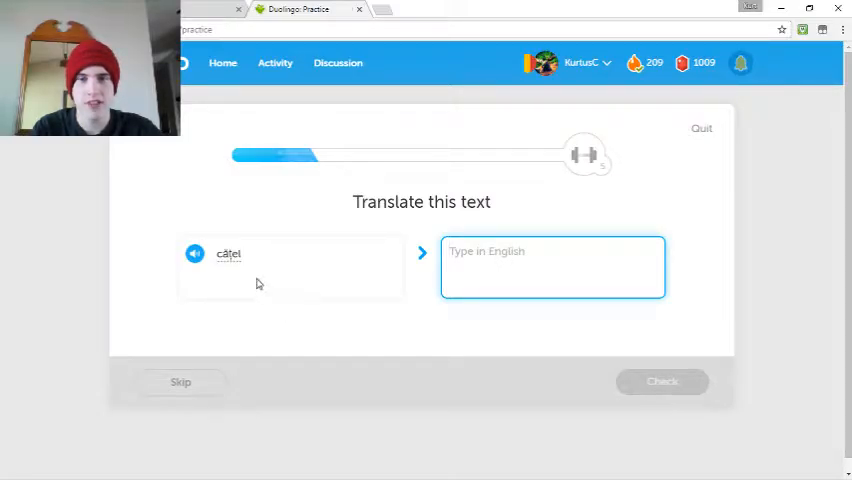
text(pup)
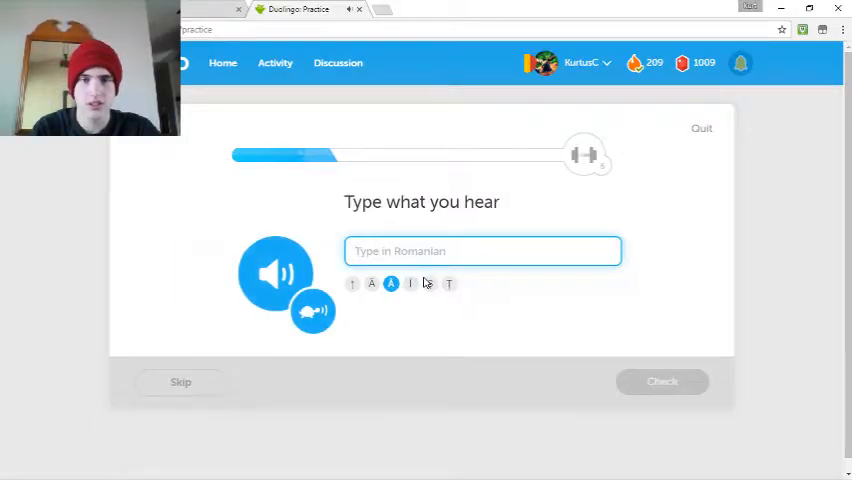
text(oaie)
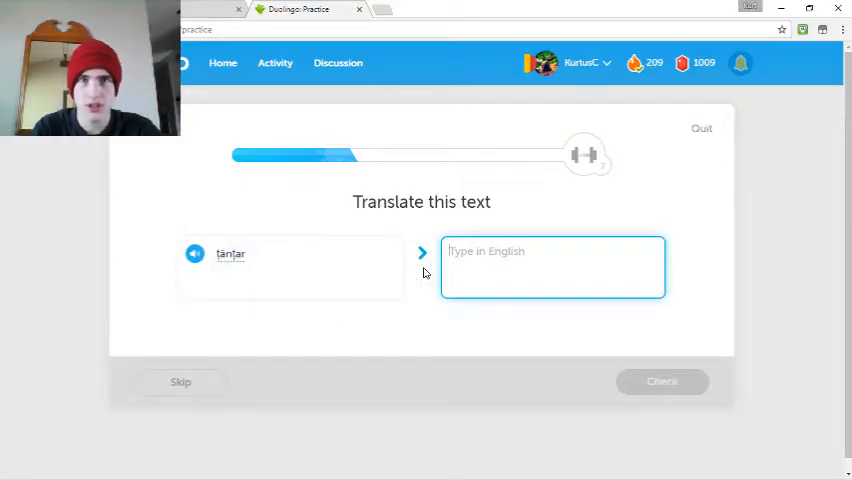
mouse_move(290, 324)
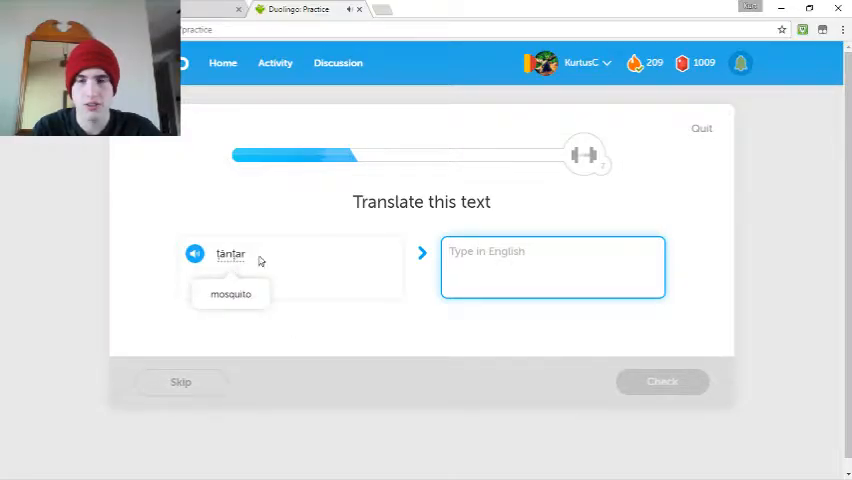
text(mosquito)
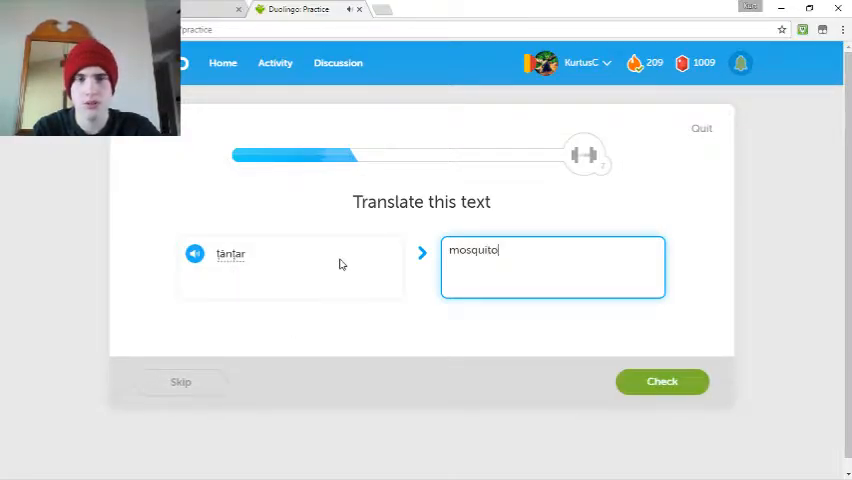
click(662, 380)
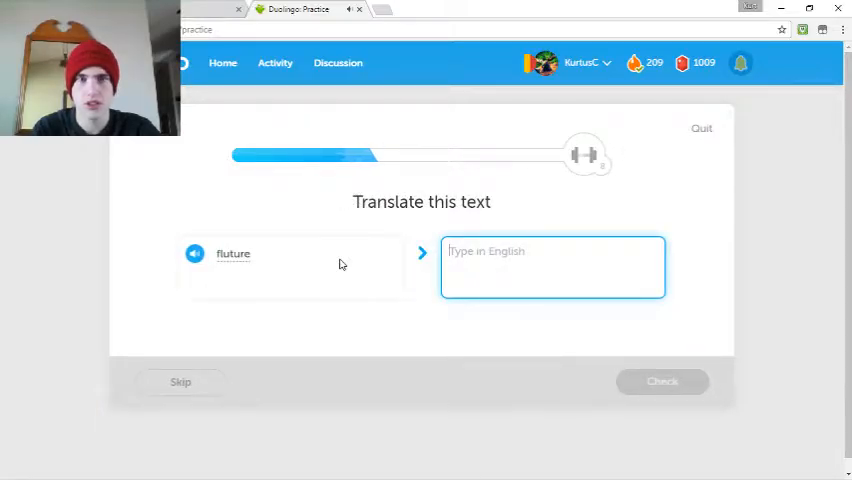
- Answer the butterfly, bee and spider translation prompts
text(butterfly)
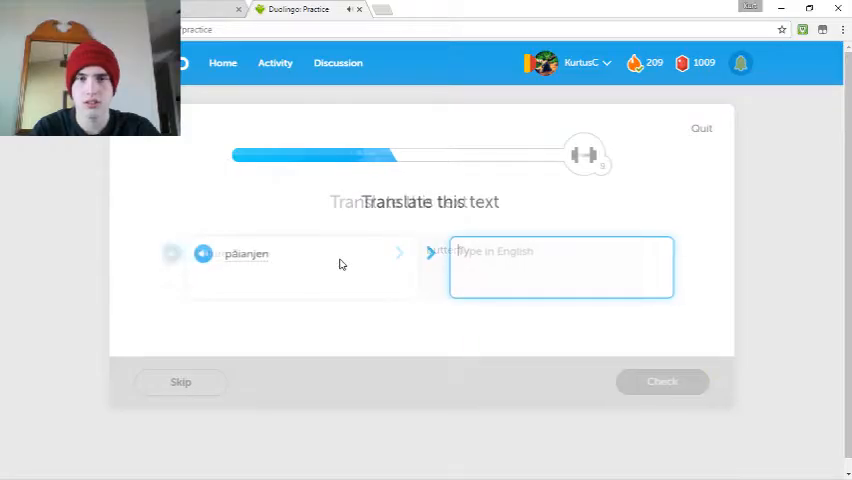
text(bi)
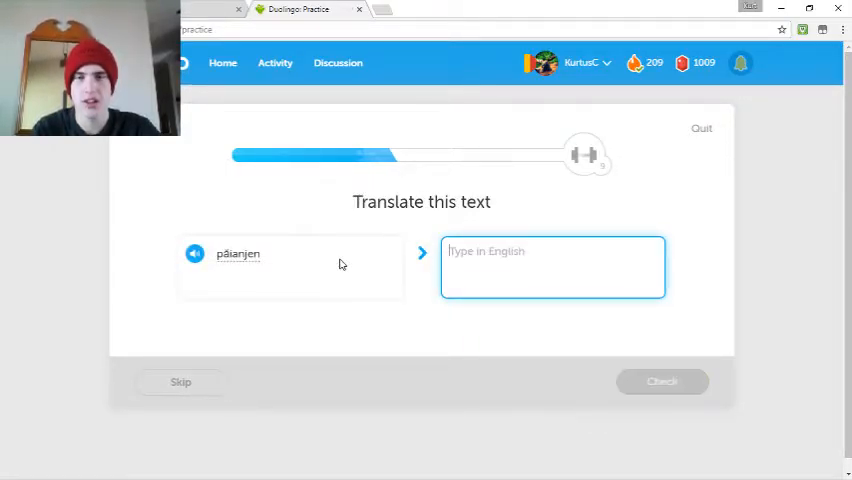
text(spider)
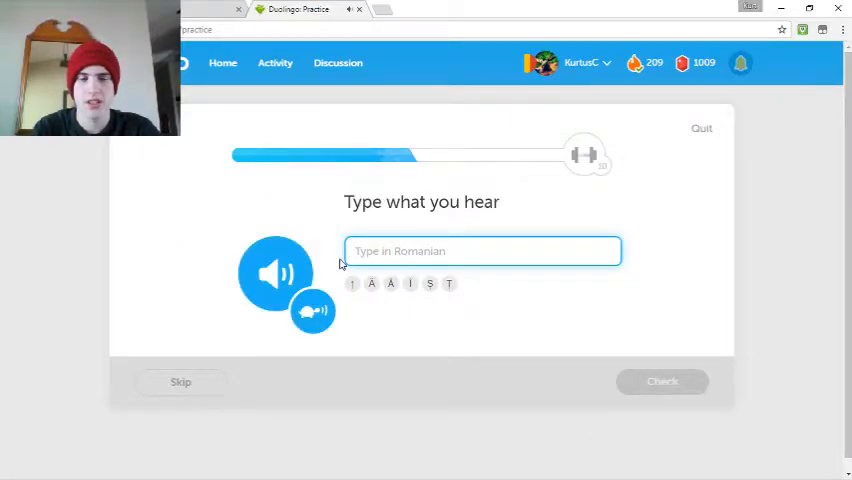
- Transcribe 'bărbatul are o oaie o capră și un iepure' and have it checked
text(bărbatul ar)
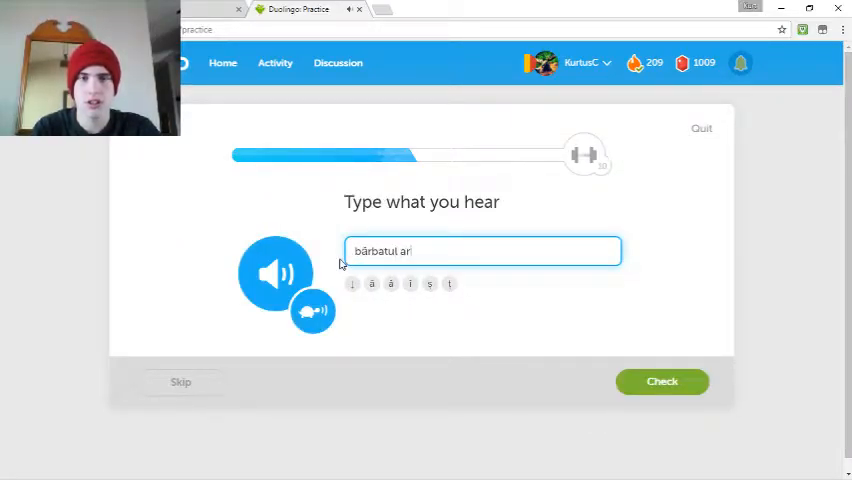
text(e)
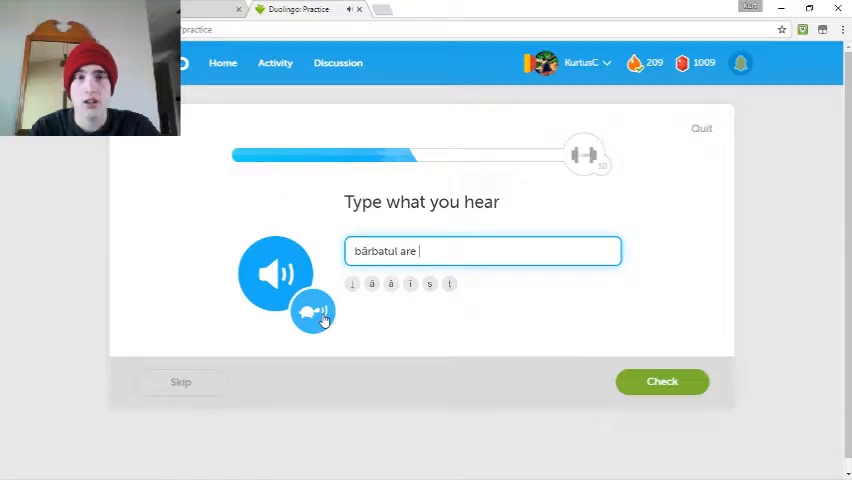
text(o oaie o)
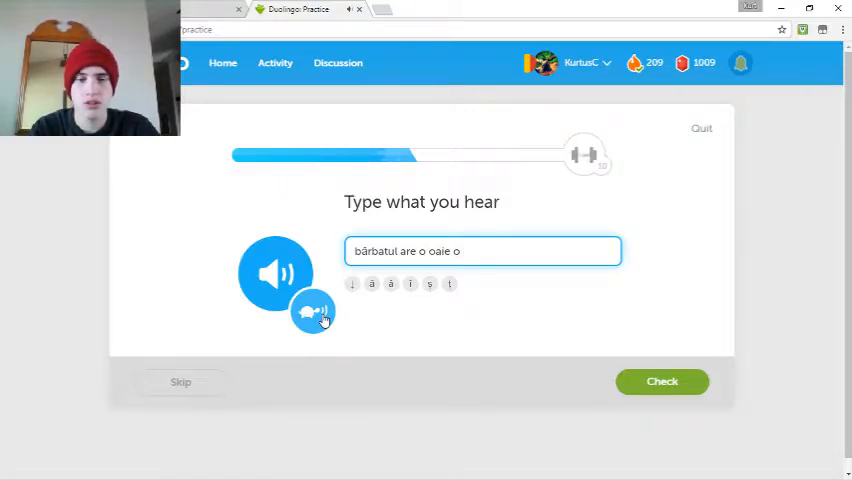
text(capră)
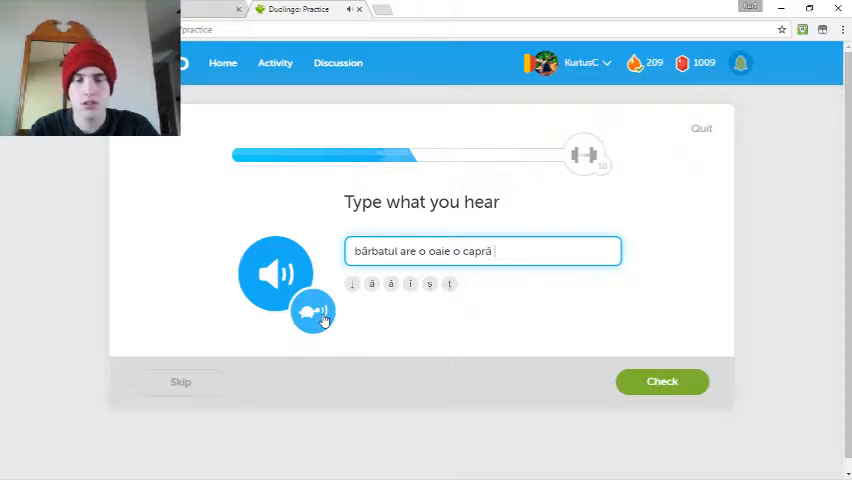
text(și)
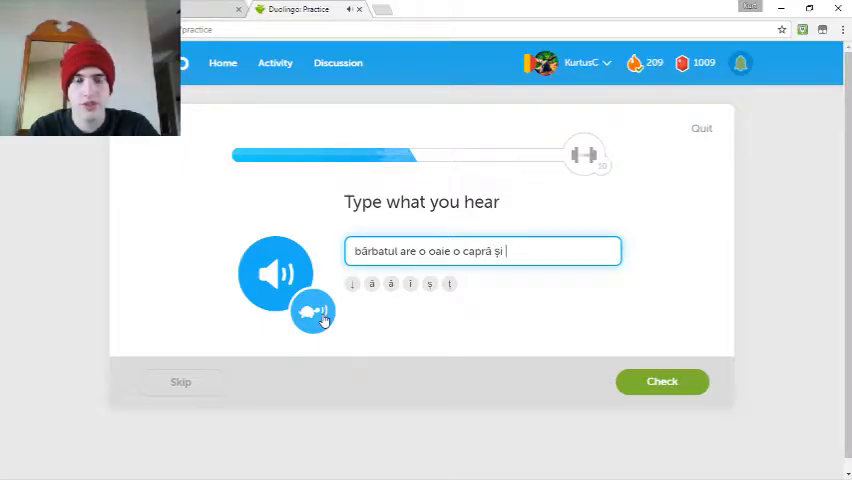
text(un iepure)
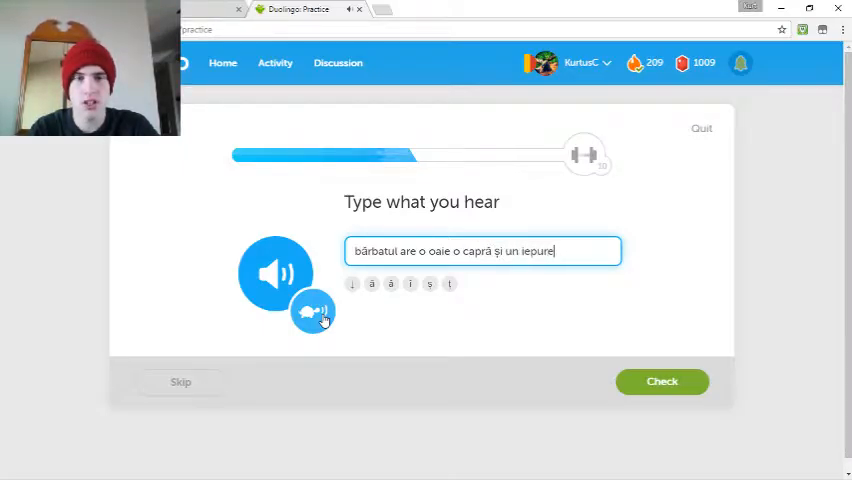
click(662, 380)
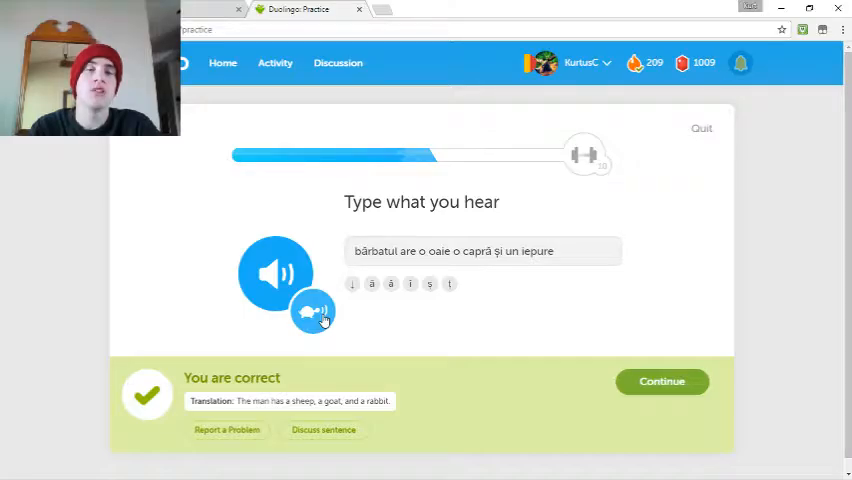
- Translate it as 'the man has a sheep, a goat, and a rabbit' and get it marked correct
click(662, 380)
text(bull)
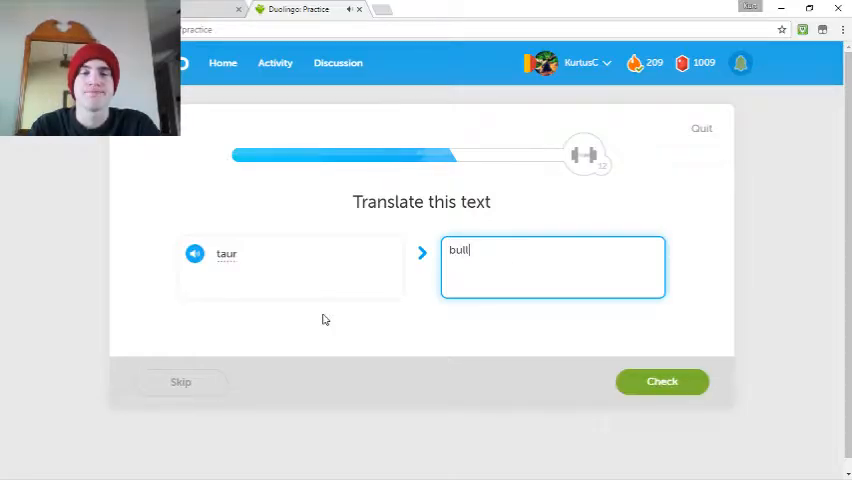
click(662, 380)
text(horse)
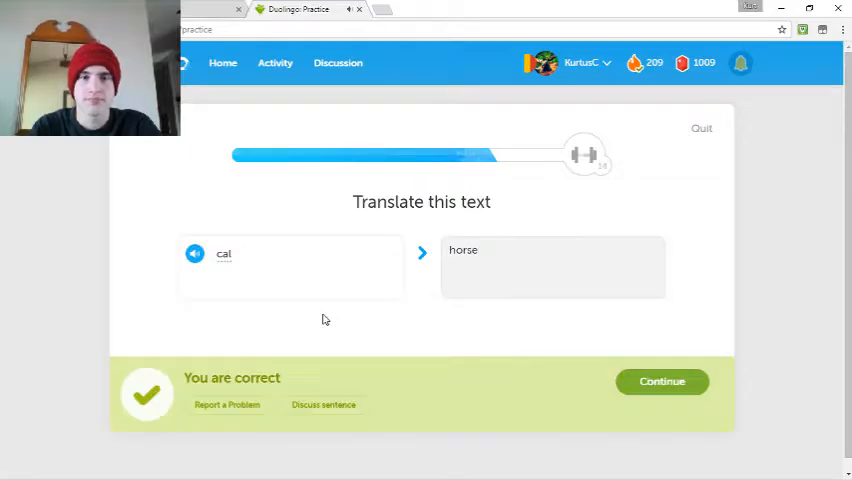
text(the man h)
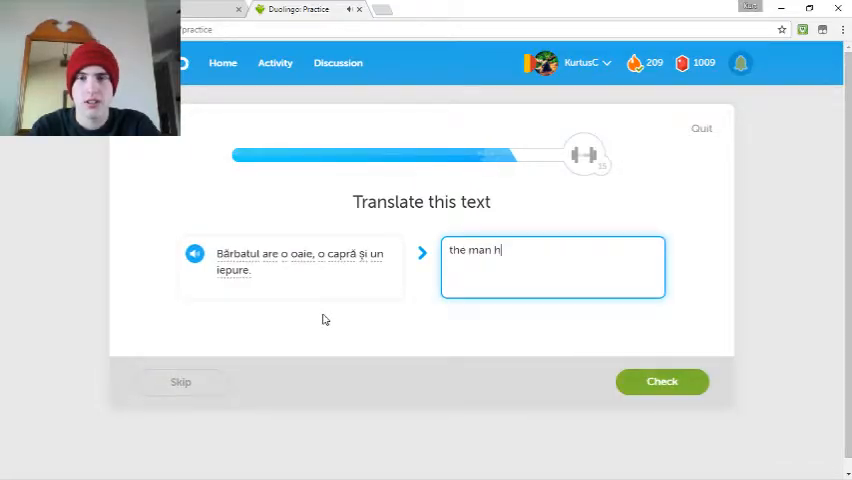
text(as a sheep,)
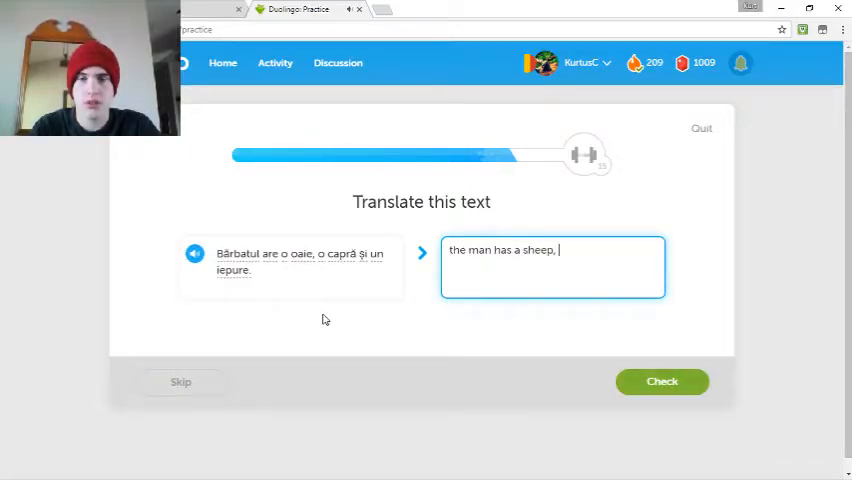
text(a goat, and)
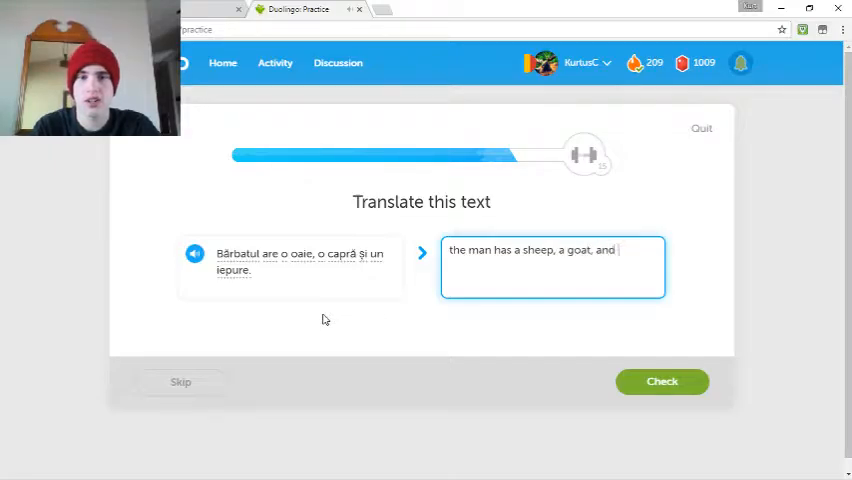
click(662, 380)
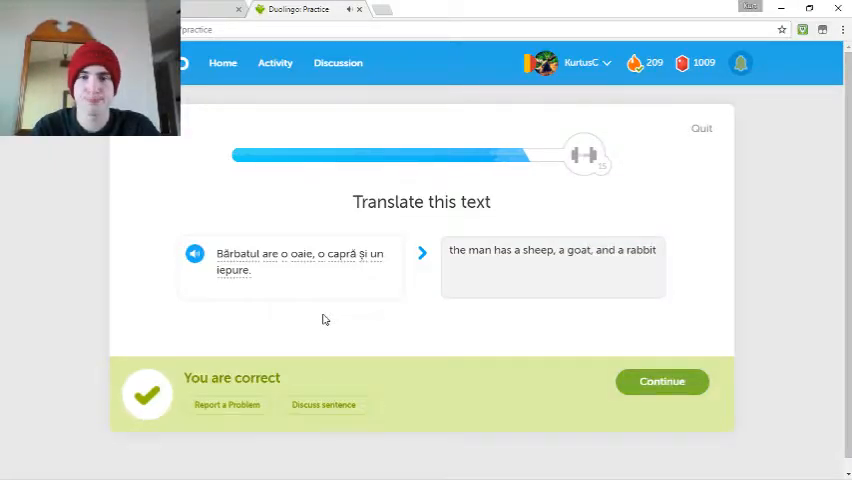
- Transcribe the heard phrase 'armăsar sau cal' and have it marked correct
click(660, 380)
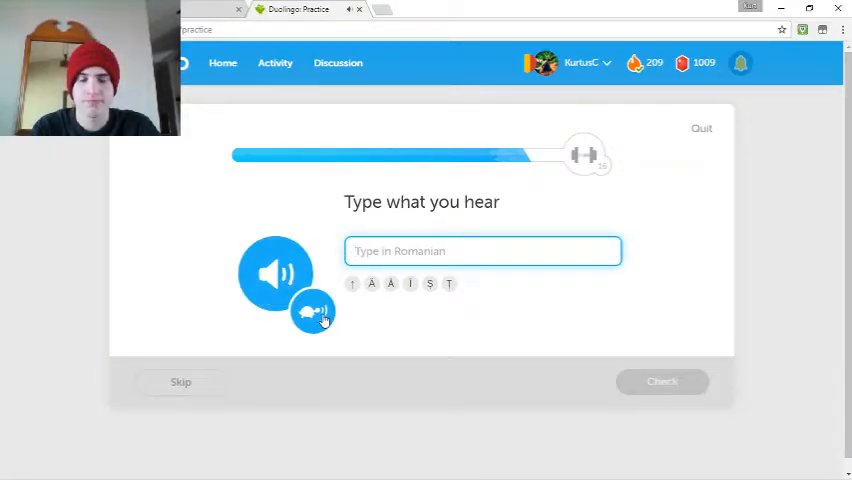
text(armăsar sa)
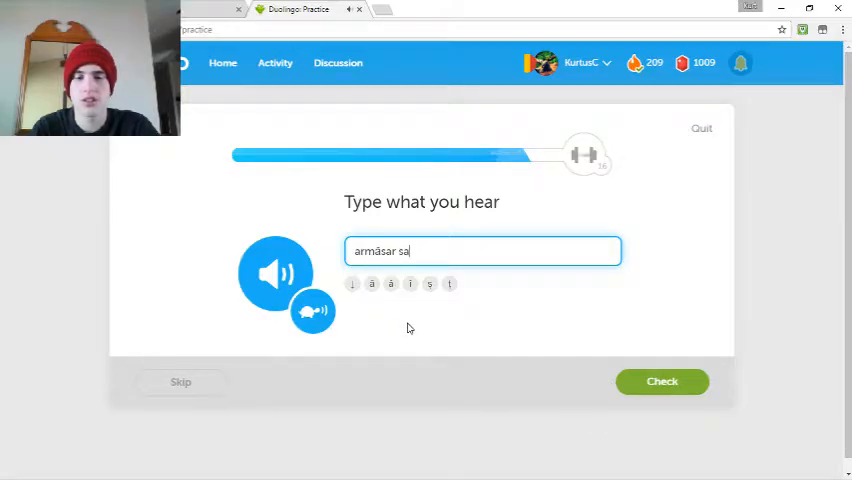
click(662, 380)
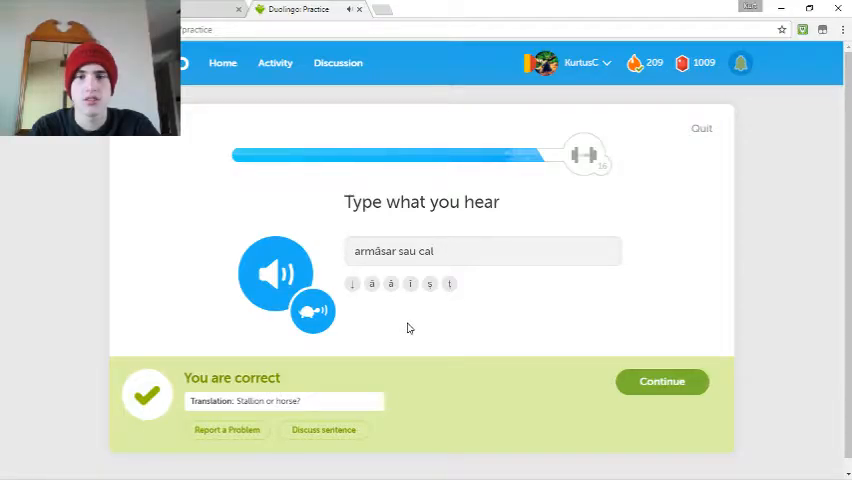
click(660, 380)
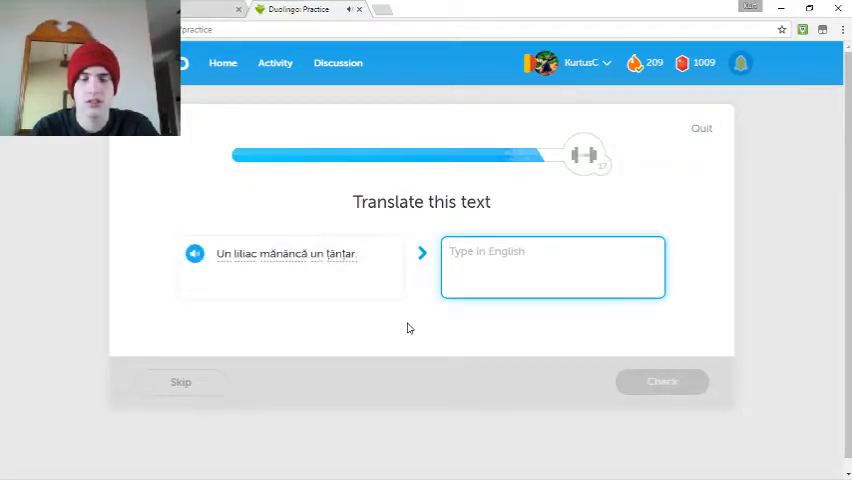
- Translate 'A bat eats a mosquito' to finish the lesson for +10 XP
text(A bat eats)
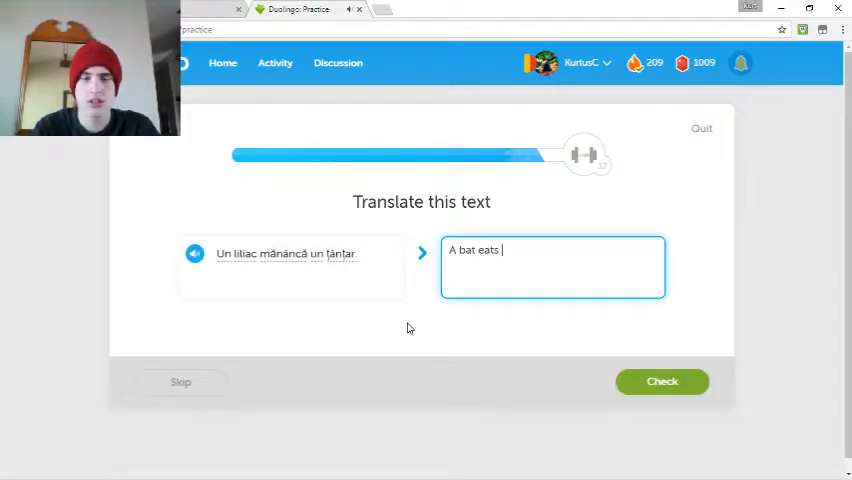
text(a)
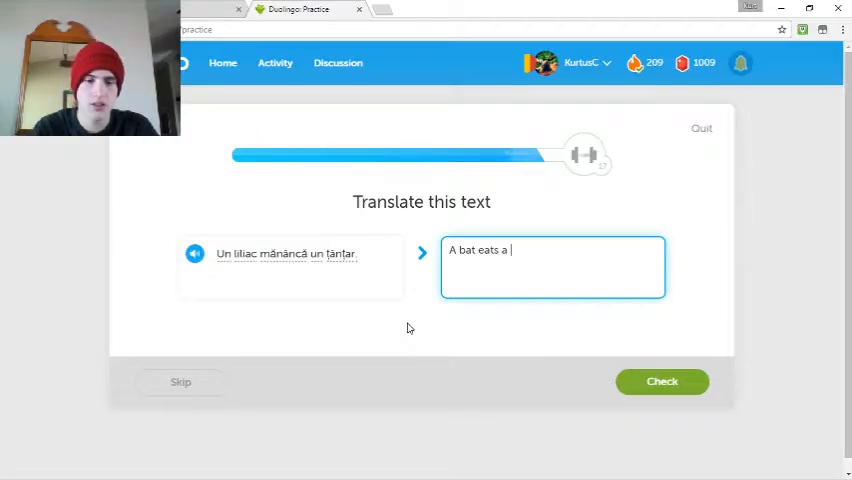
text(mosquito)
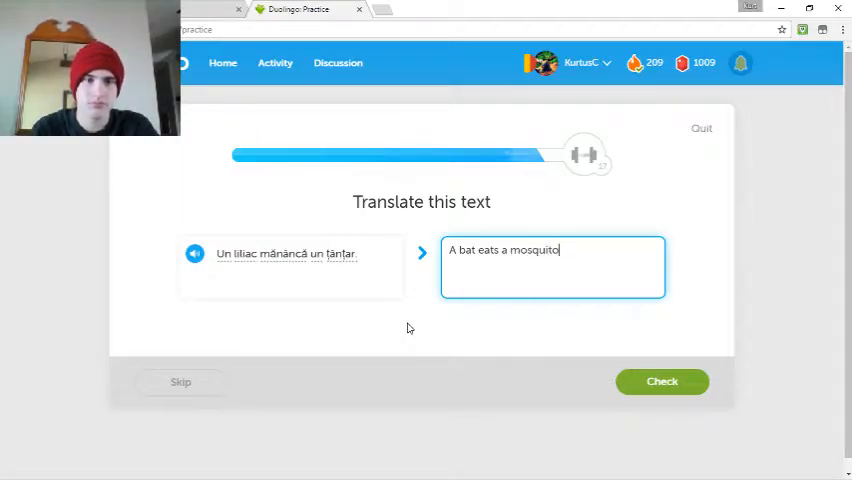
click(662, 380)
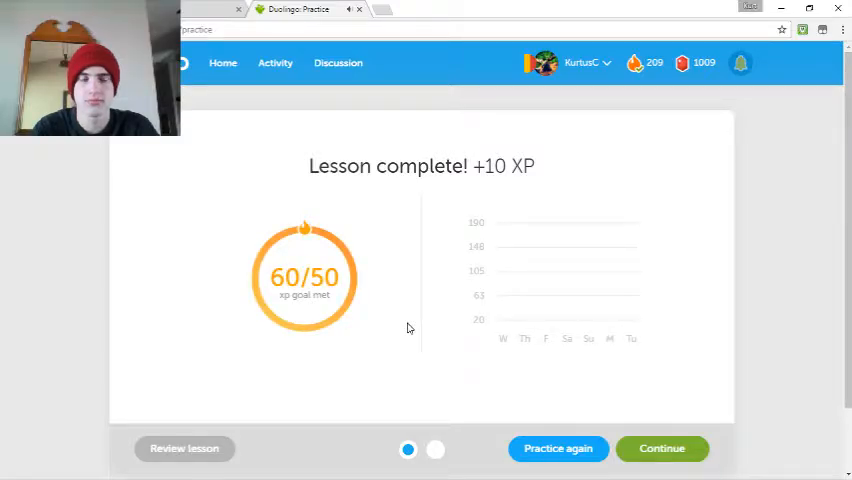
- Leave the Lesson complete screen and start Strengthen skills, reaching the timer choice
click(660, 448)
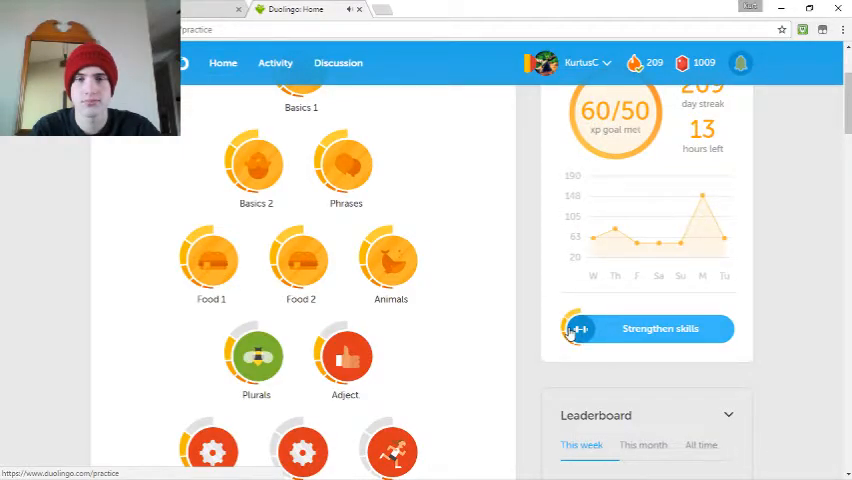
click(660, 328)
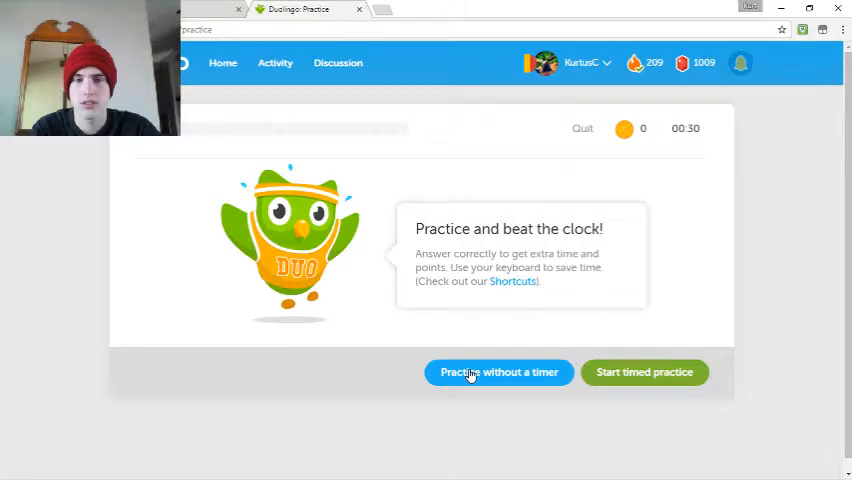
- Begin untimed practice and answer horses, 'iaurturi', sharks and the heard 'cocoși'
click(498, 372)
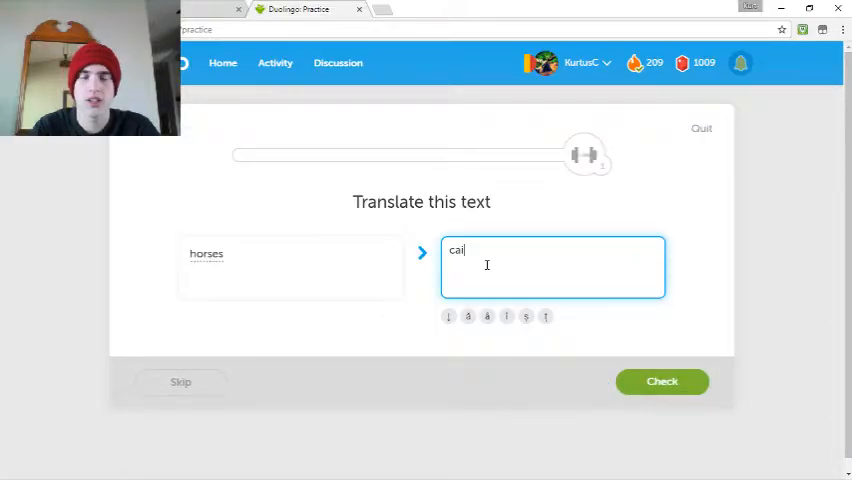
click(662, 380)
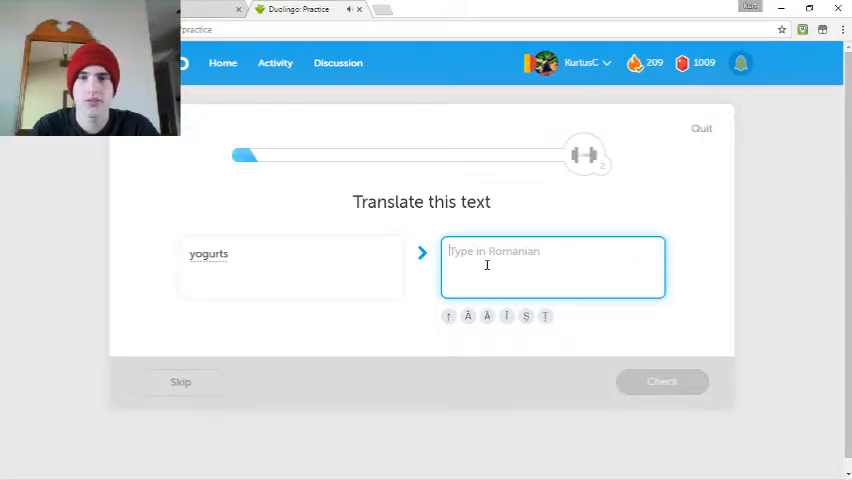
text(iaurturi)
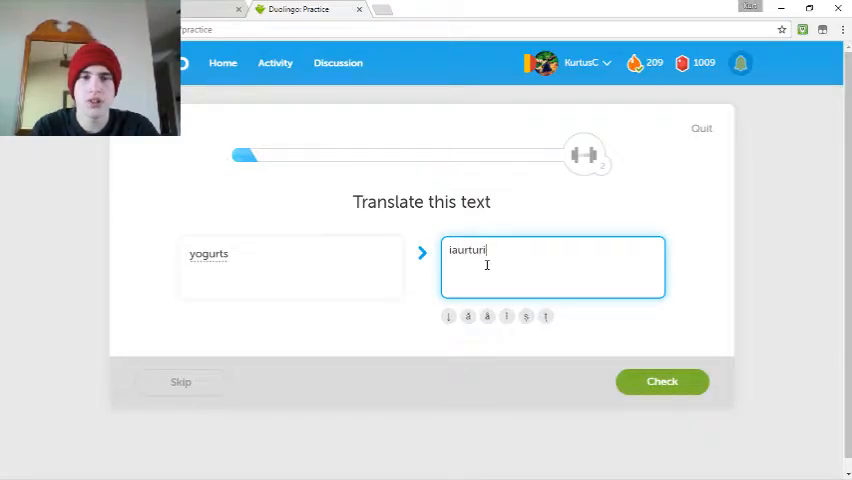
click(662, 380)
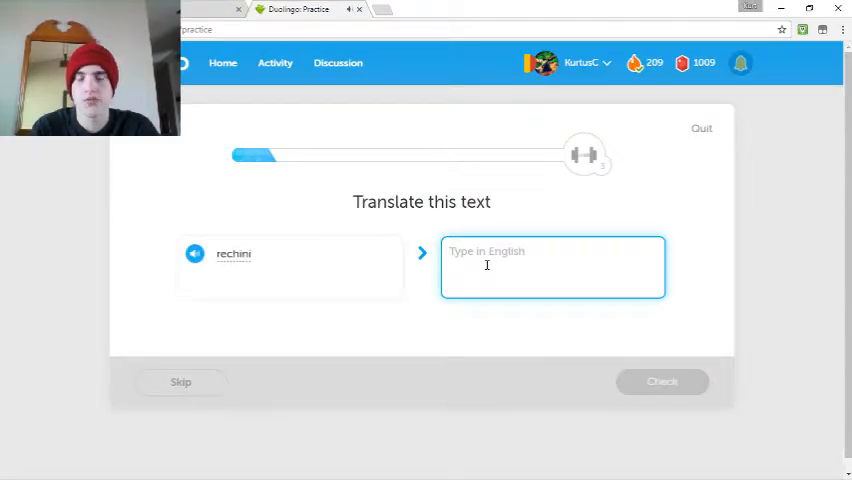
text(sharks)
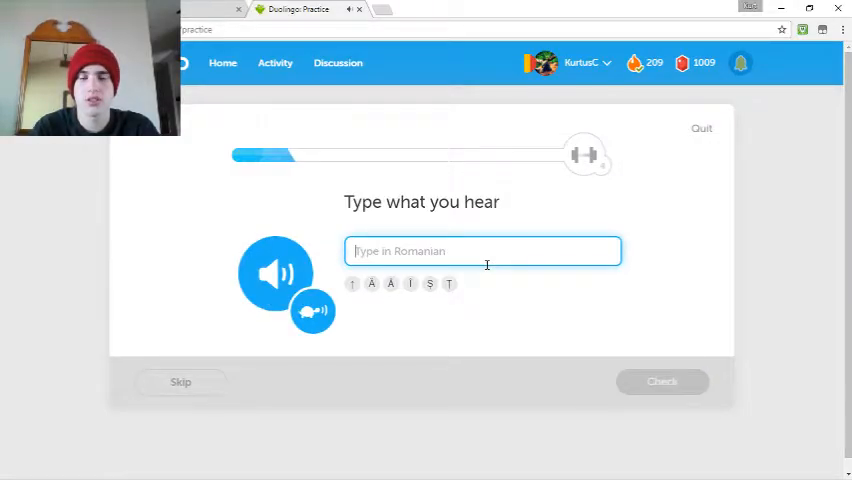
text(cocoși)
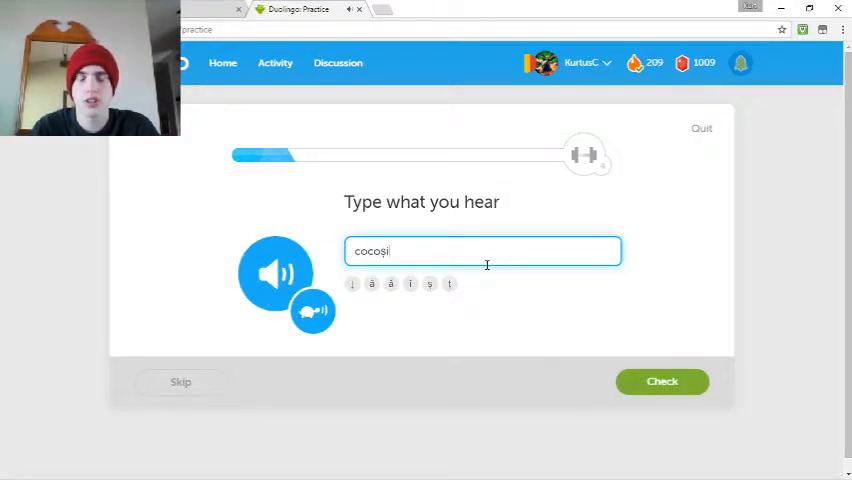
click(662, 380)
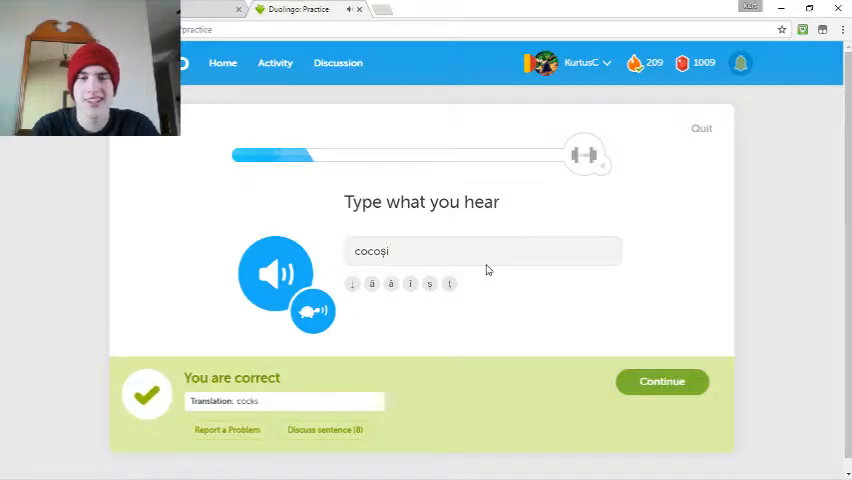
click(660, 380)
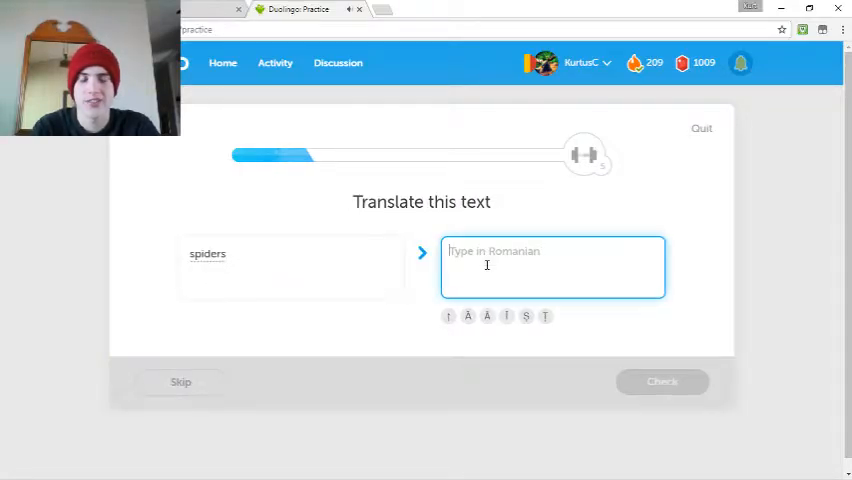
- Answer the letters sentence, 'usturoi' as 'garlics' (marked wrong) and then 'pears'
text(pă)
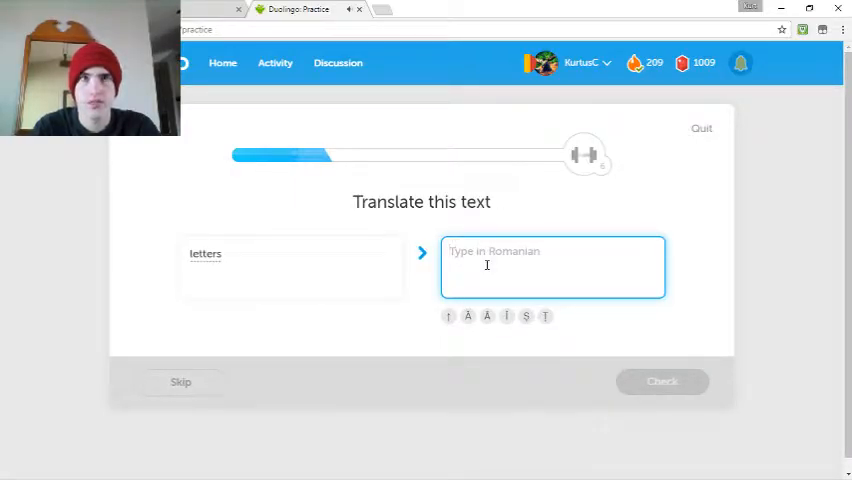
text(scr)
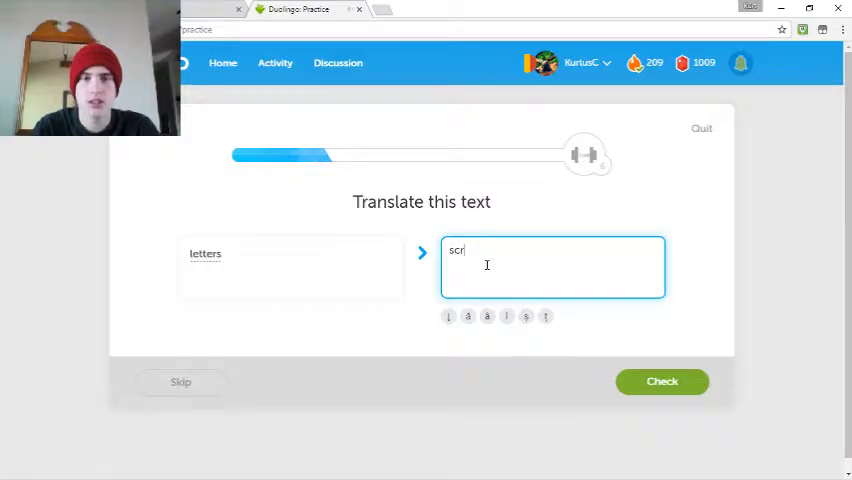
text(i)
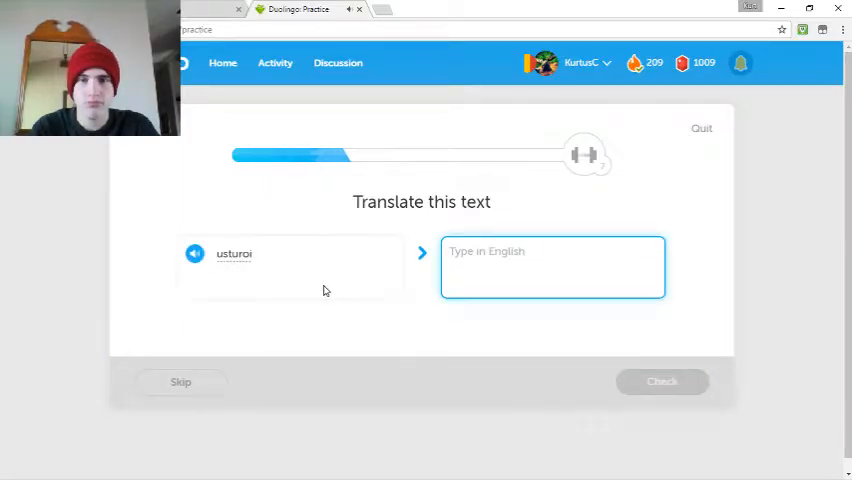
text(garlics)
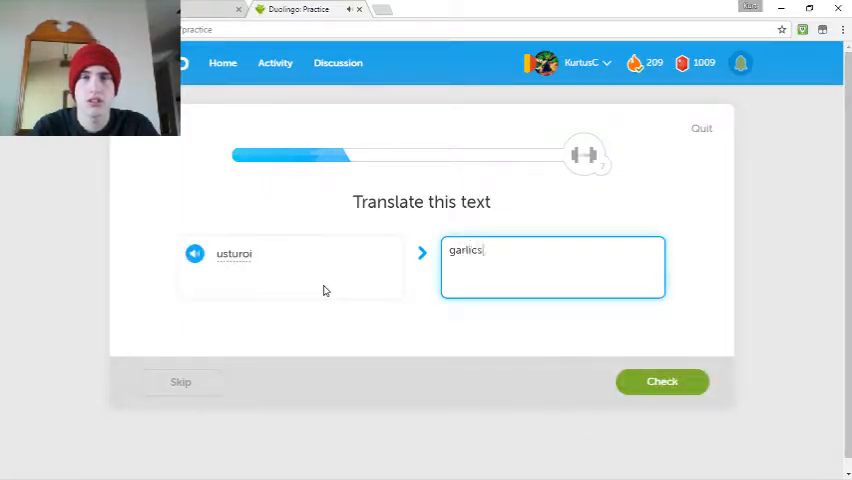
click(662, 380)
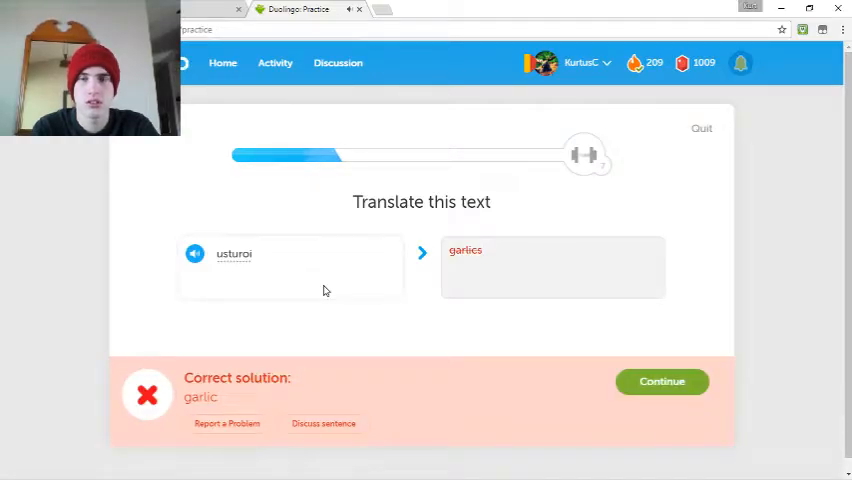
click(662, 380)
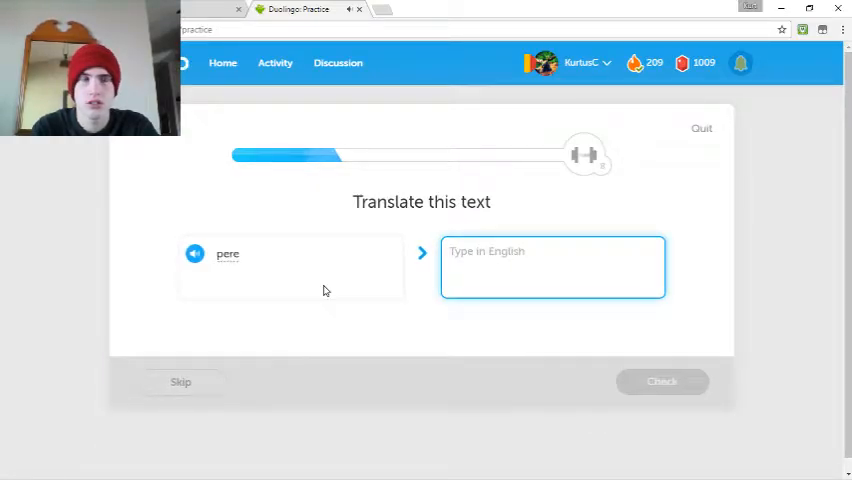
text(pears)
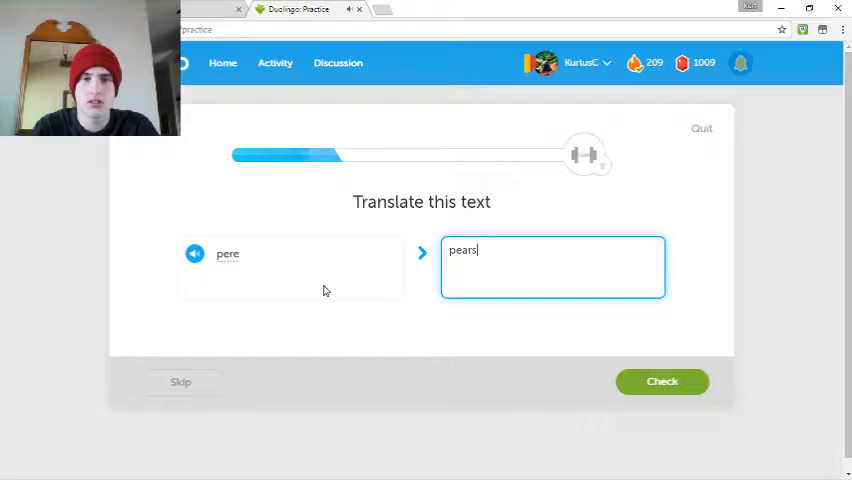
click(662, 380)
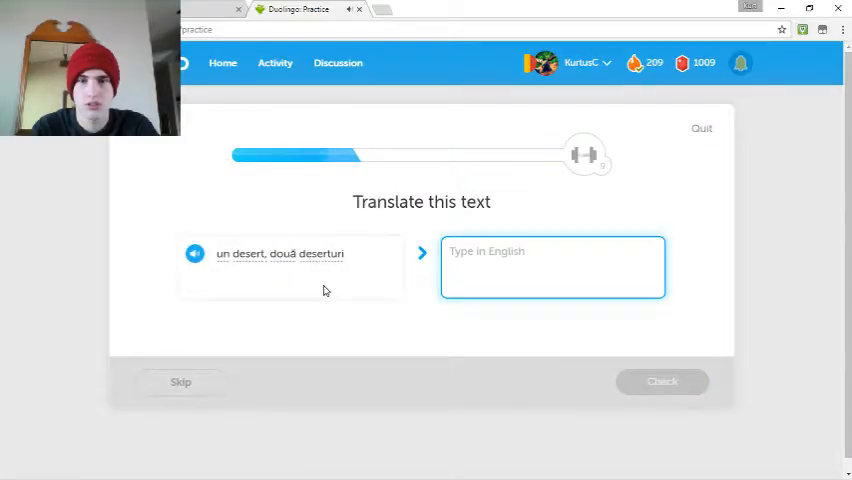
- Tick both desserts-or-yogurts sentences as correct and translate 'cocoși' as roosters
text(a dess)
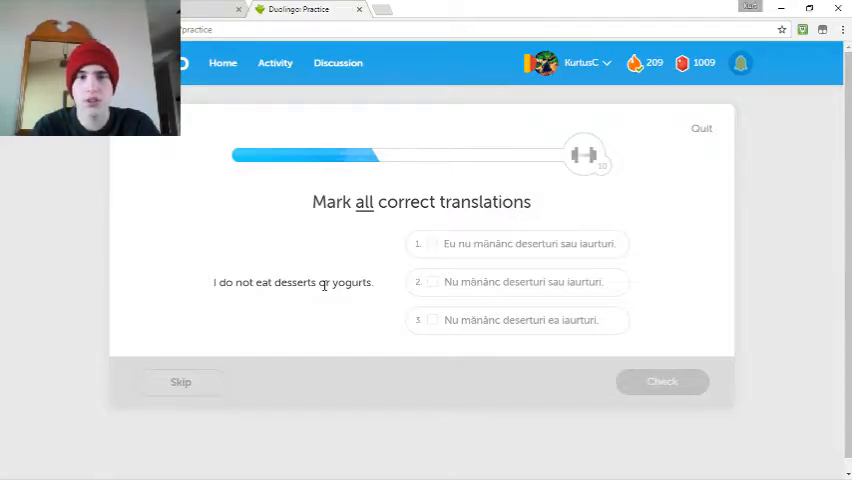
click(516, 244)
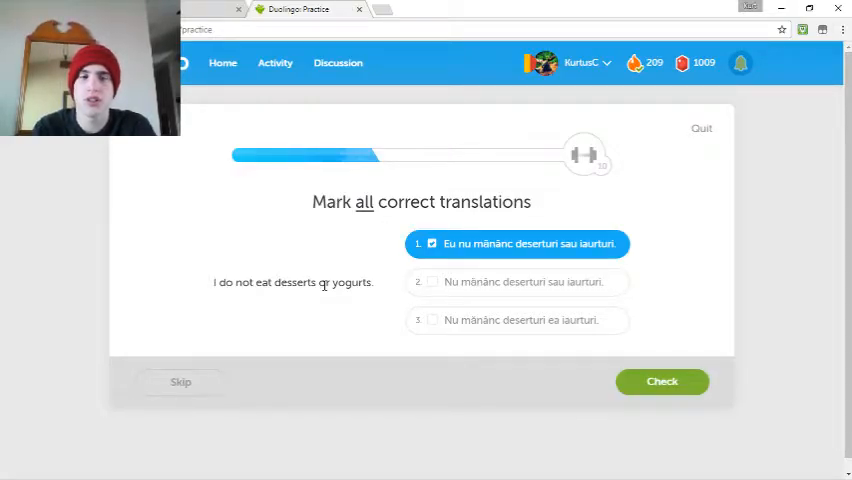
click(516, 280)
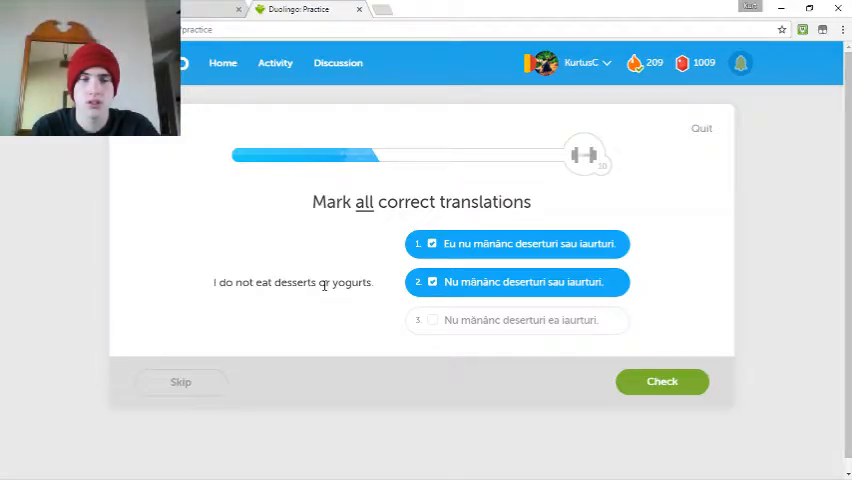
click(662, 380)
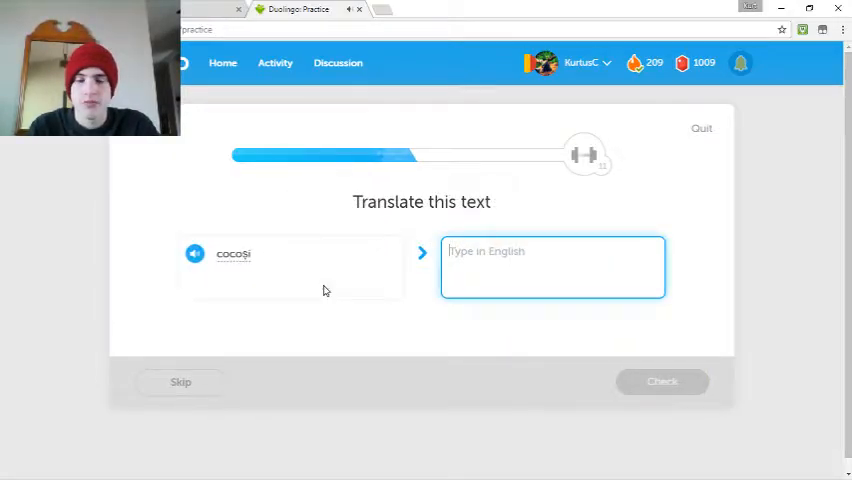
text(roosters)
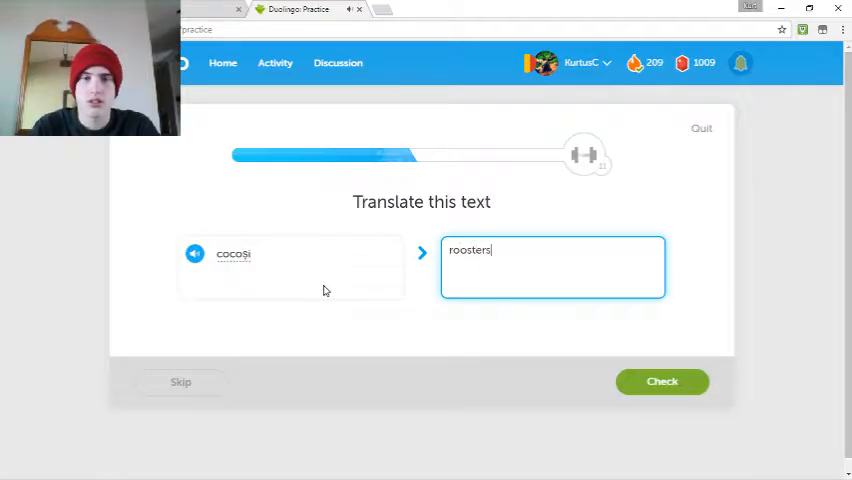
click(662, 380)
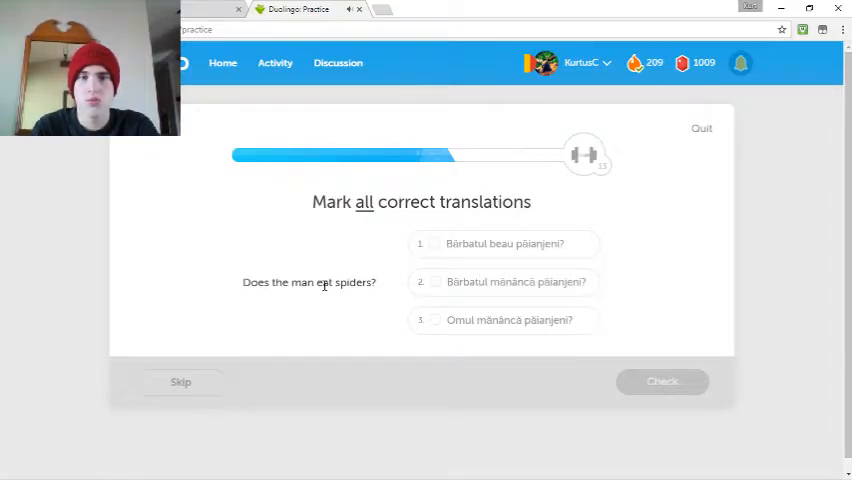
- Tick the second and third man-eats-spiders sentences as correct translations
click(504, 320)
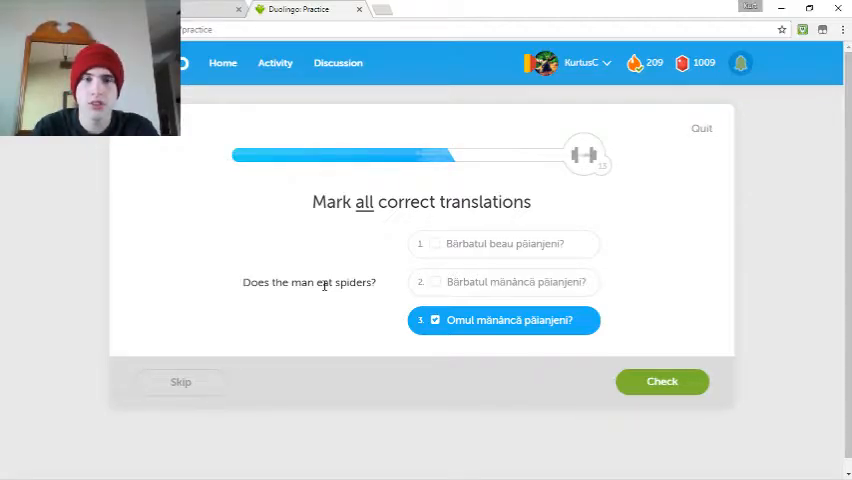
click(504, 280)
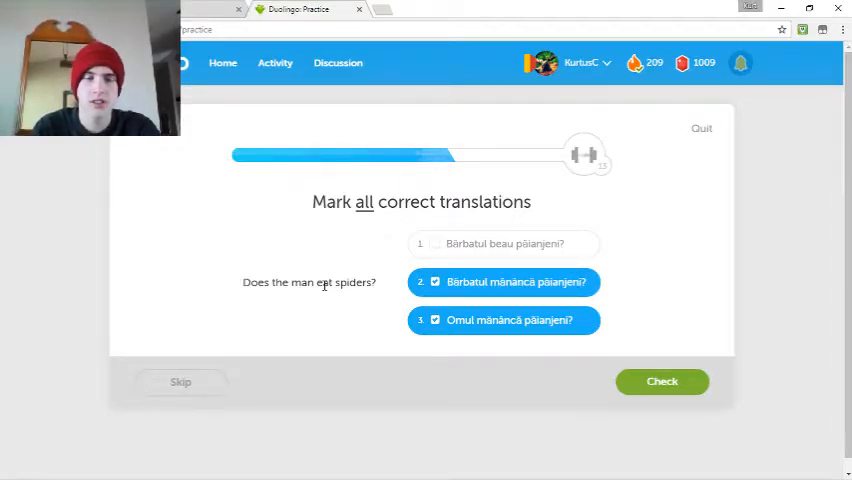
click(662, 380)
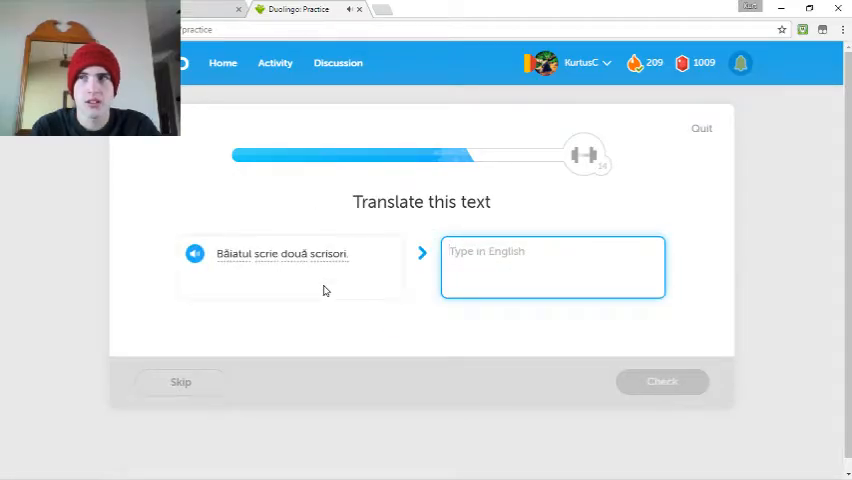
- Translate the letters sentence, 'iaurturi' as yogurts, spiders, and transcribe 'usturoi'
text(The man writes two)
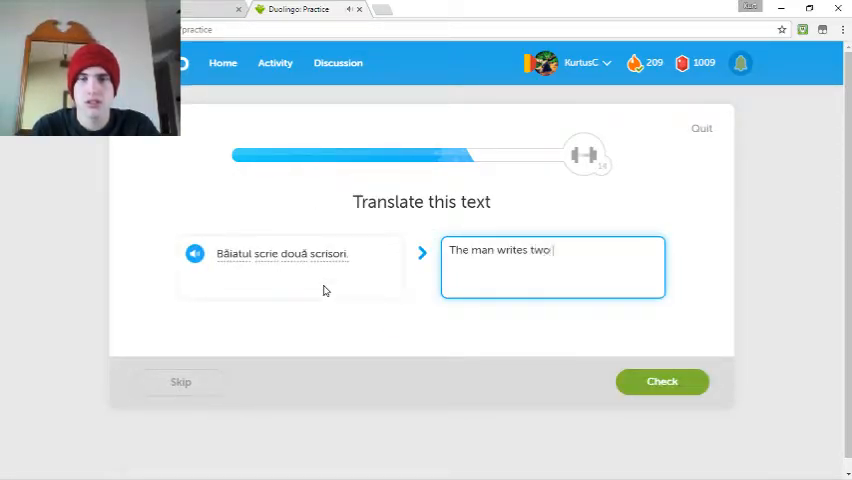
click(662, 380)
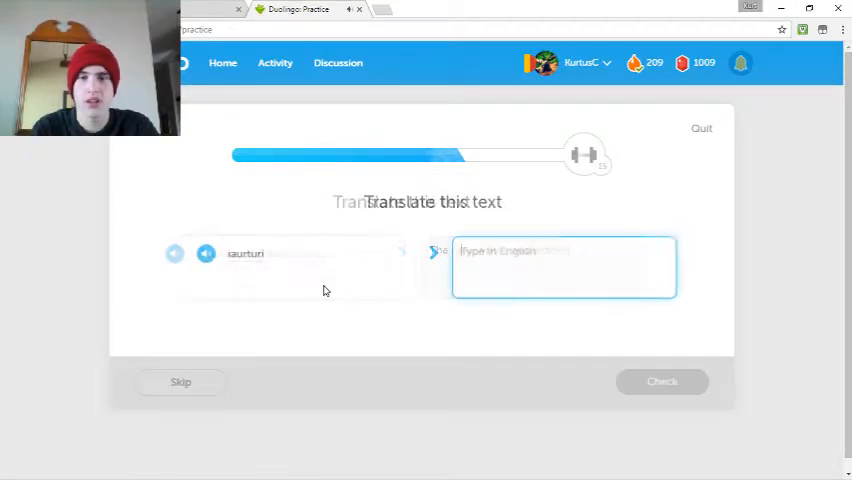
text(t)
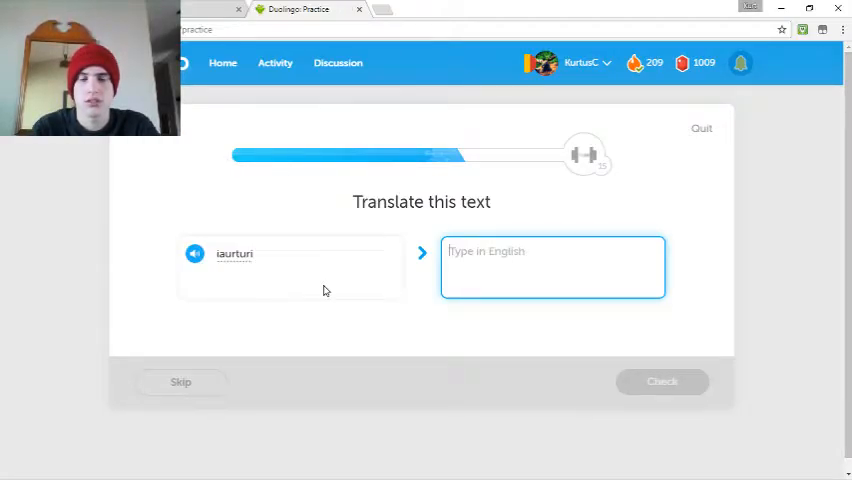
text(yogurts)
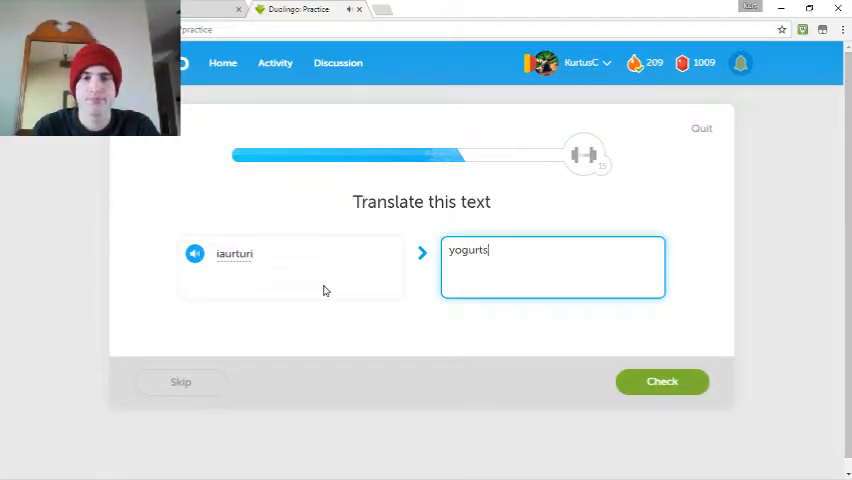
click(662, 380)
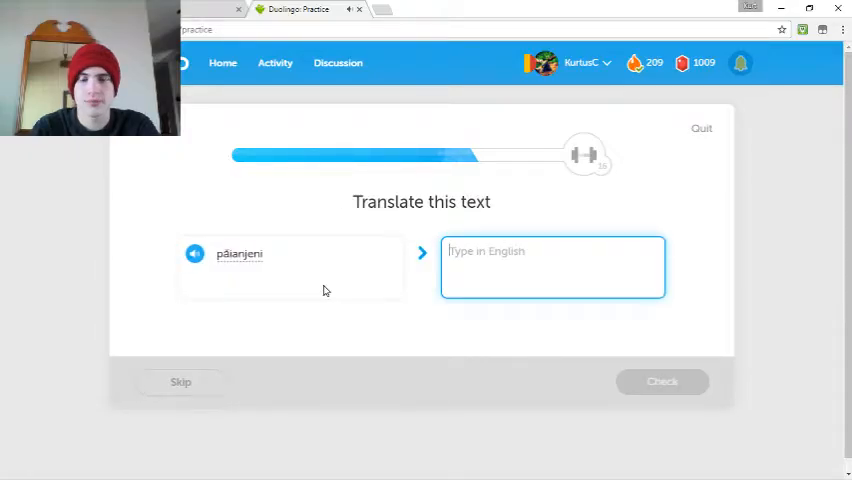
text(spiders)
text(usturoi)
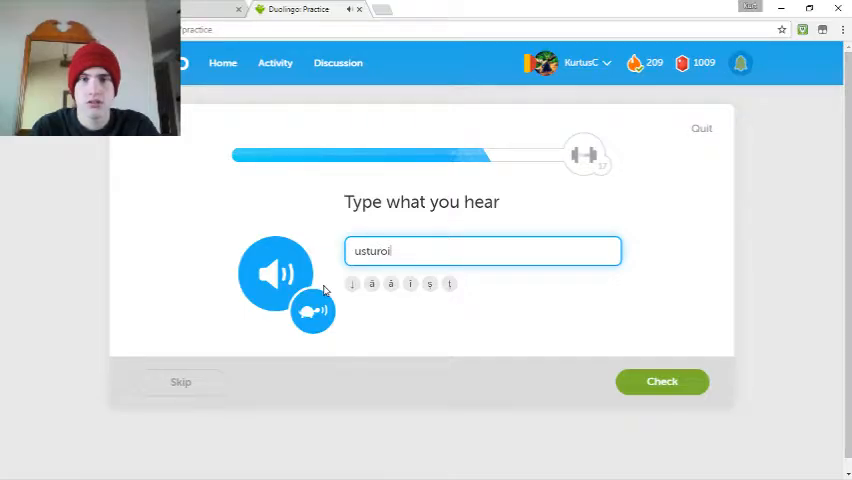
click(662, 380)
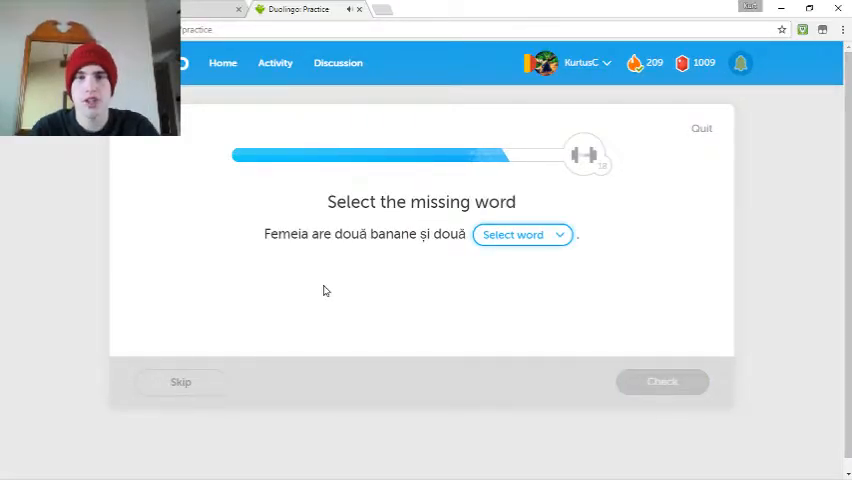
- Fill the missing word in the bananas sentence and translate 'Are they sharks?'
click(520, 234)
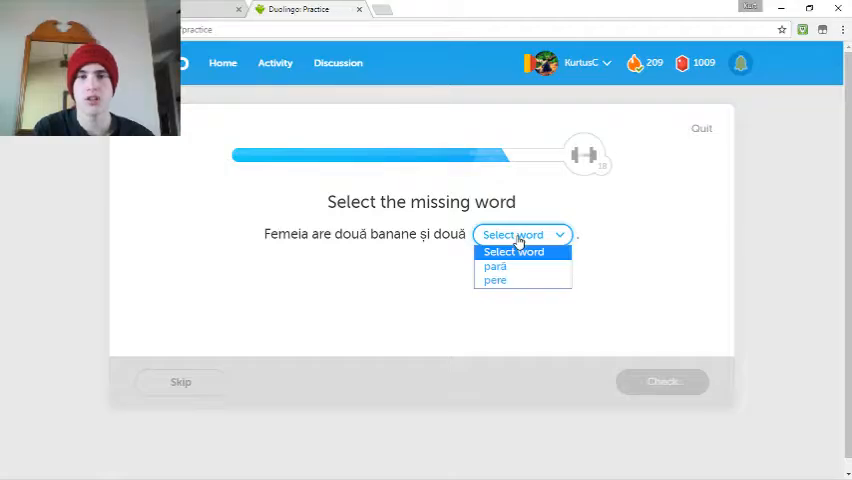
click(496, 280)
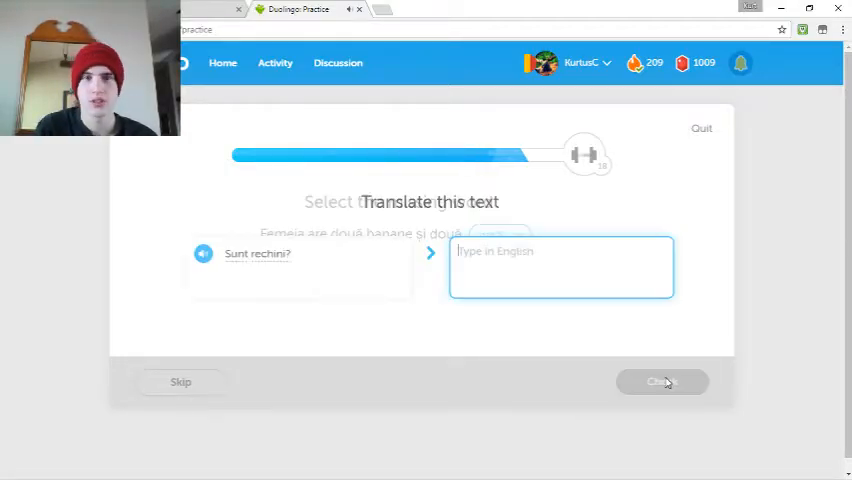
text(A)
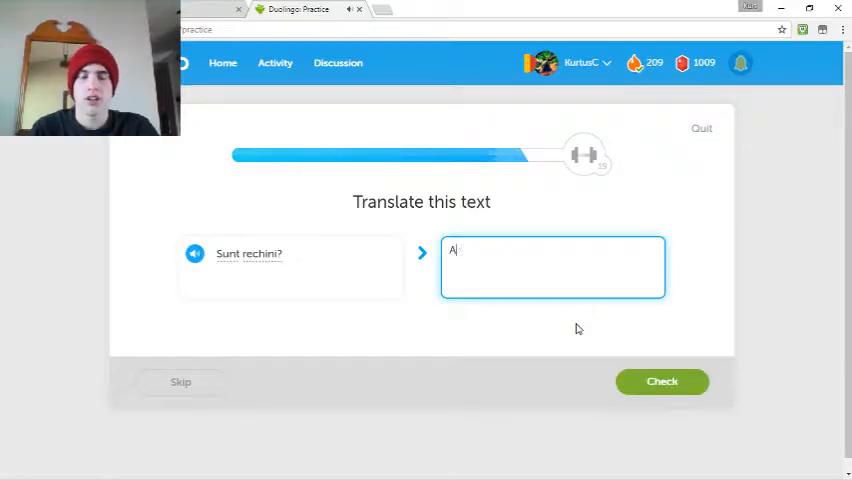
text(re they)
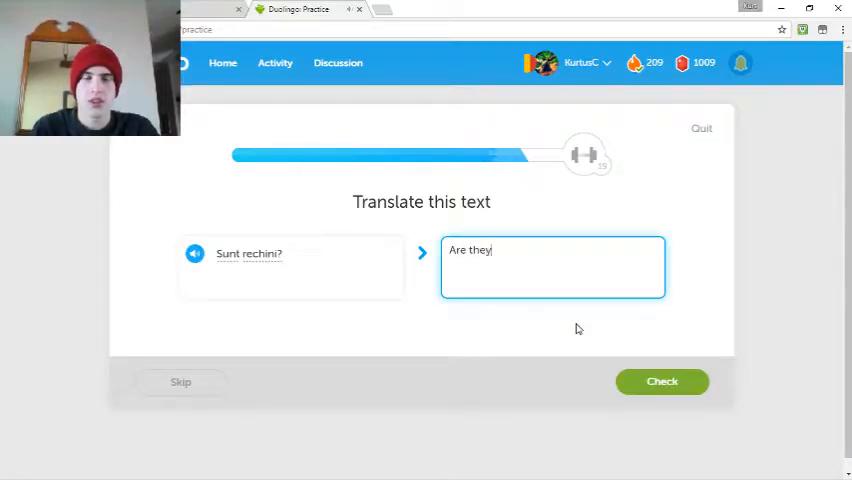
text(sharks?)
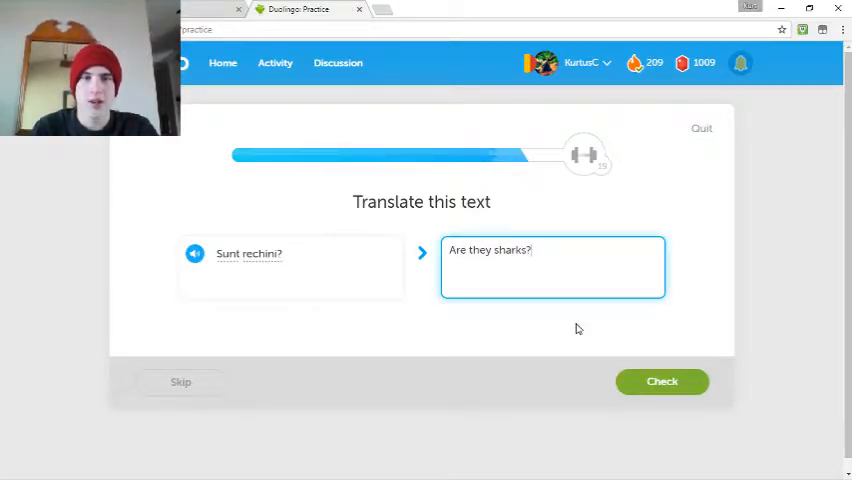
click(662, 380)
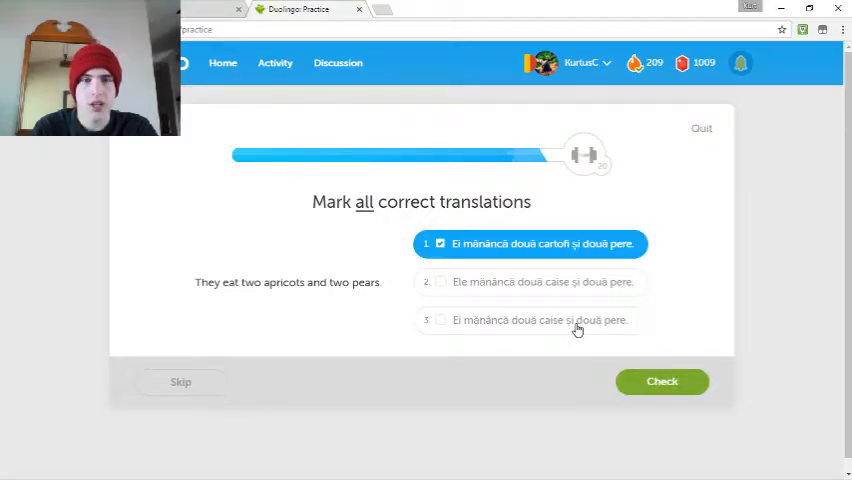
mouse_move(576, 360)
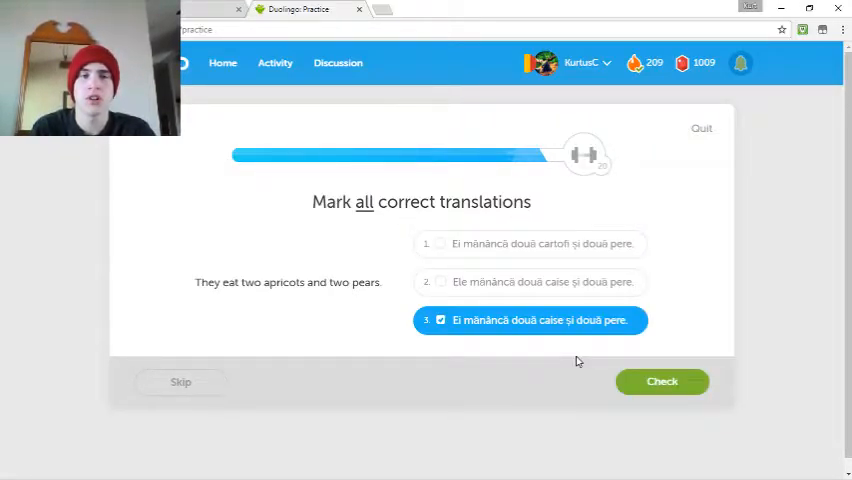
- Confirm the apricots-and-pears sentence and translate spiders as 'păianjeni'
click(530, 280)
text(p)
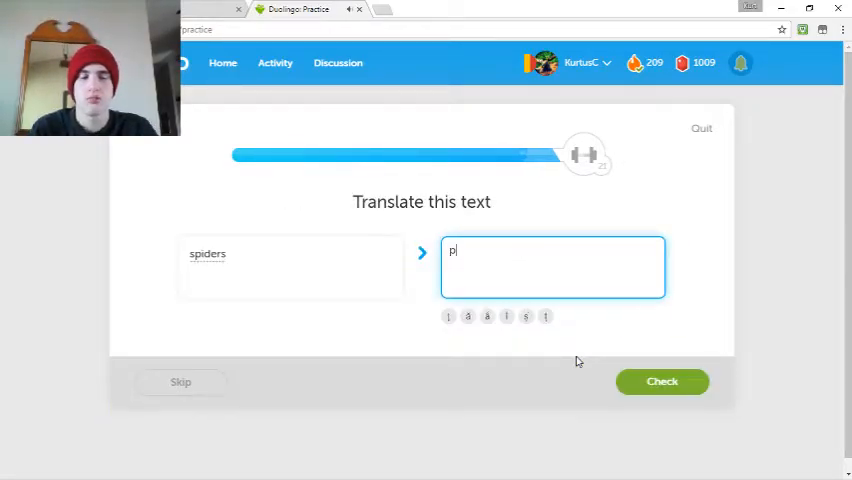
text(ăianjeni)
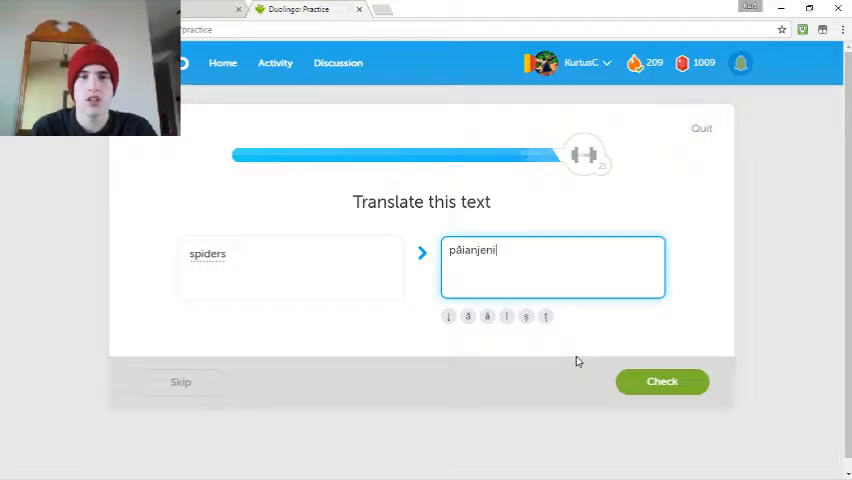
click(662, 380)
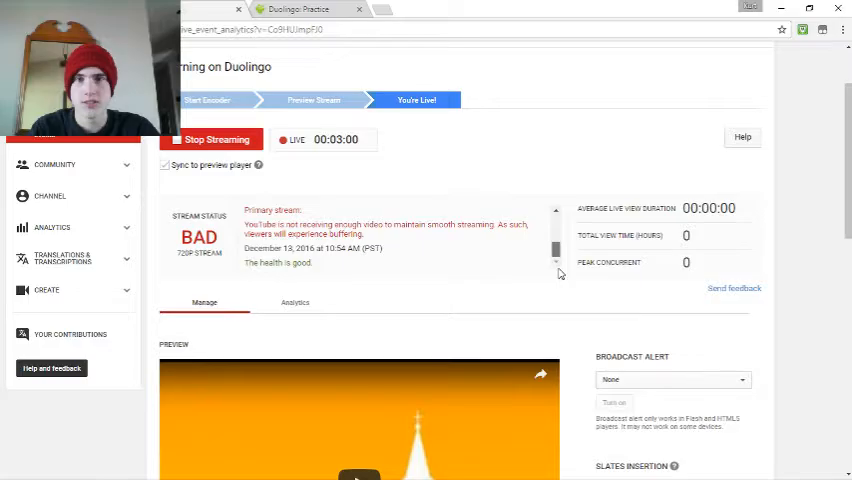
- Scroll down the Live Dashboard past stream health to the preview player and broadcast options
scroll(down, 3)
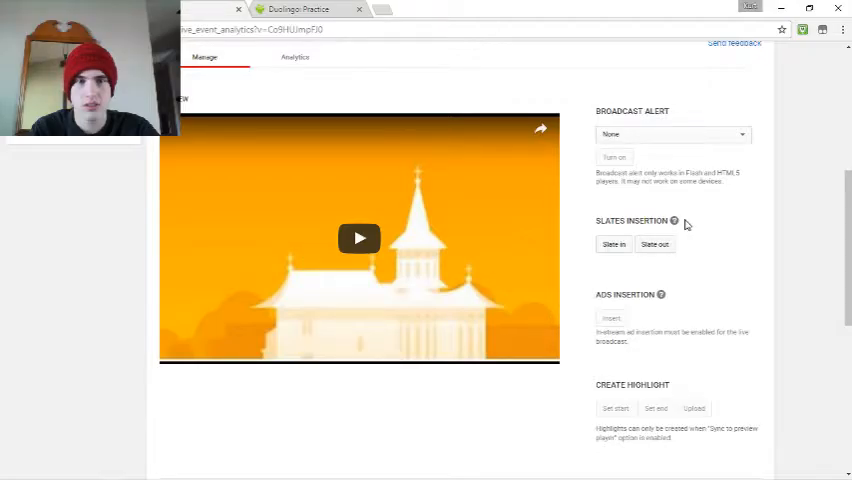
scroll(down, 3)
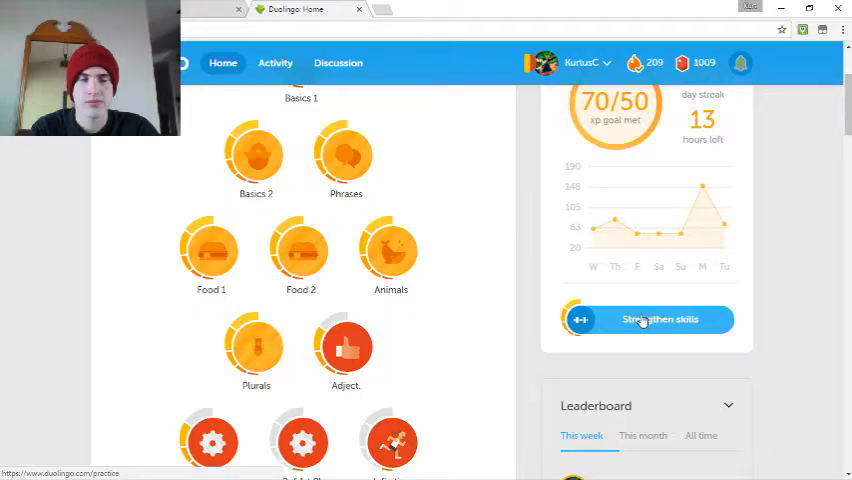
- Start a practice session and answer its opening items
click(648, 320)
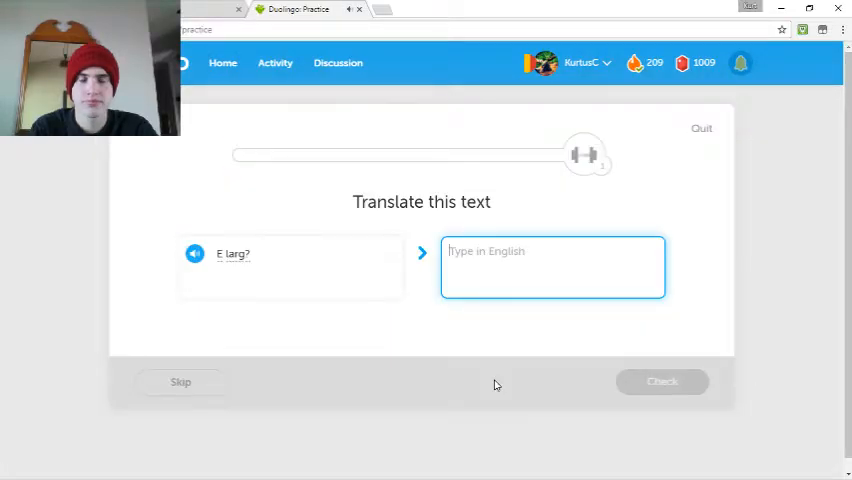
text(ia)
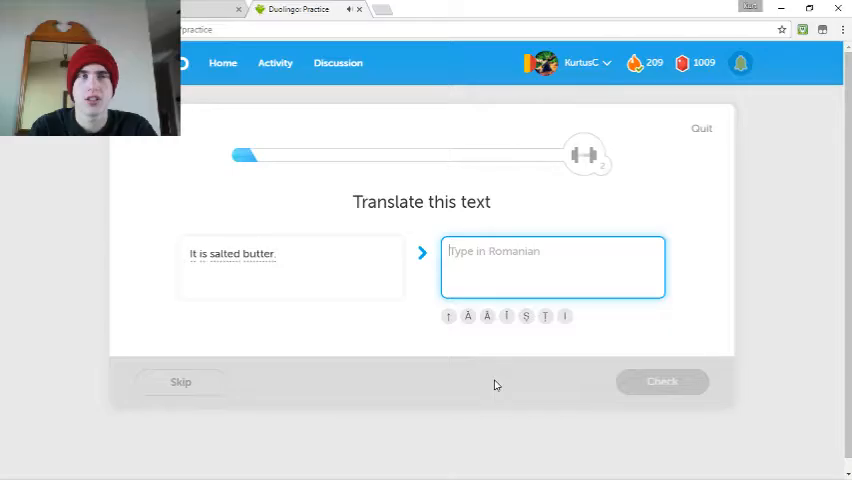
text(E un)
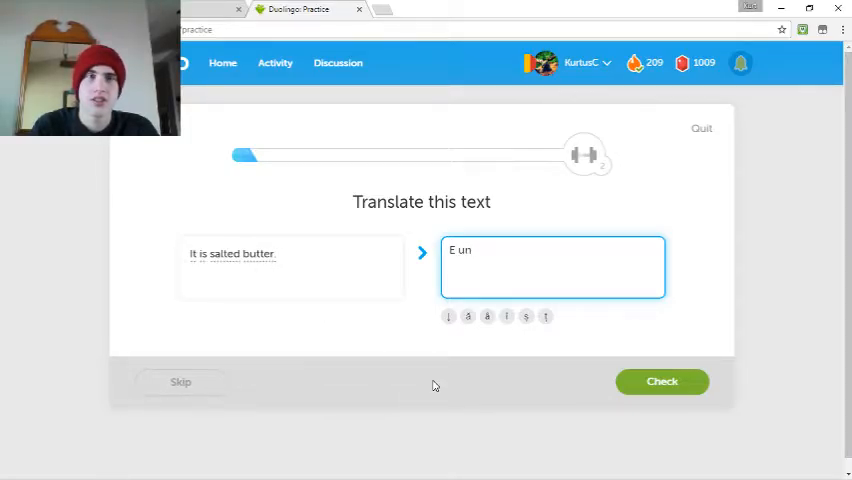
text(t)
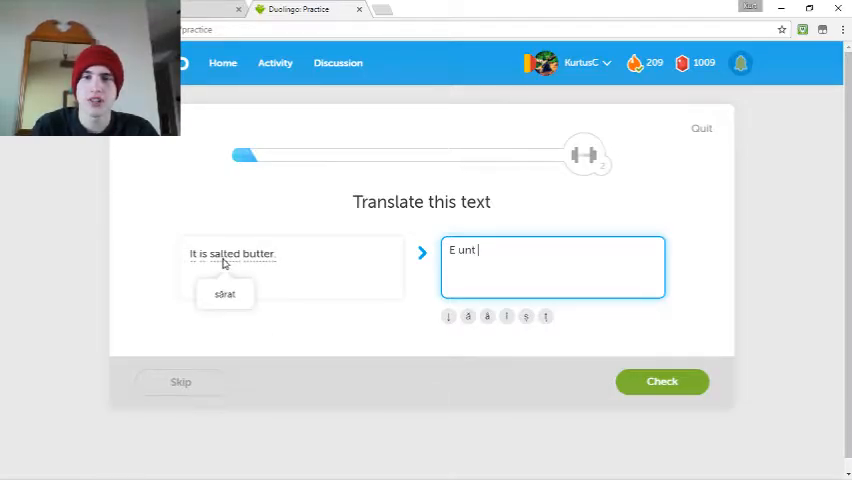
text(s)
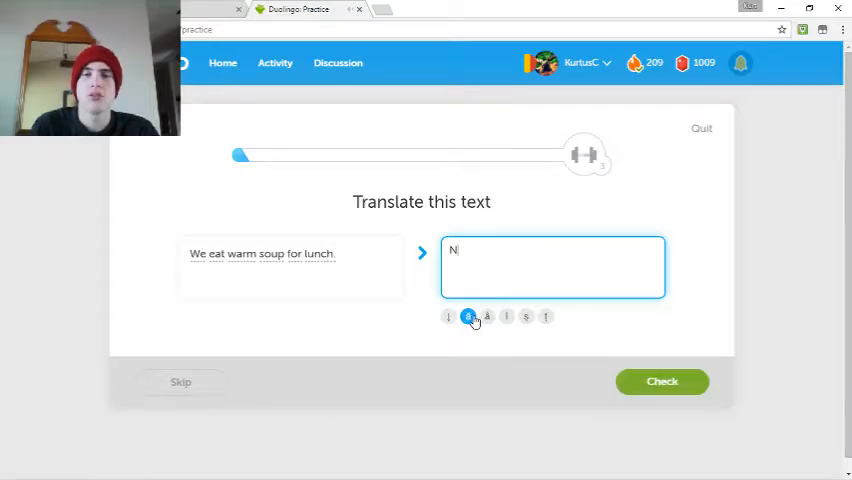
- Translate 'We eat warm soup for lunch' as 'Noi mâncăm supă caldă la prânz'
text(oi m)
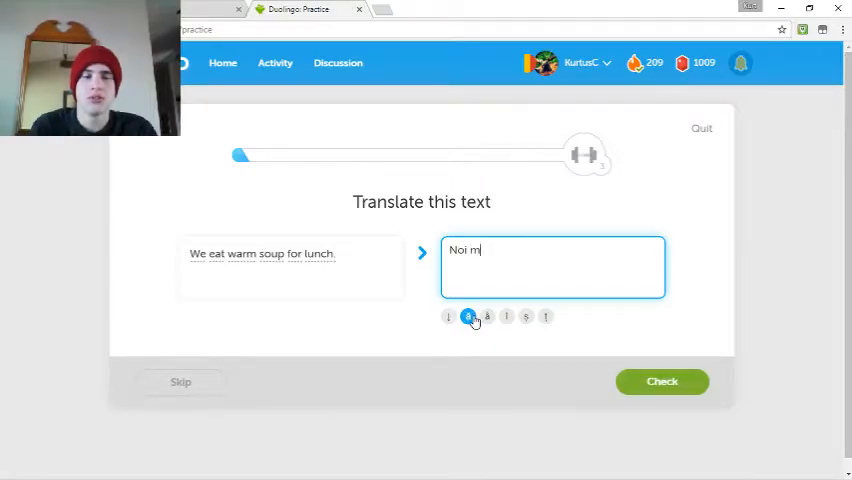
text(âncăm)
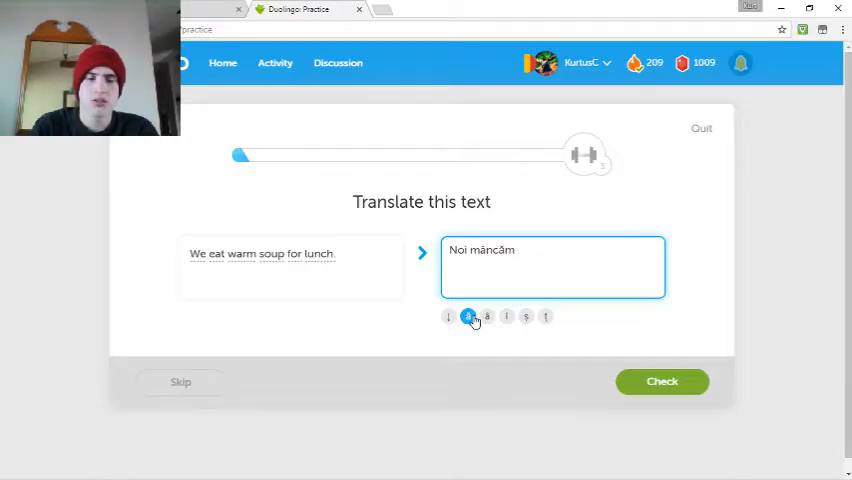
text(s)
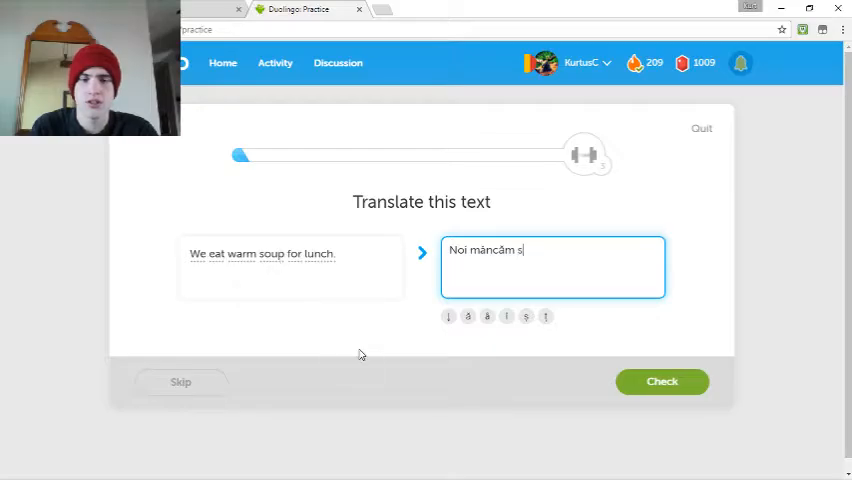
text(upă)
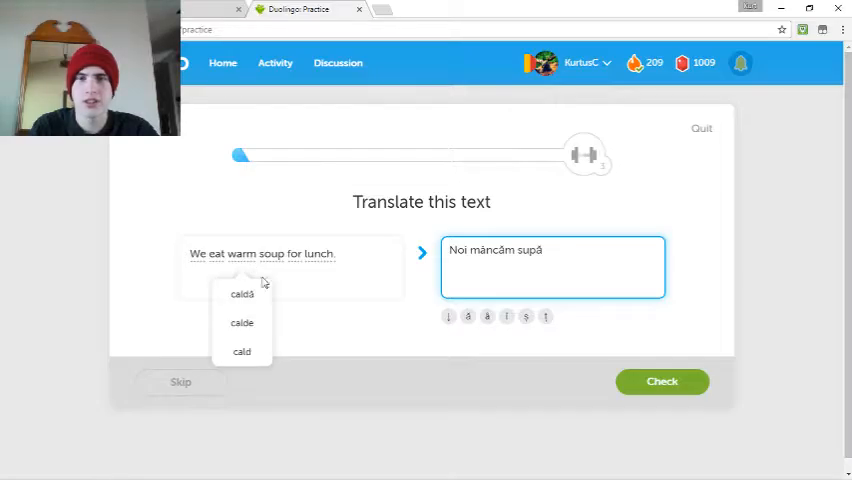
text(c)
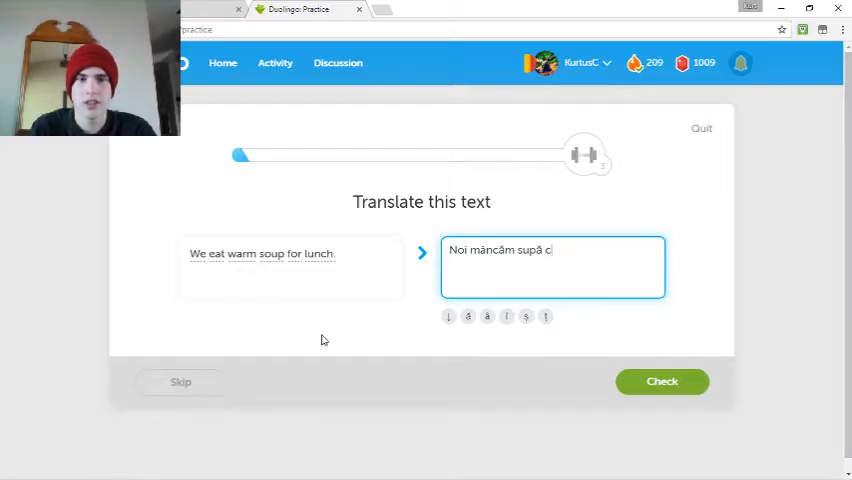
text(aldă)
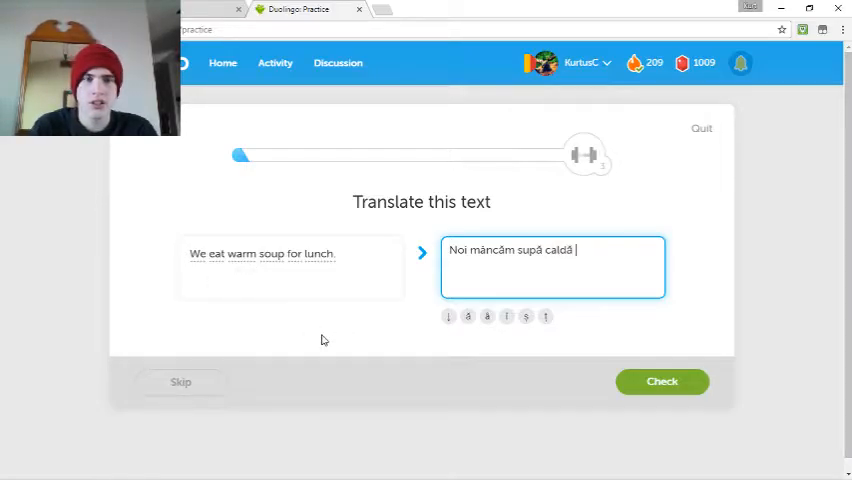
text(la prânz)
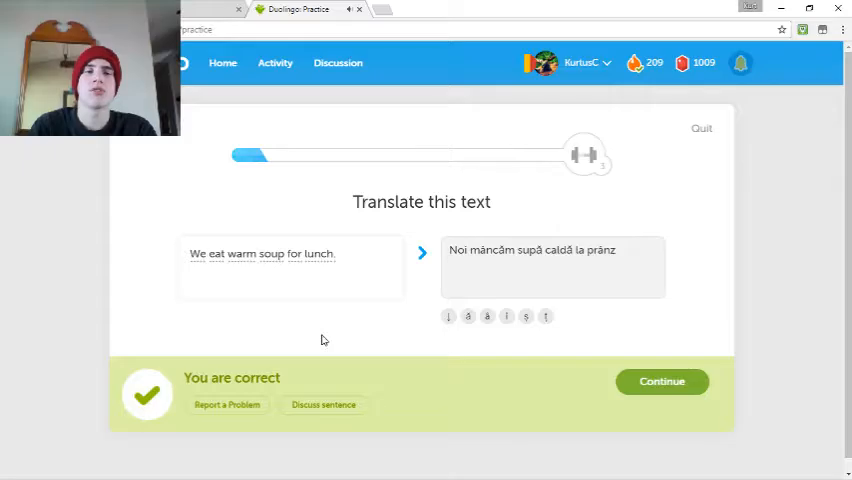
- Continue and get the typed listening phrase checked as correct
click(662, 380)
text(carne proaspă)
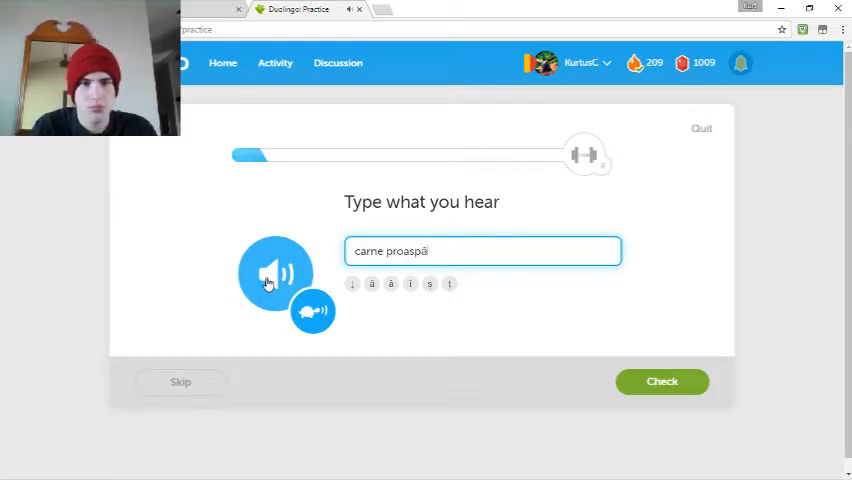
click(662, 380)
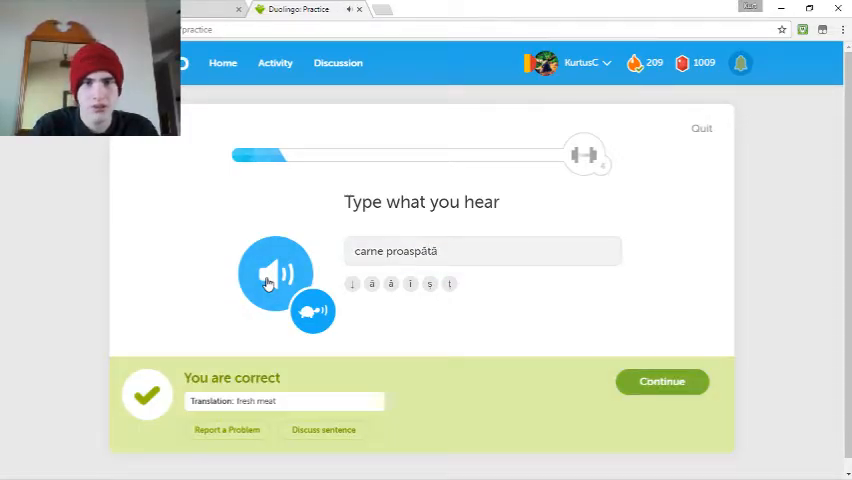
click(662, 380)
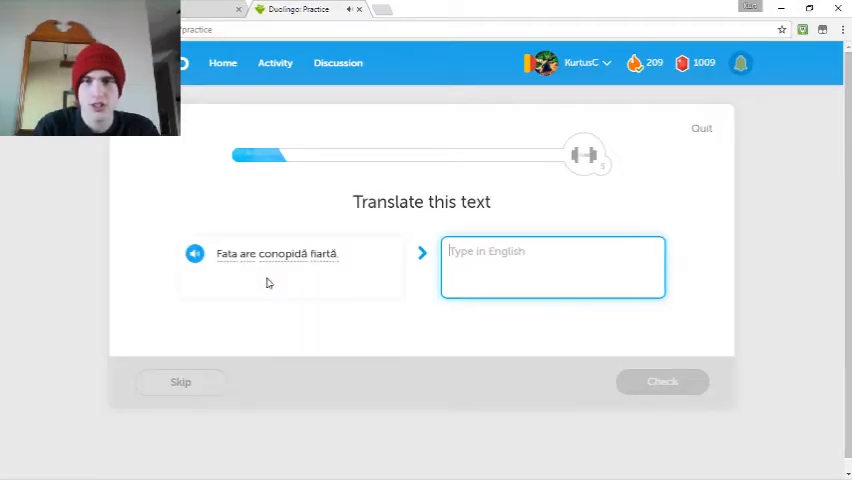
- Translate 'Fata are conopidă fiartă' as 'the girl has boiled cauliflower' and check it
text(the girl)
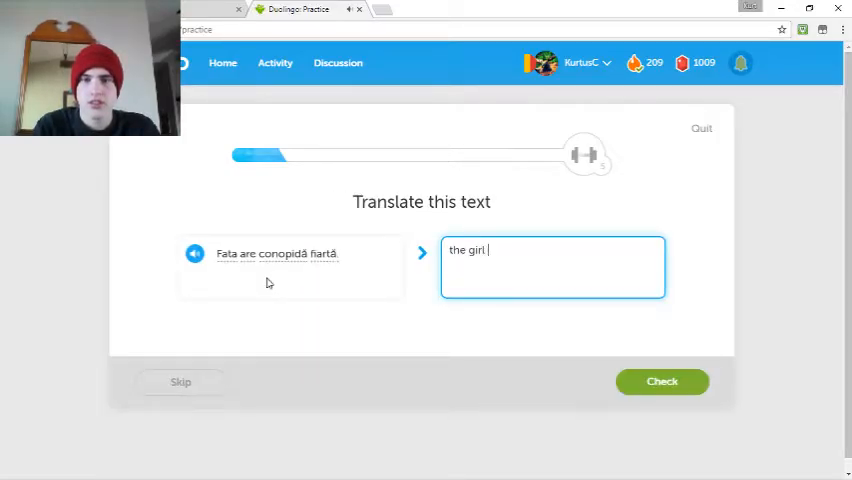
text(has)
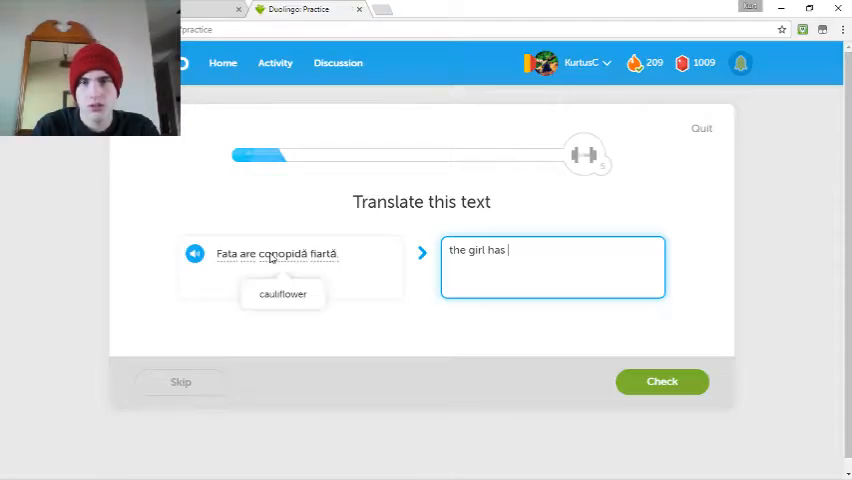
mouse_move(308, 206)
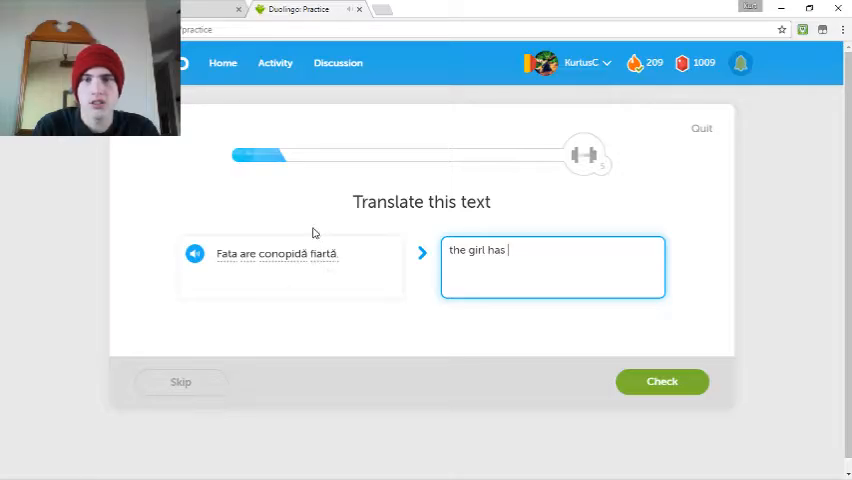
text(boiled)
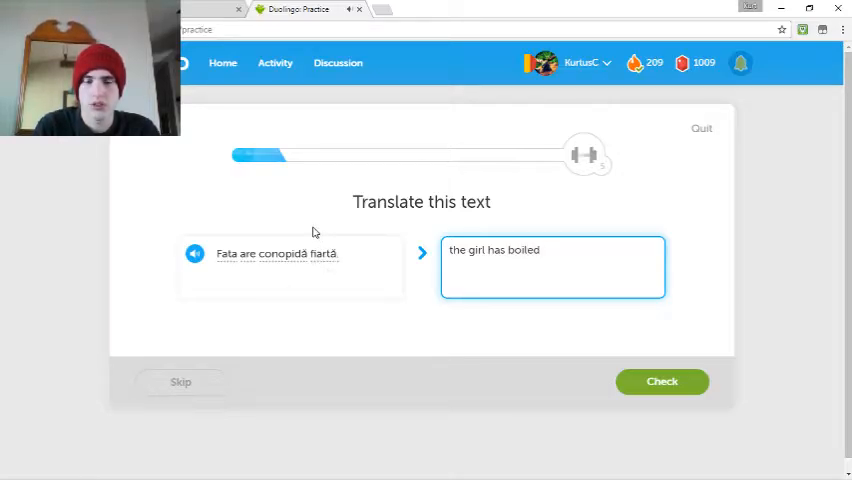
text(cauliflower)
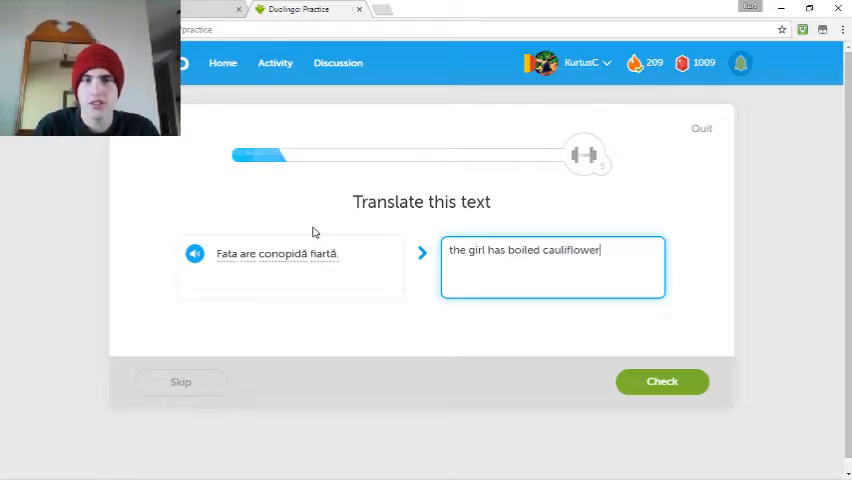
click(662, 380)
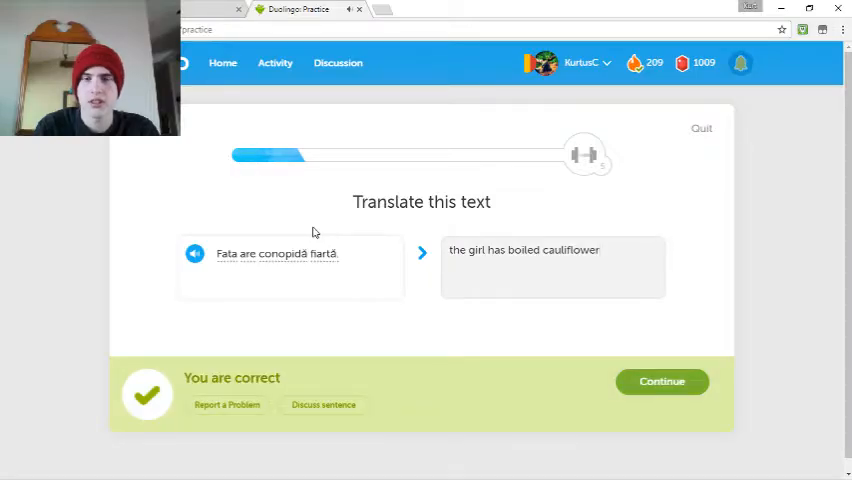
- Translate 'He is short and strong' as 'El e scund și puternic' and check it
click(660, 380)
text(El e)
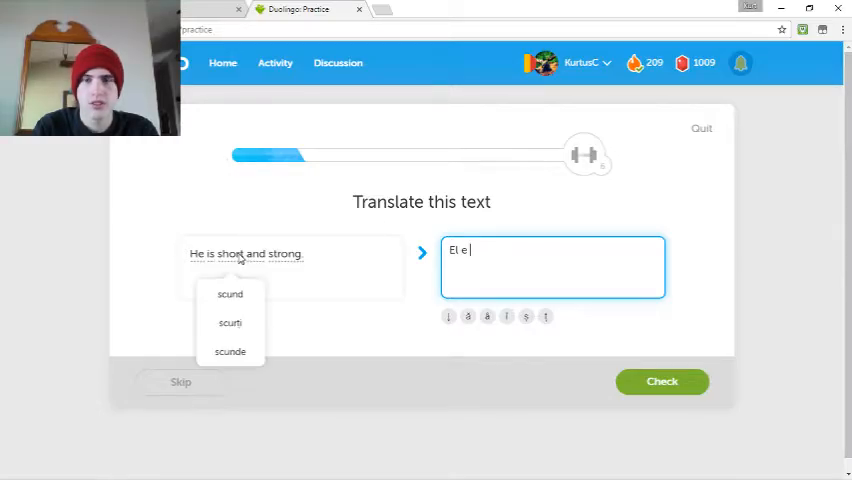
text(scunt)
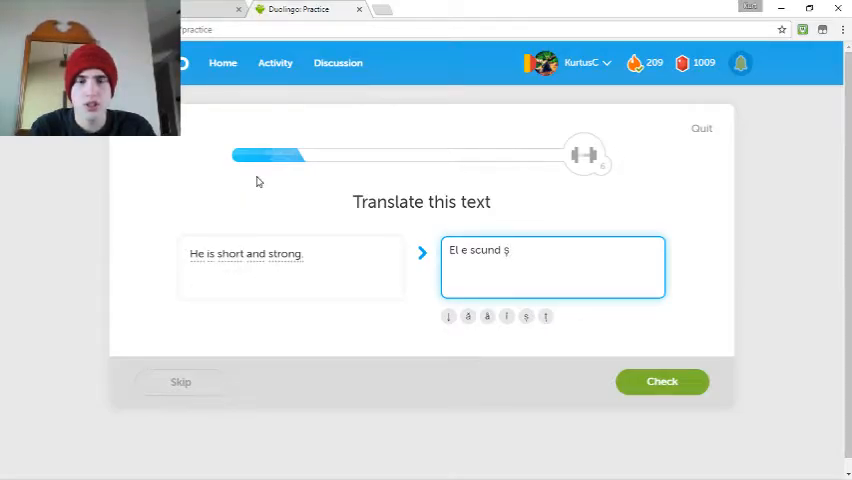
text(i)
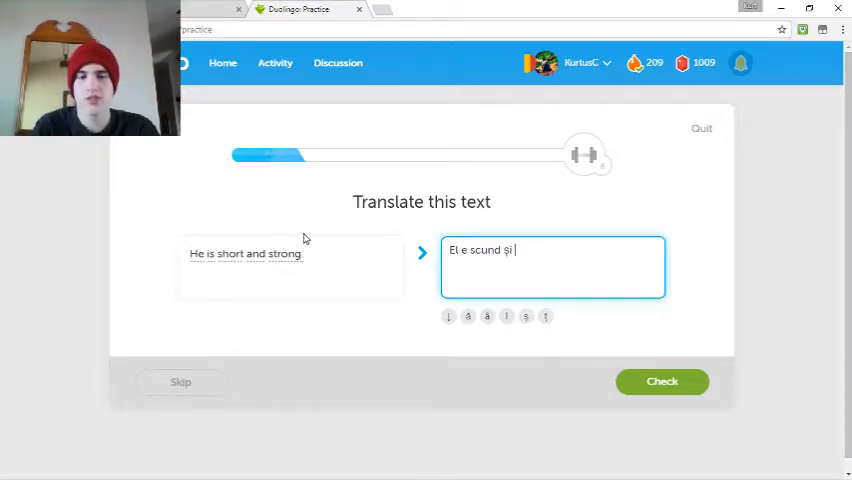
text(puternic)
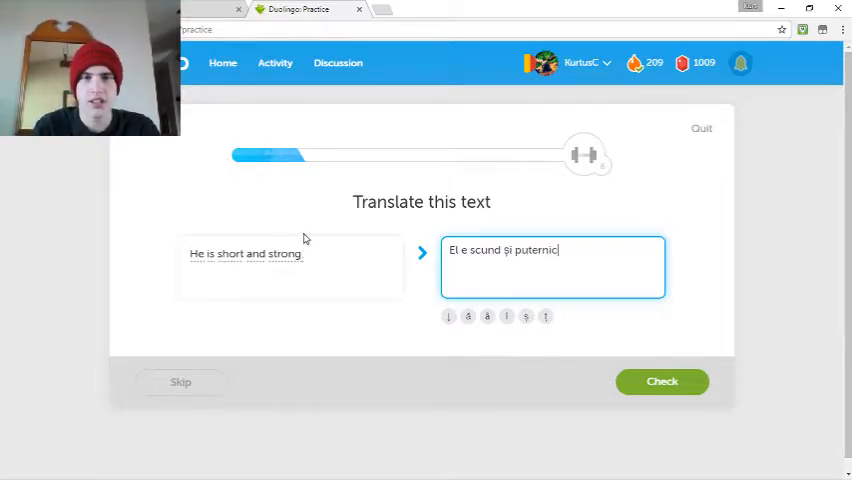
click(660, 380)
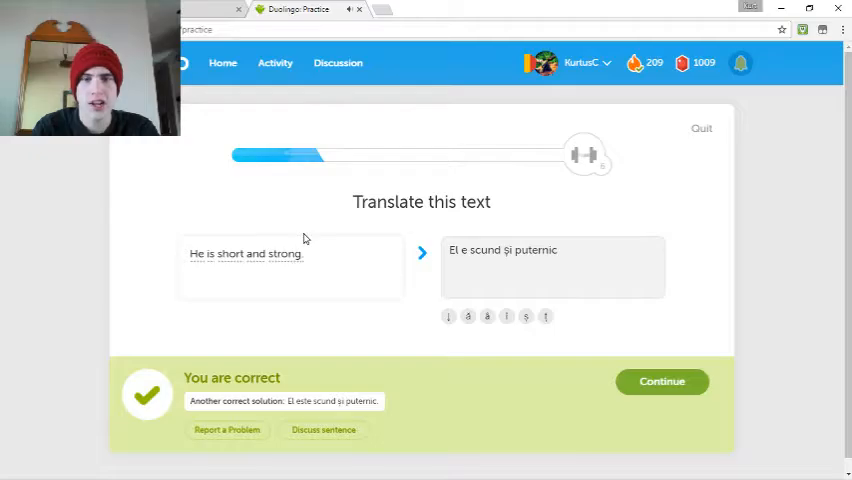
- Continue and answer the 'They are...' translation item
click(660, 380)
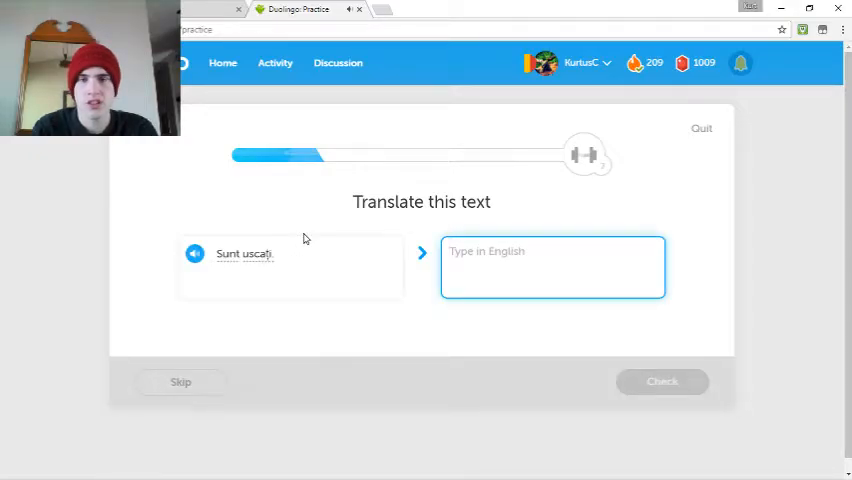
text(They are)
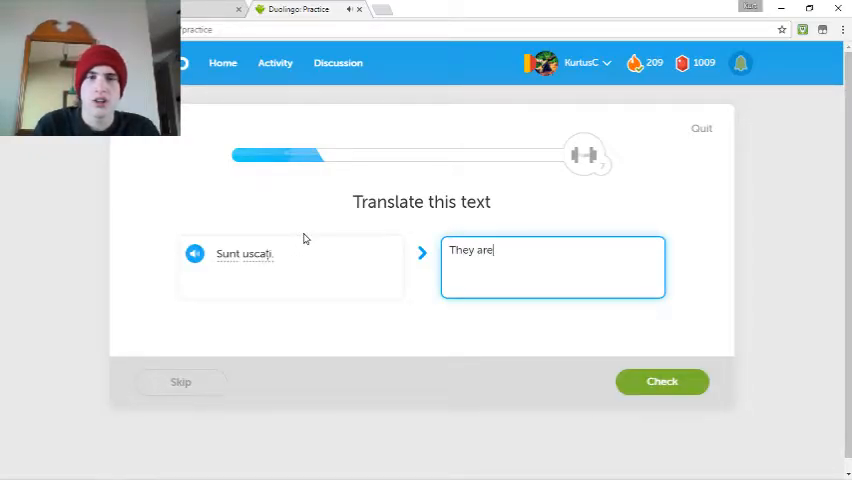
text(dr)
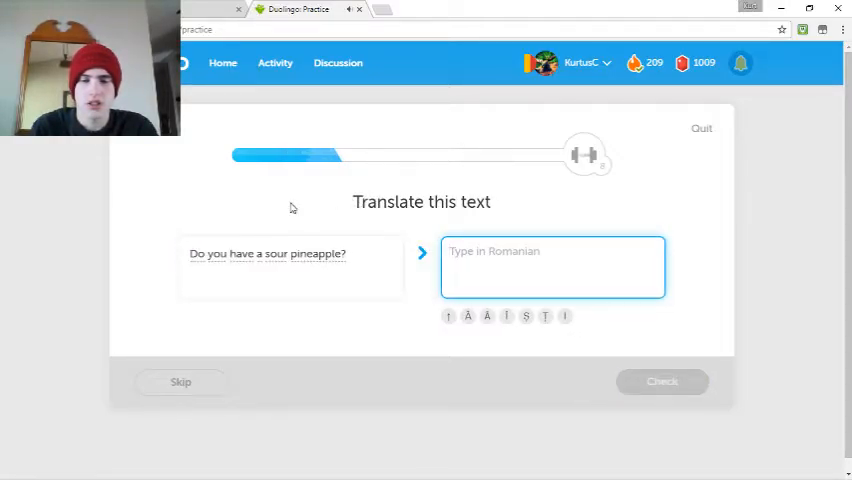
- Translate the sour pineapple question as 'Voi aveți un ananas acru?' and check it, getting it rejected
text(Voi avet)
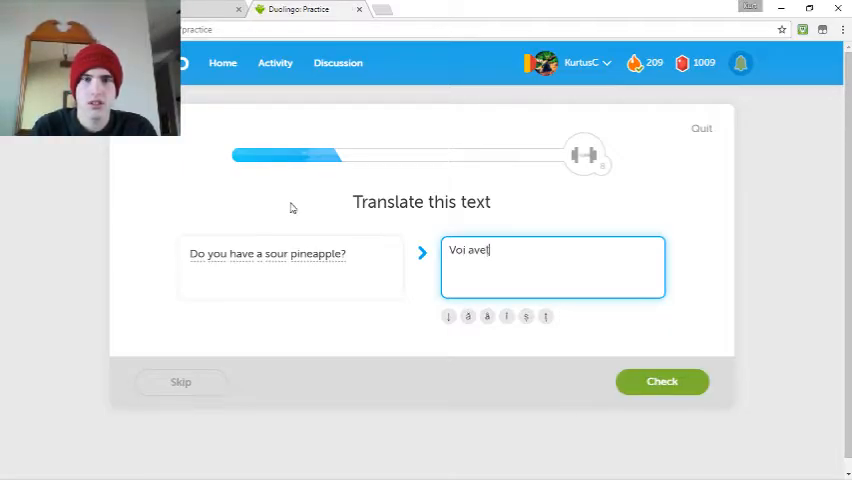
text(ți un)
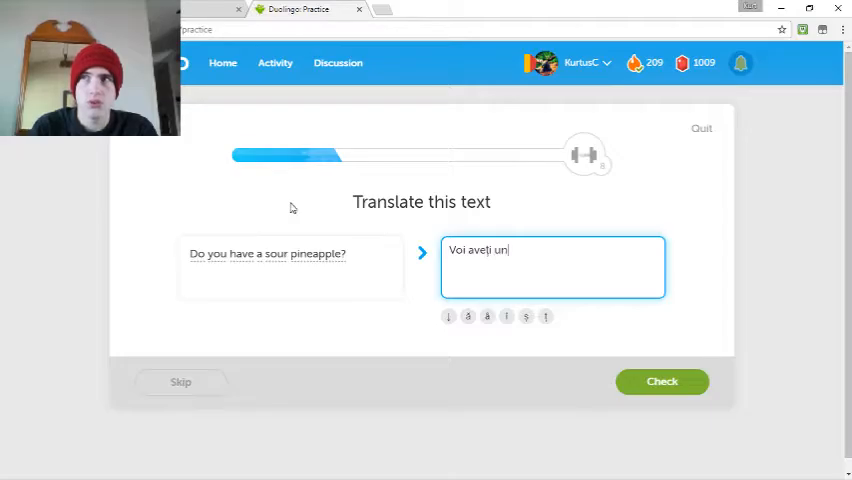
text(ananas acru?)
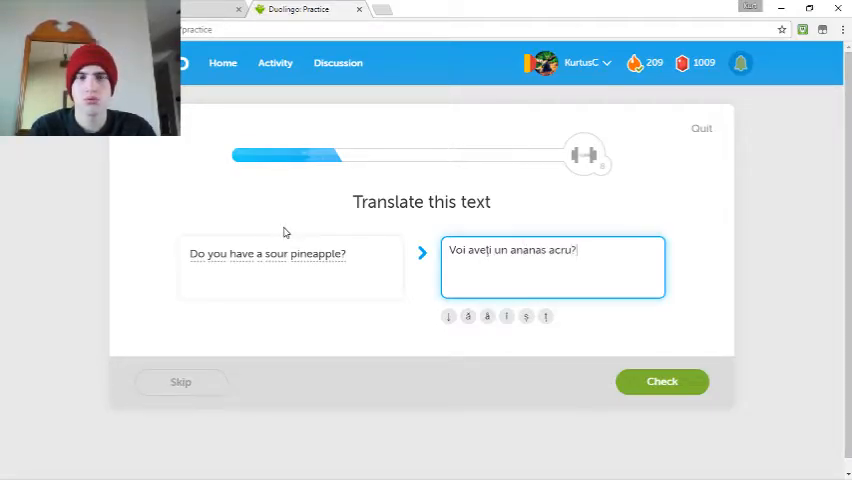
click(662, 380)
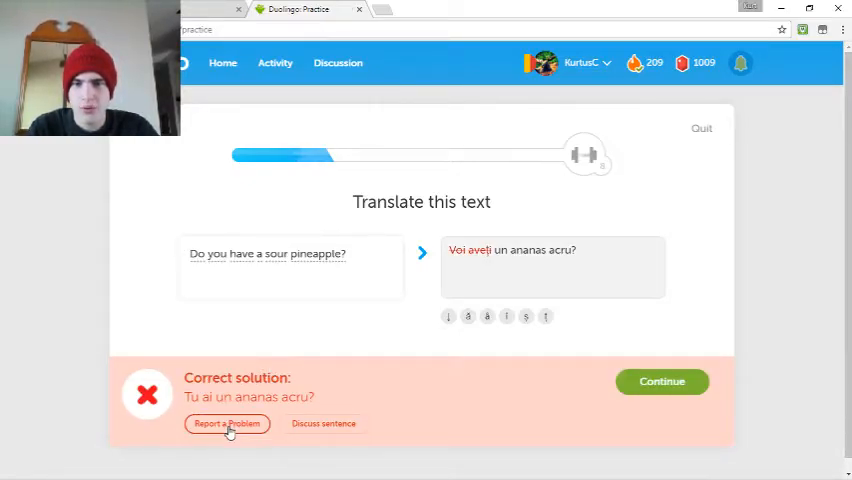
- Report a problem stating the rejected answer should be accepted
click(228, 424)
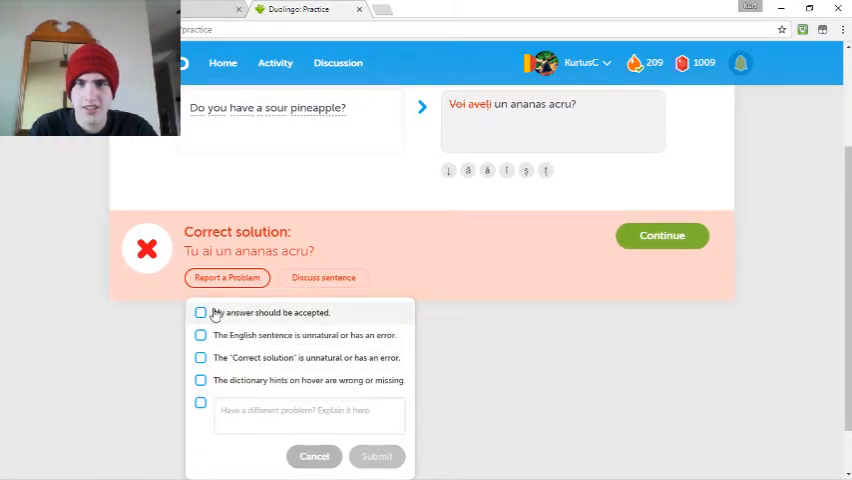
click(200, 312)
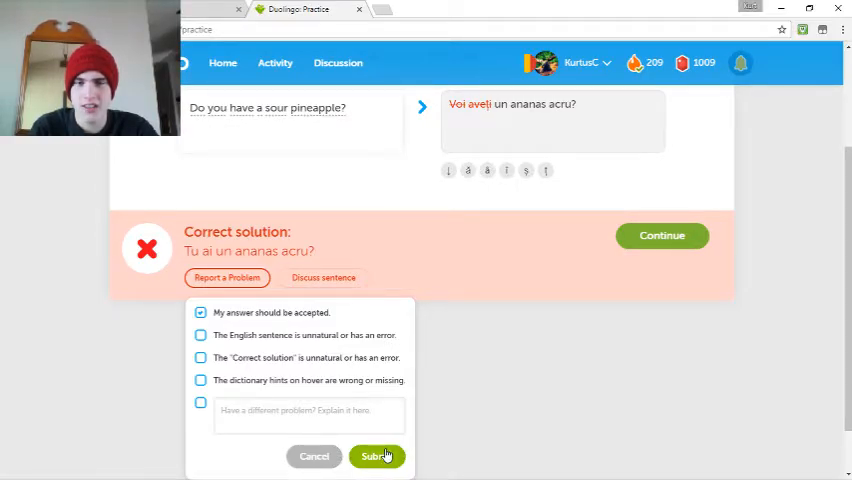
- Send the report, then answer 'Ele sunt tinere și deștepte' with 'They are young and smart' and check it
click(376, 456)
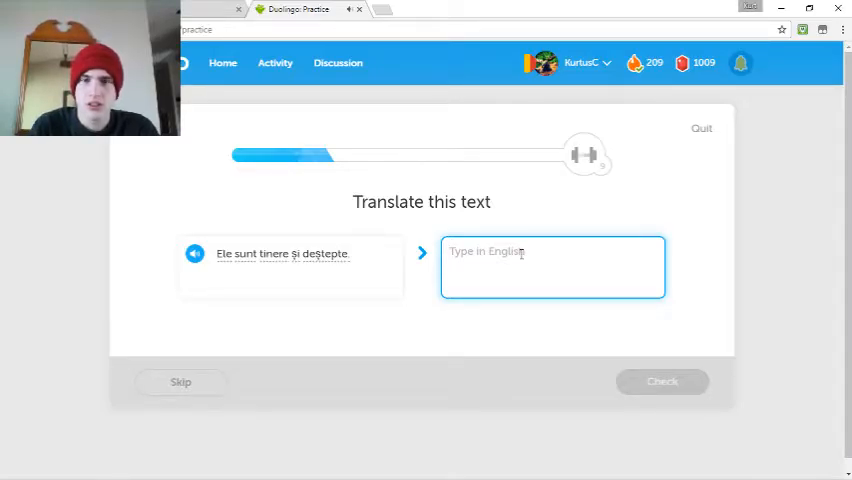
text(They are)
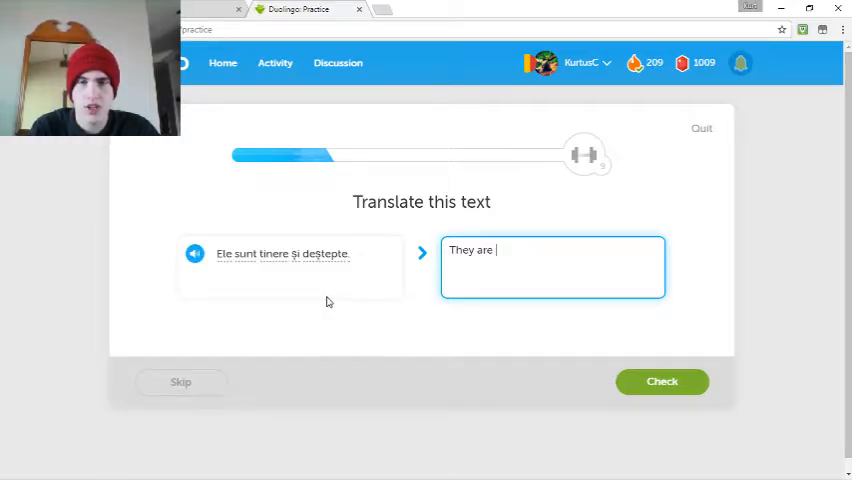
mouse_move(324, 254)
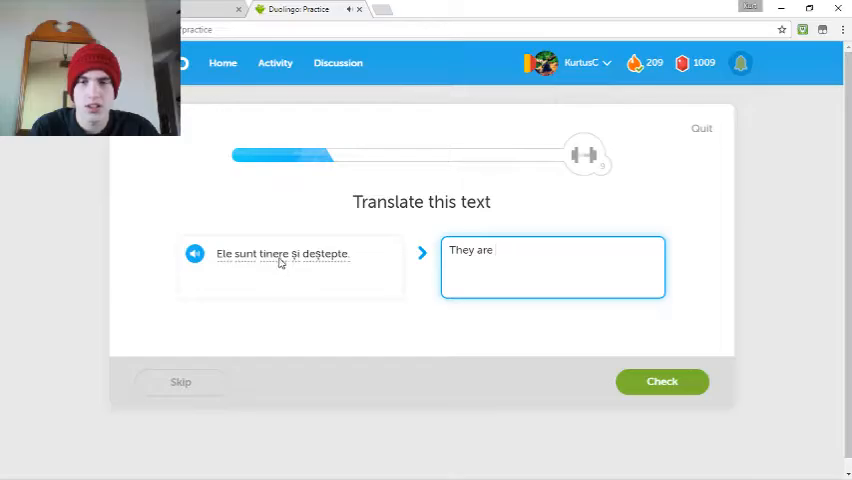
text(young)
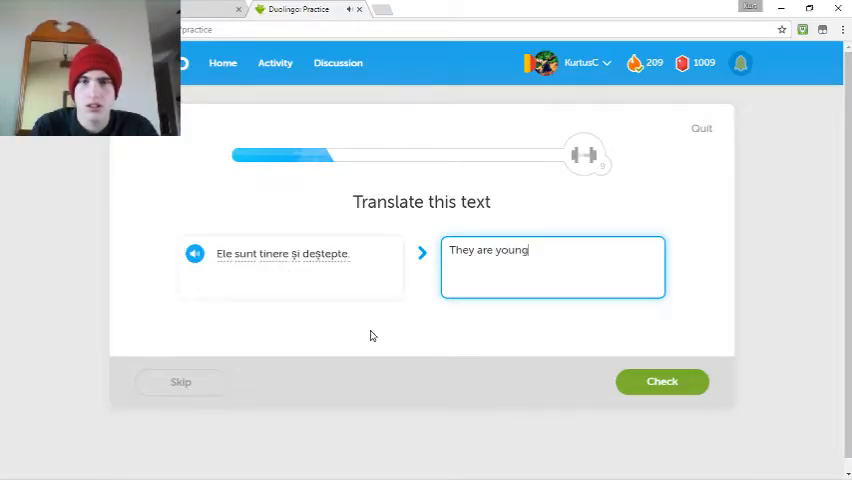
text(and smart)
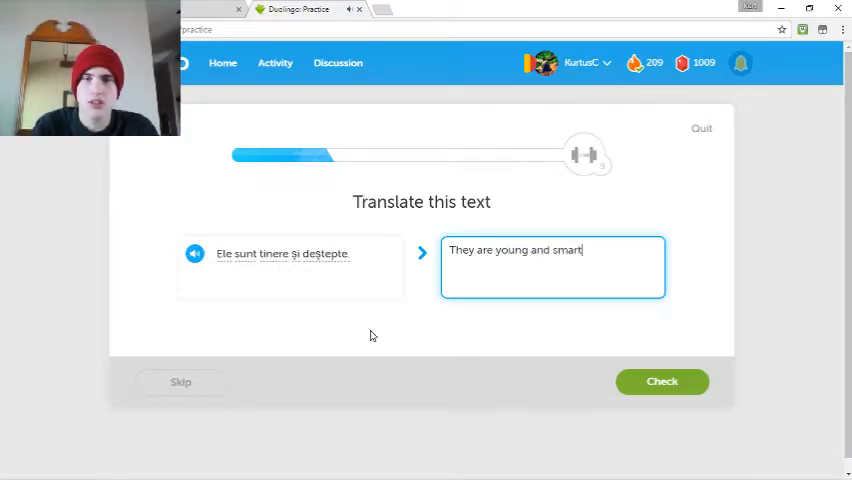
click(662, 380)
text(e iar)
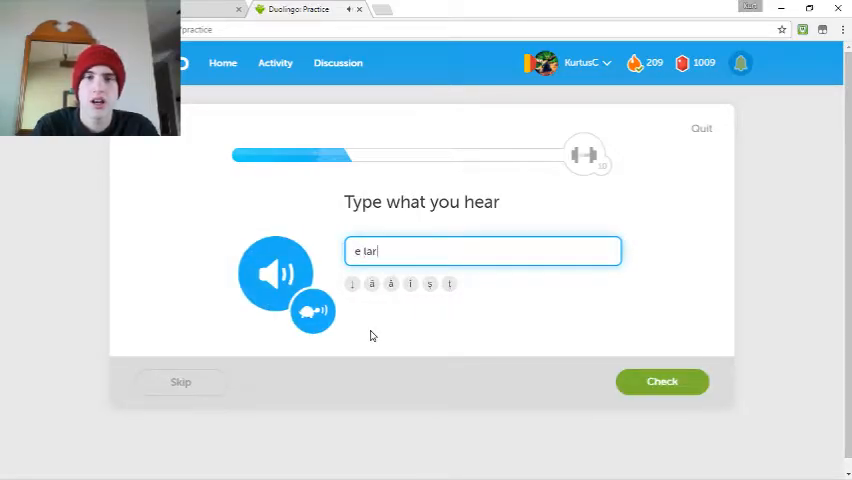
- Submit the listening item, then translate the potato question as 'A fried, baked, or boiled potato?' with a wording fix
click(662, 380)
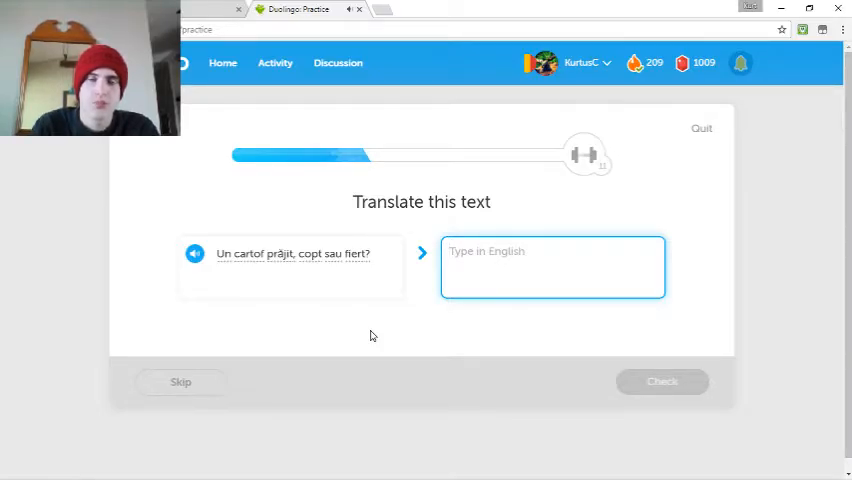
text(A)
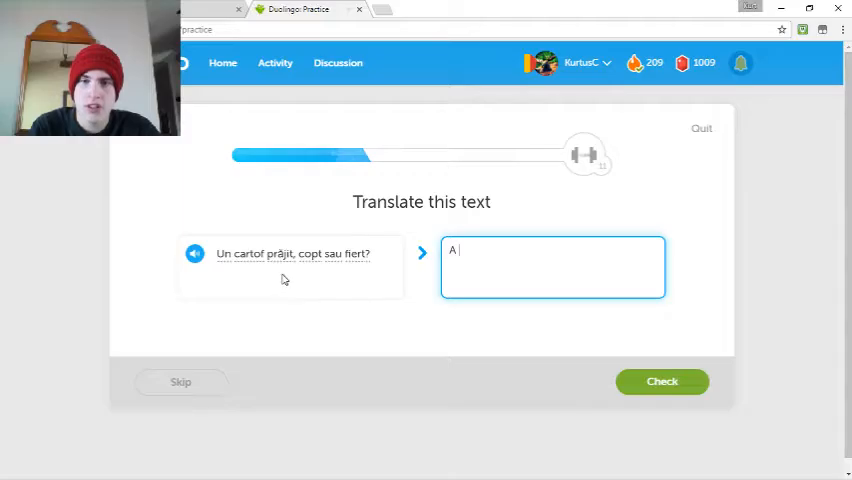
mouse_move(380, 344)
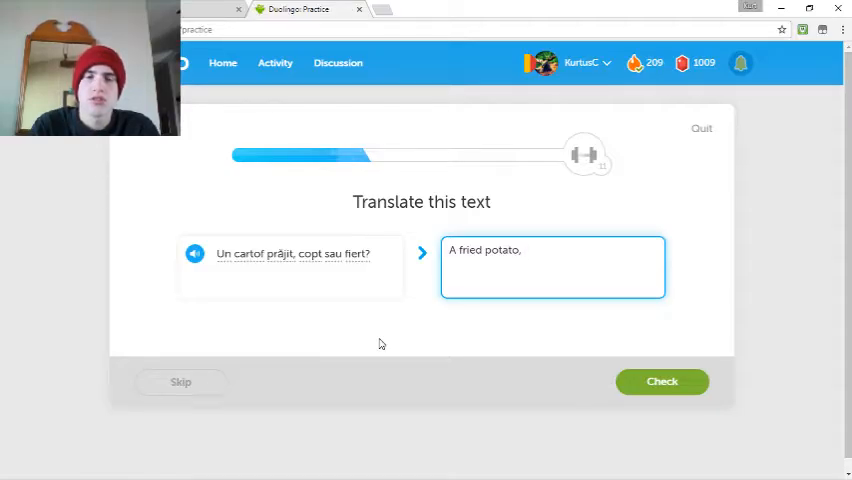
key(Backspace)
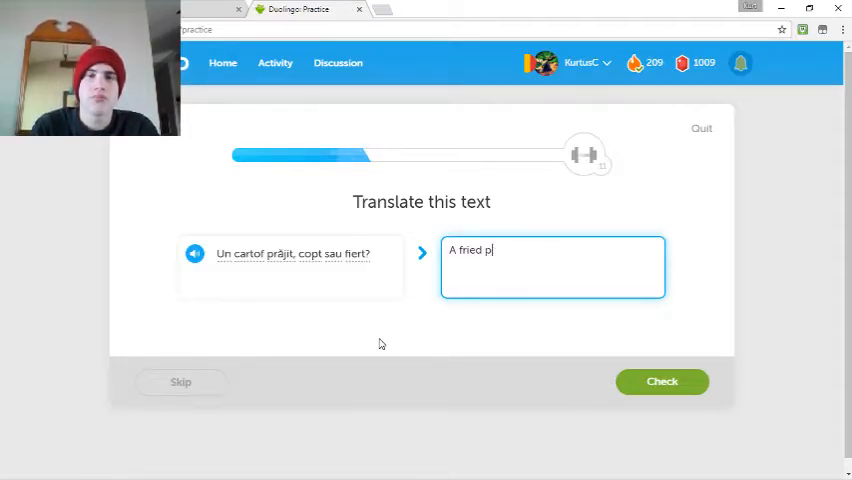
key(BackSpace)
text(, baked, or boiled)
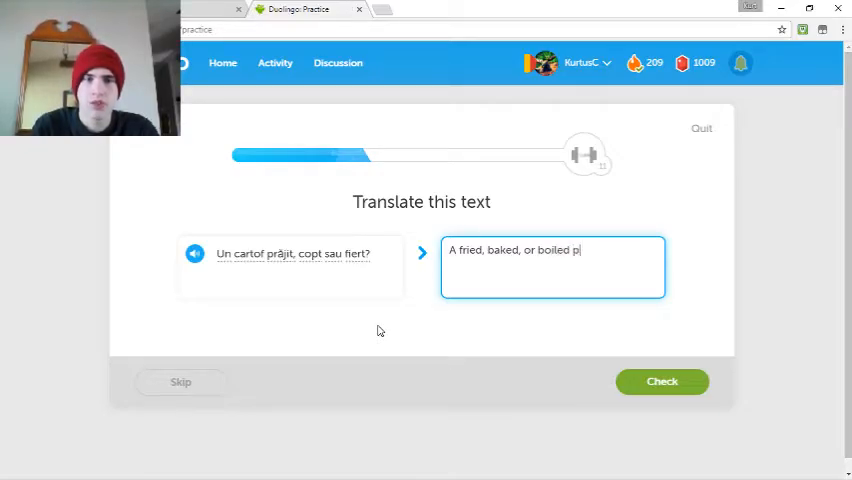
click(662, 380)
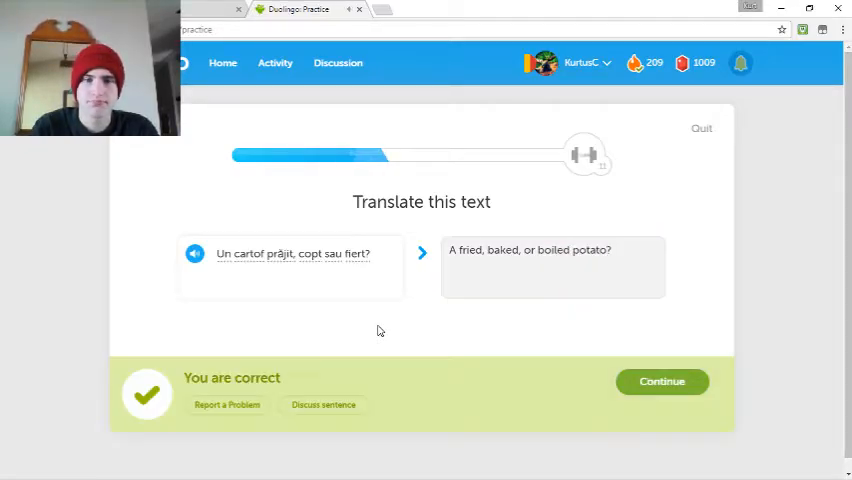
- Translate 'Ele sunt acre' as 'They are sour' and check it
click(662, 380)
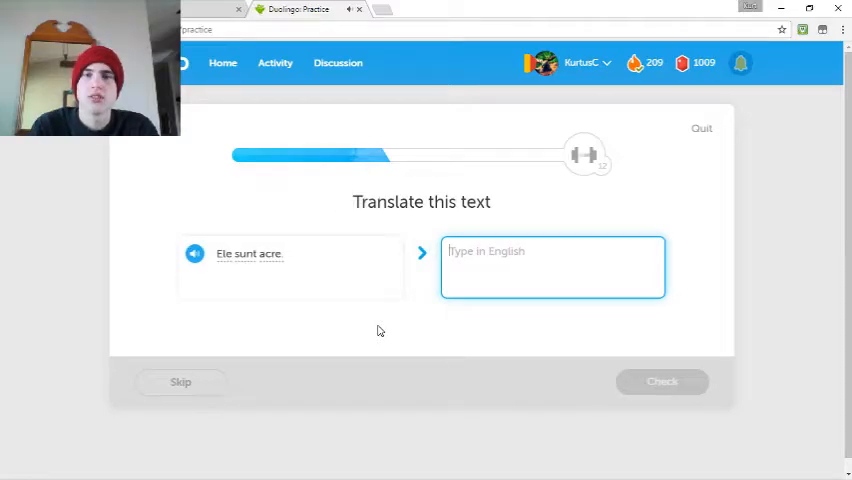
text(They are sour)
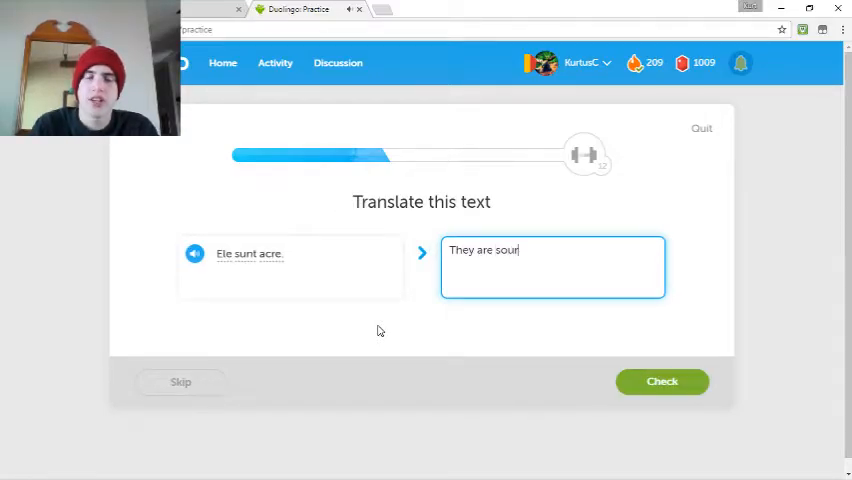
click(662, 380)
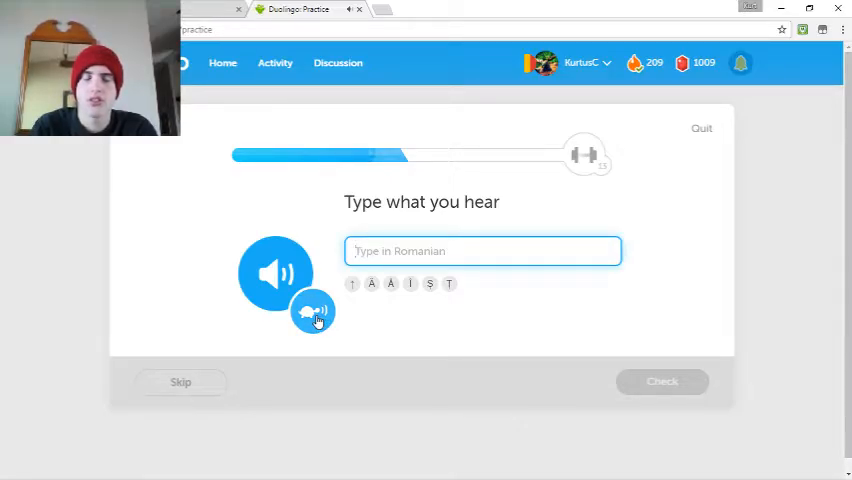
- Transcribe the spoken 'femei bune și puternice' and continue after it is accepted
text(femei b)
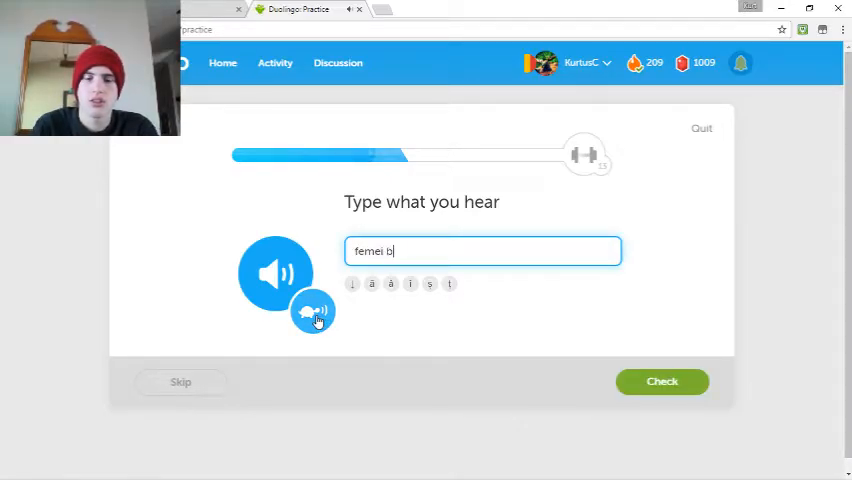
text(une și)
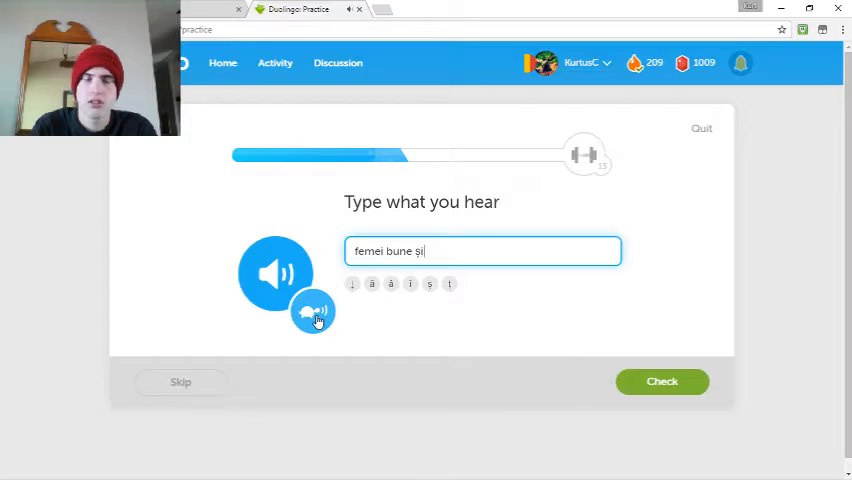
text(puternice)
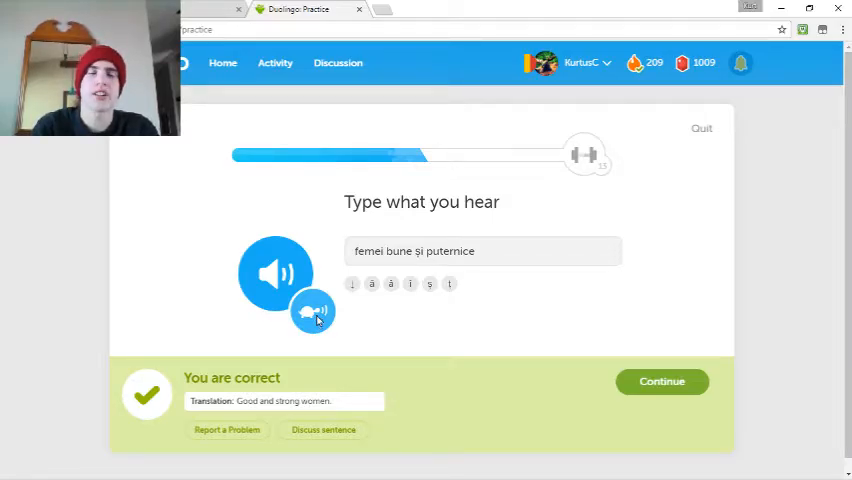
click(660, 380)
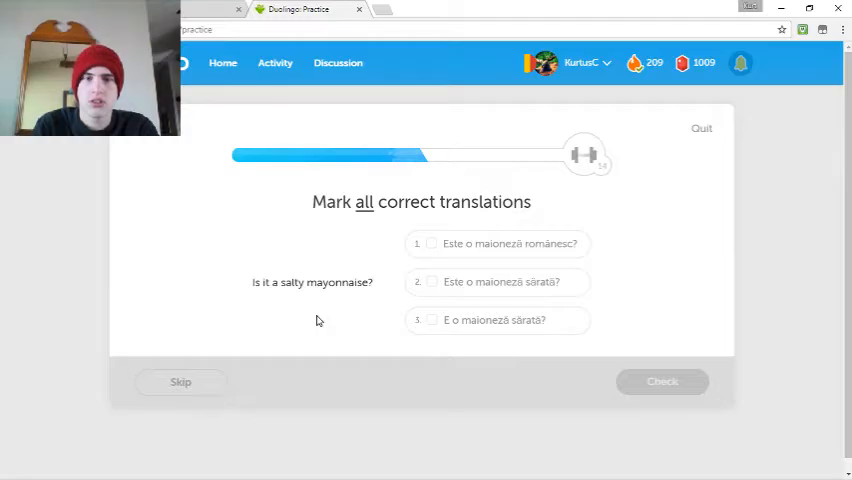
- Mark the correct salty-mayonnaise and smart-boys translations, then answer 'Nu sunt proaspete' with 'They are not fresh'
click(498, 320)
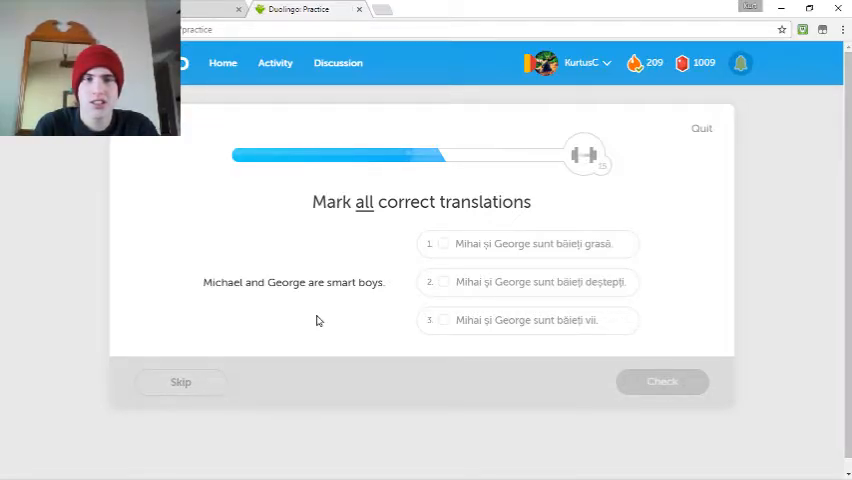
click(528, 280)
text(W)
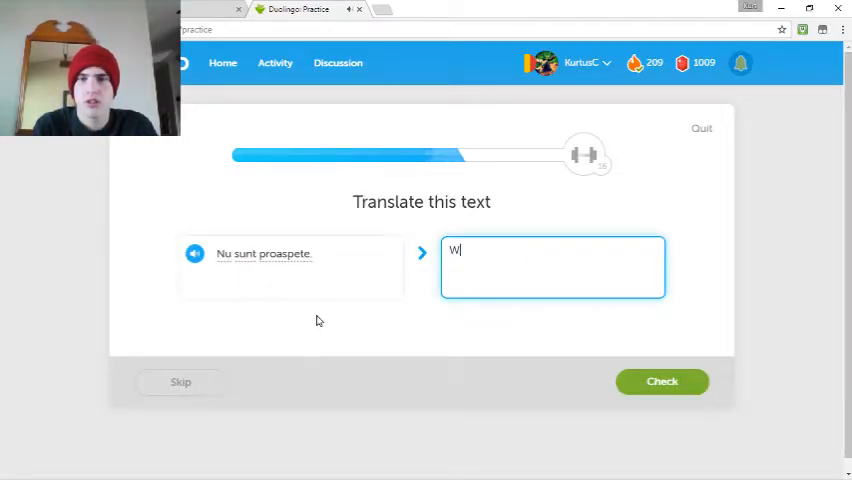
text(They)
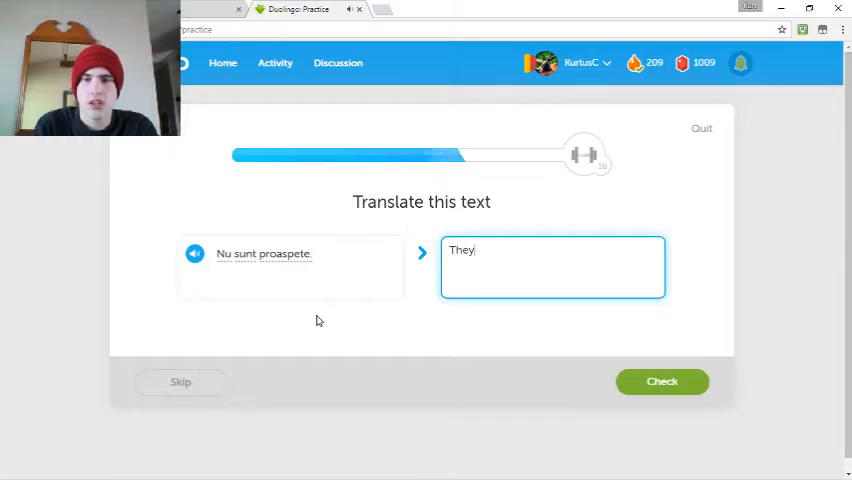
text(are not)
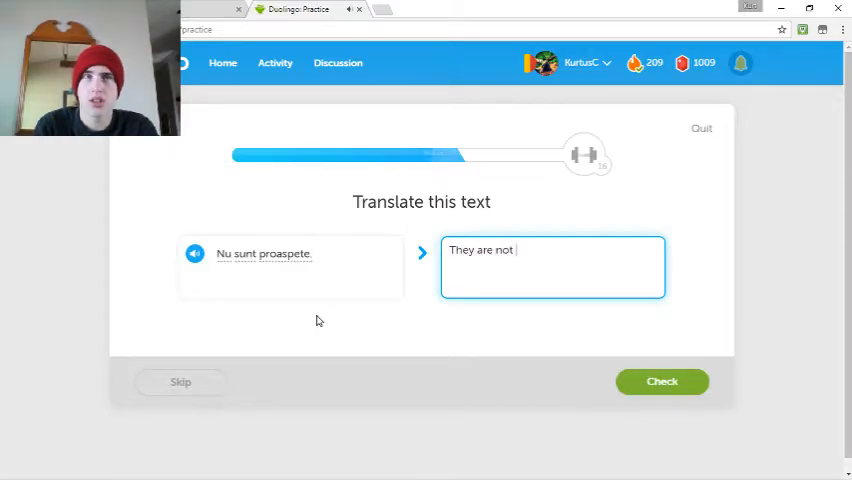
mouse_move(290, 252)
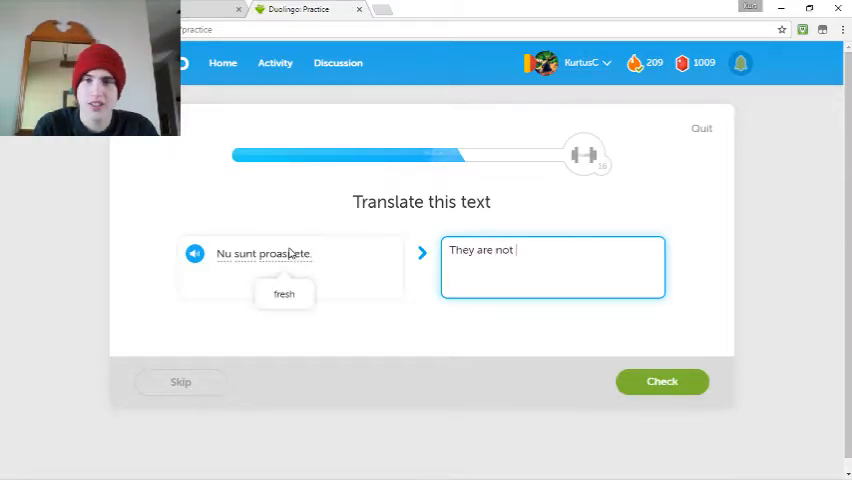
text(fresh)
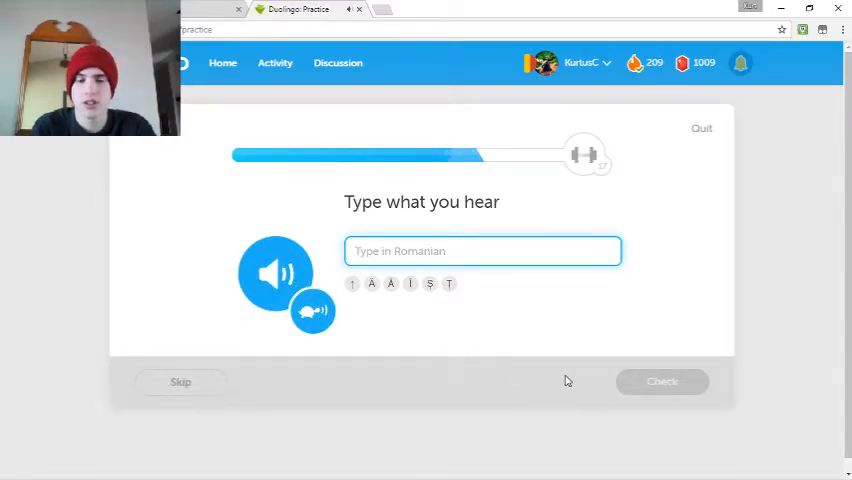
- Transcribe the lion sentence 'un leu ie rapid și puternic', fixing an extra letter, and submit it
text(un leu)
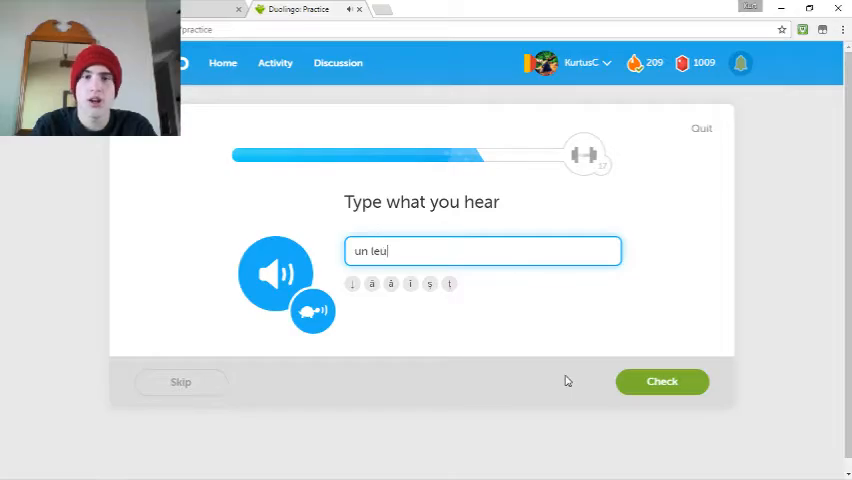
key(Backspace)
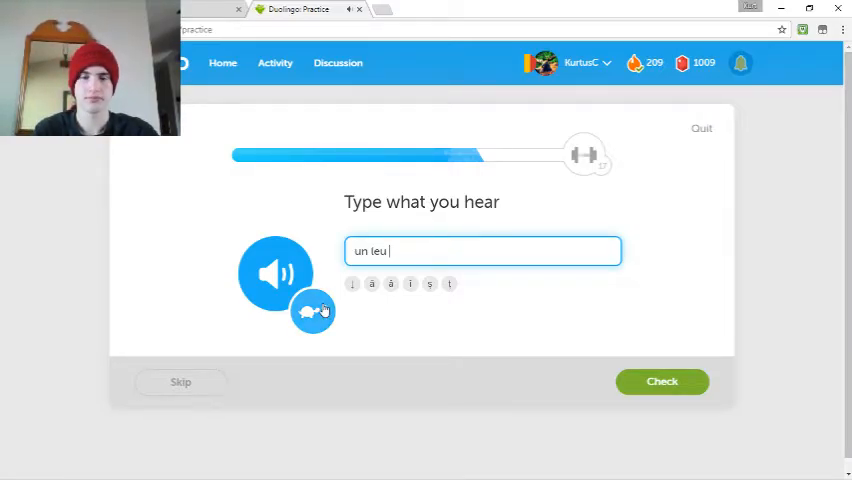
text(ie rapid şi p)
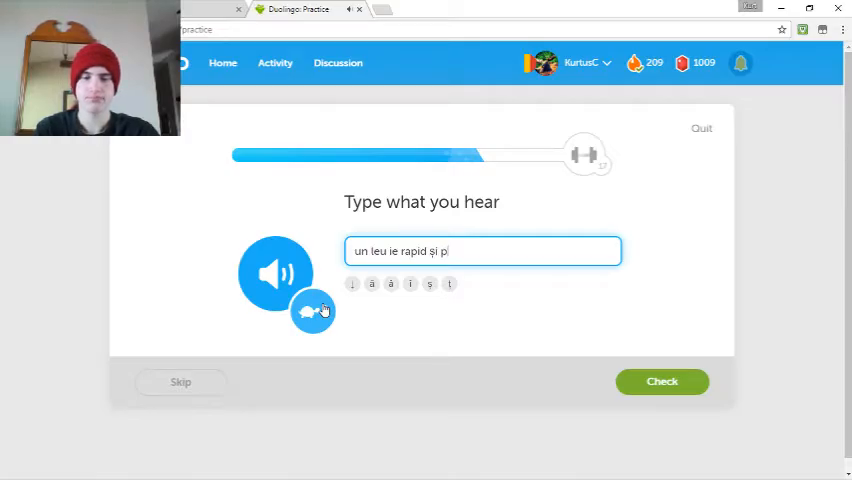
text(uternic)
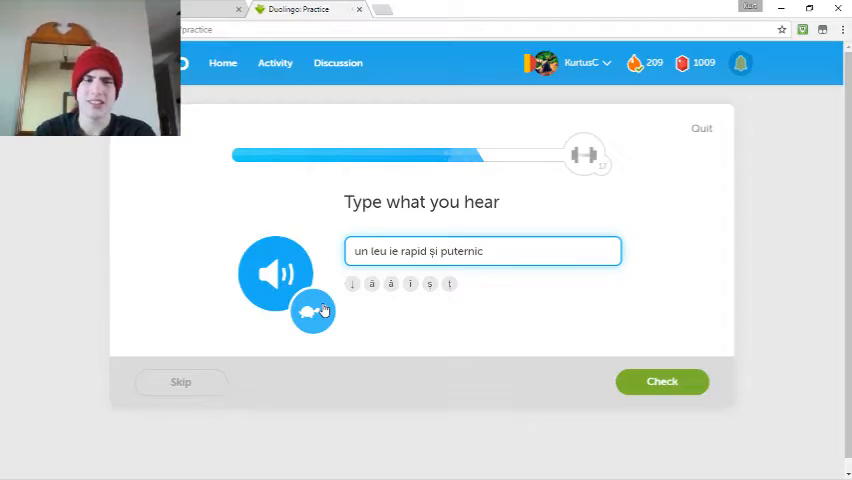
click(660, 380)
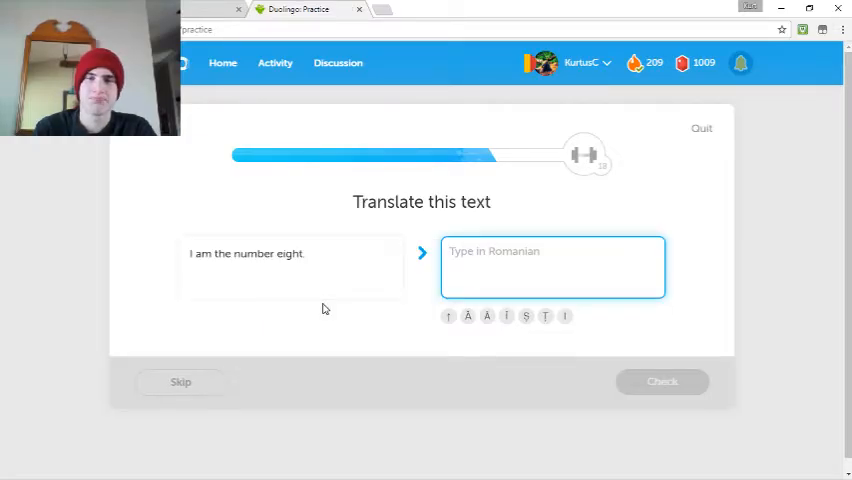
- Translate 'I am the number eight' as 'Eu sunt numărul opt' and check it
text(Eu s)
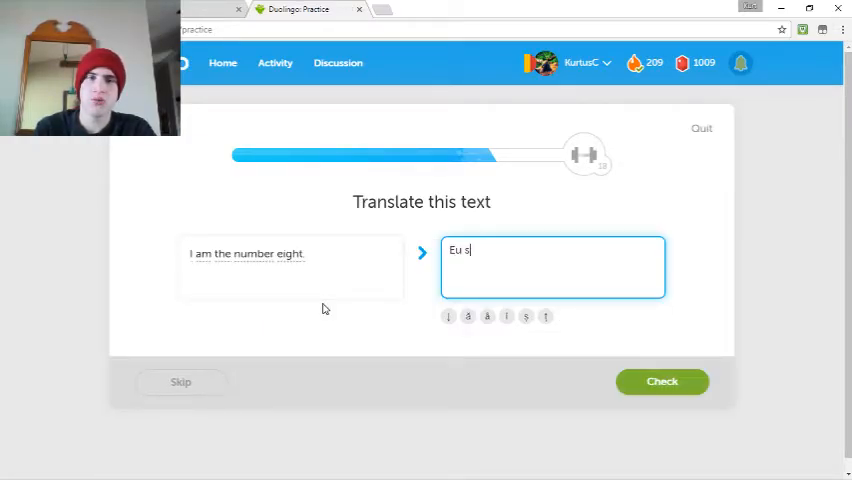
text(unt)
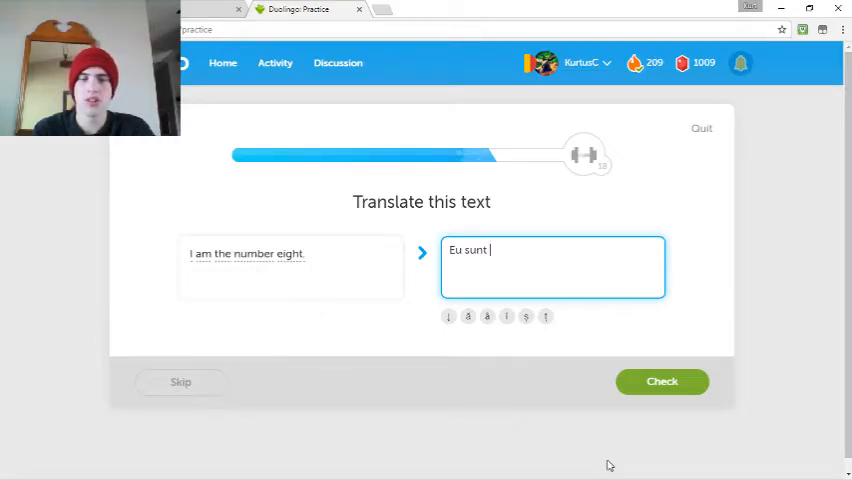
text(numărul)
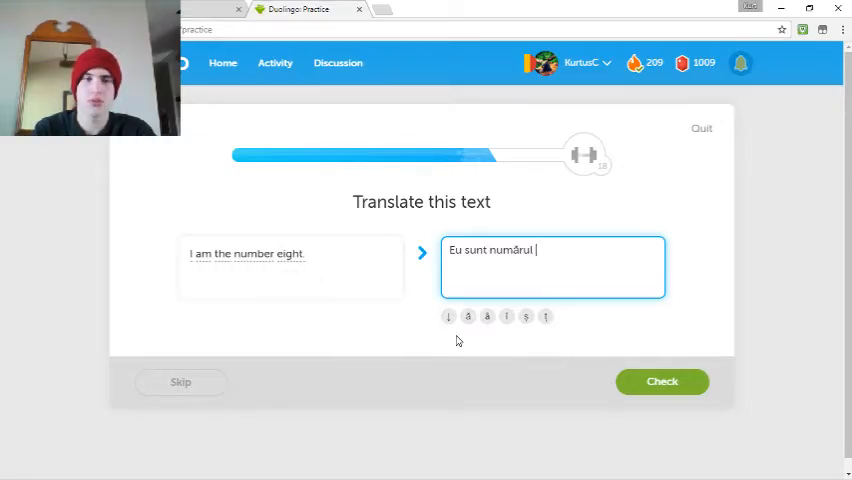
click(660, 380)
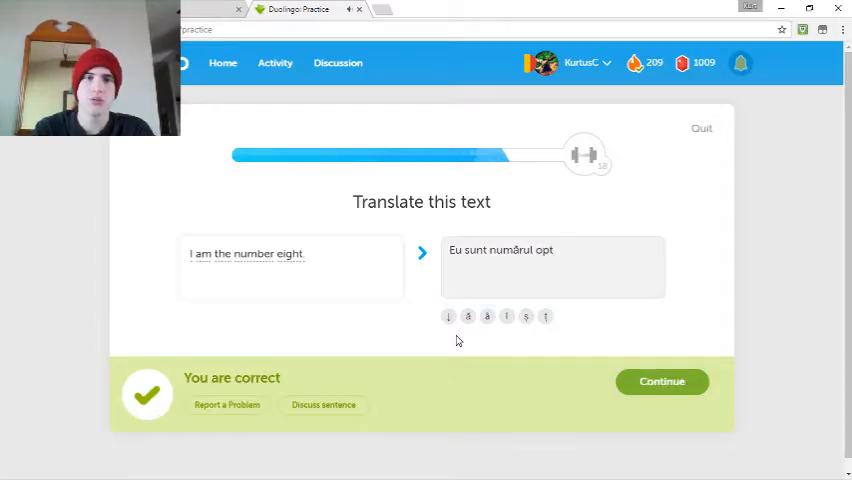
- Translate two sentences as 'They are sweet and sour' and 'You have dry apples'
click(660, 380)
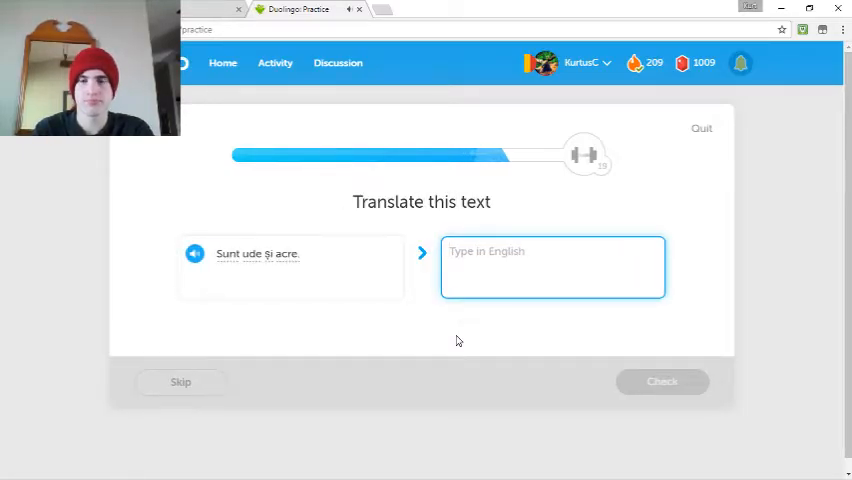
text(They are)
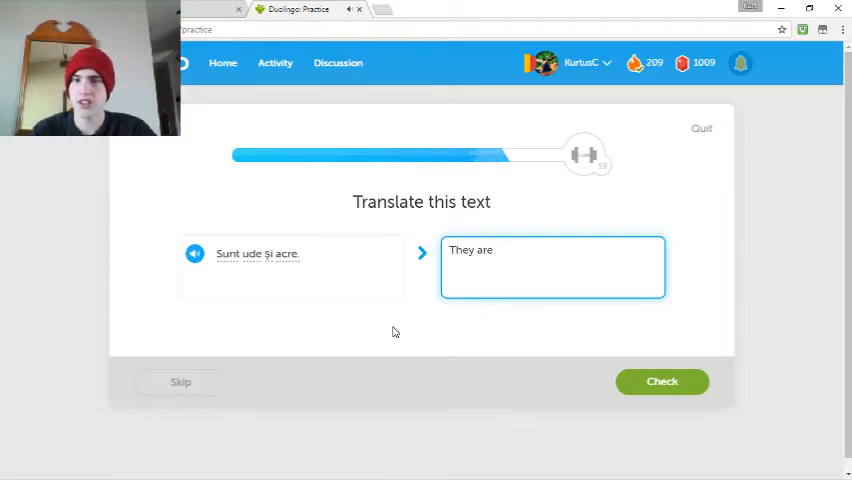
text(wet and sour)
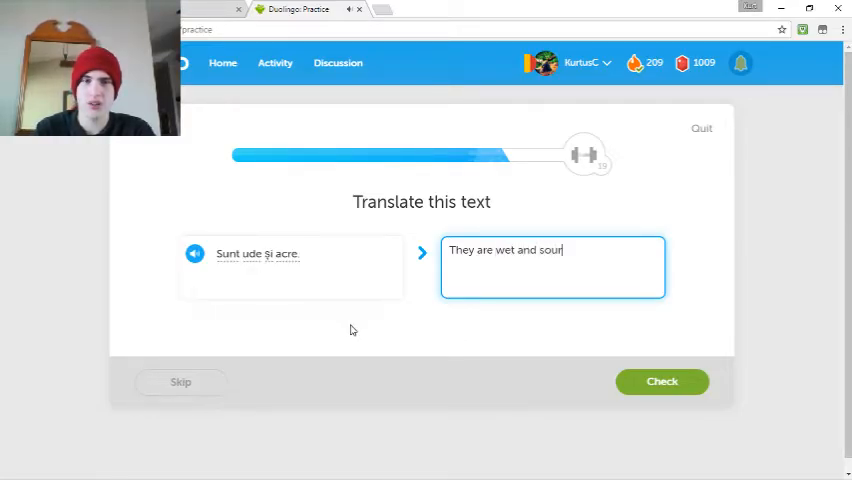
click(662, 380)
text(You hav)
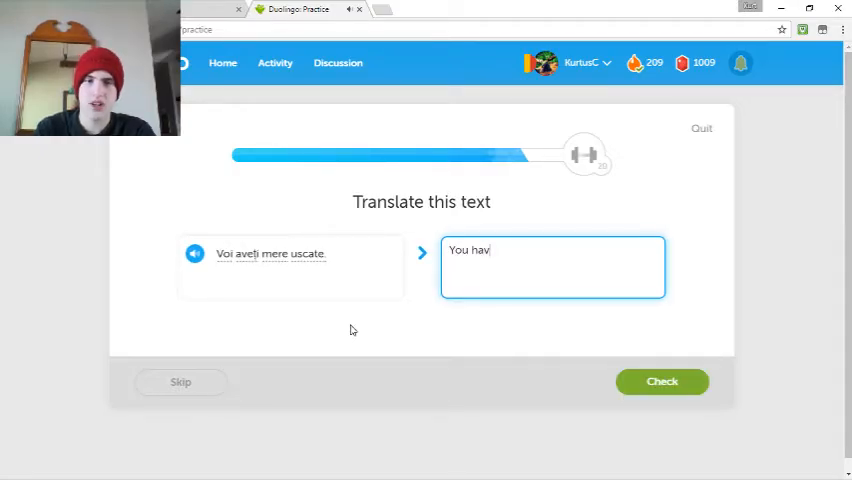
text(e)
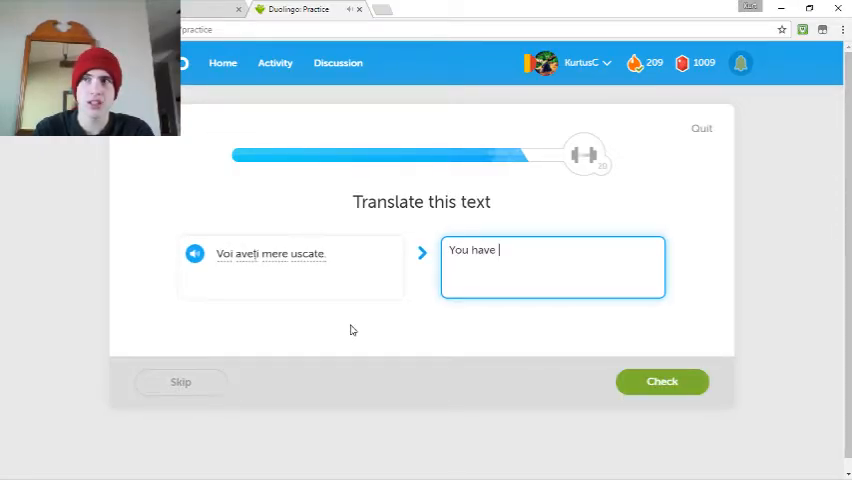
text(dr)
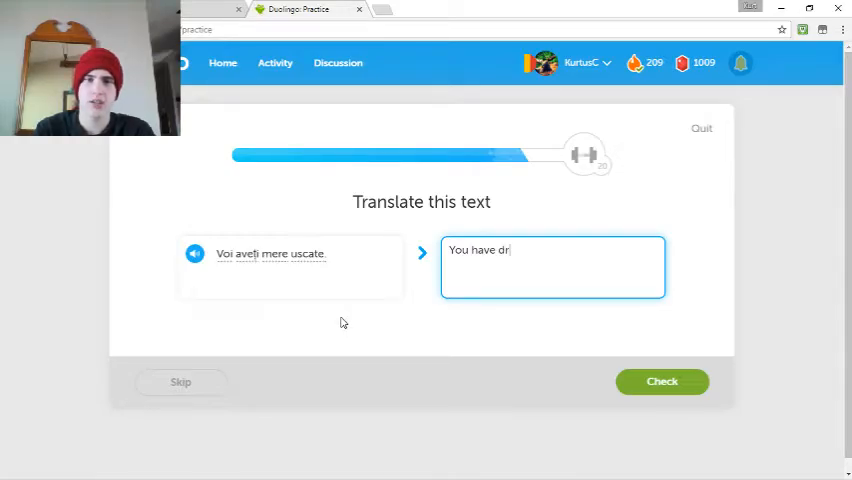
click(662, 380)
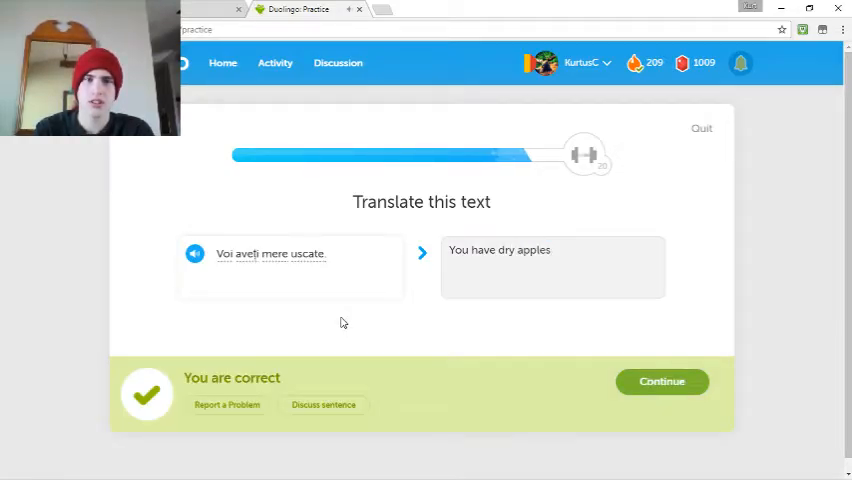
- Choose 'O zi plină și caldă' for 'A full and warm day' and check it
click(660, 380)
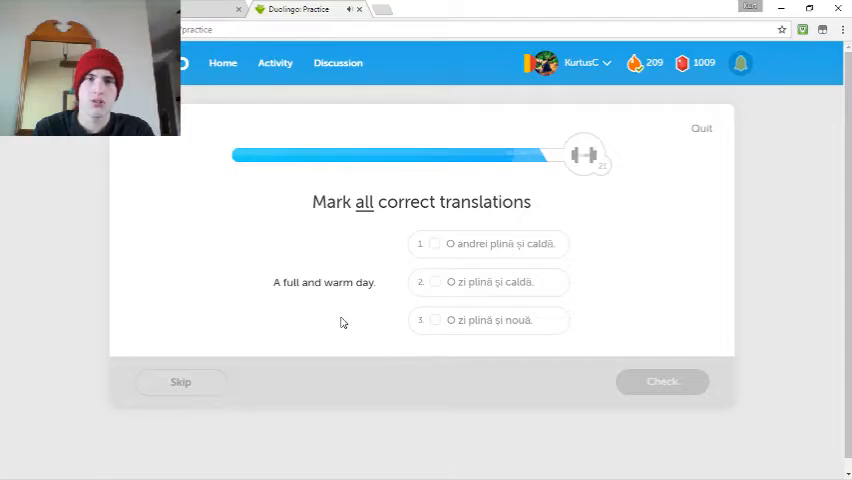
click(488, 282)
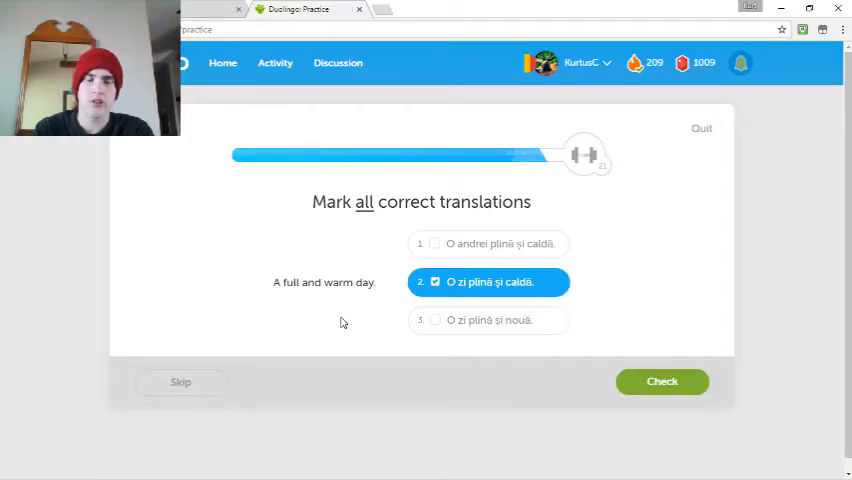
click(662, 380)
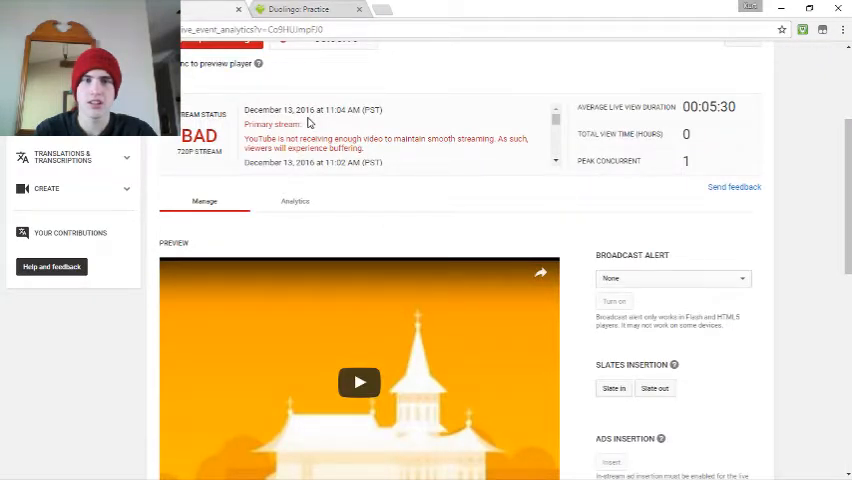
- Scroll down the YouTube Live Dashboard to see stream health and viewer statistics
scroll(down, 3)
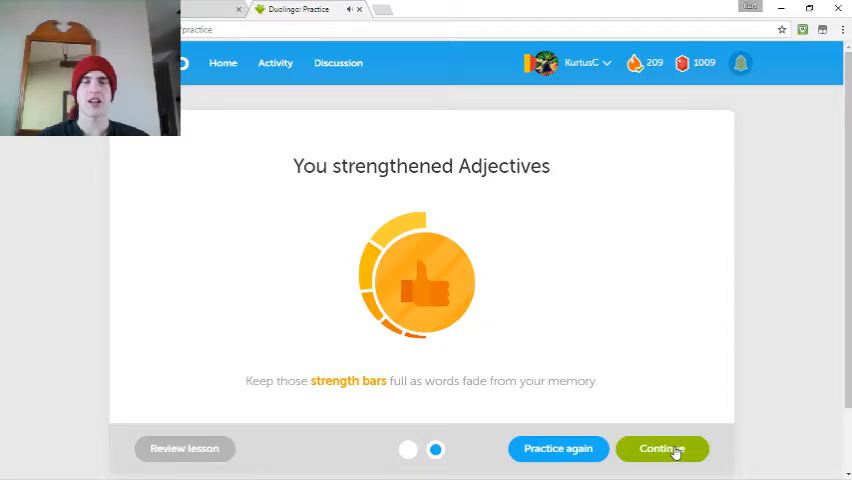
- Continue past the 'You strengthened Adjectives' summary into the Occupations lesson
click(660, 448)
text(they are)
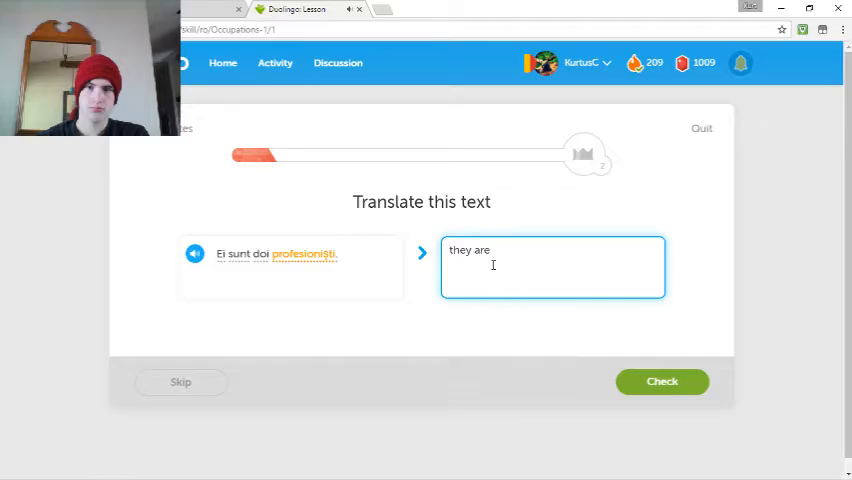
- Translate 'They are two professionals' and 'It is his job' into English
text(two)
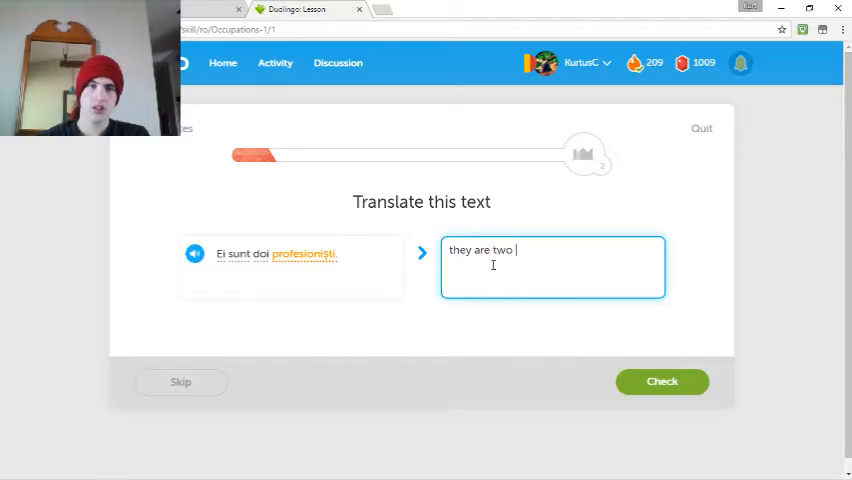
text(professo)
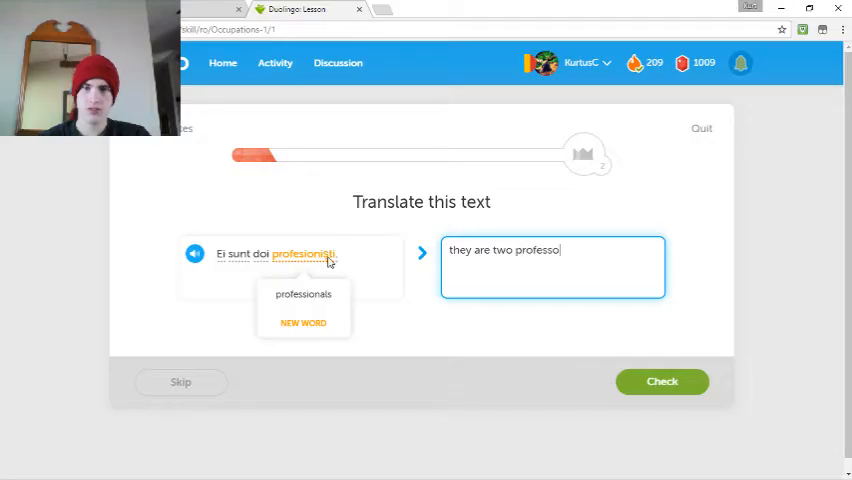
text(ral)
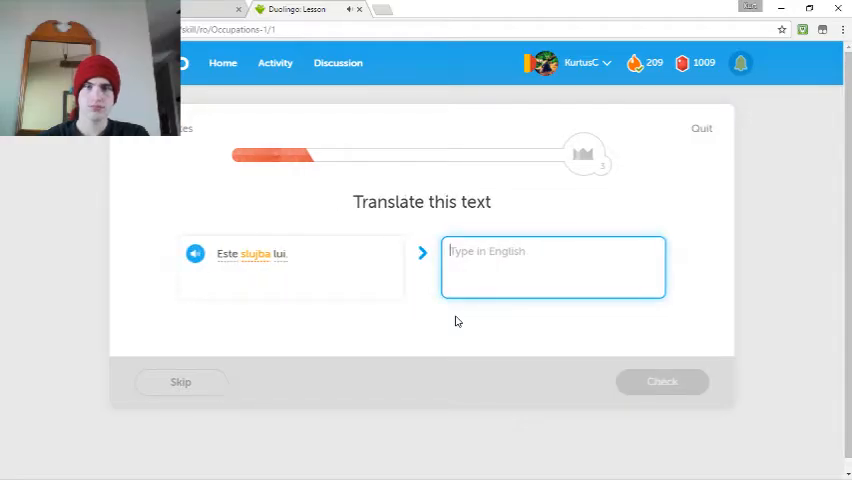
text(It is)
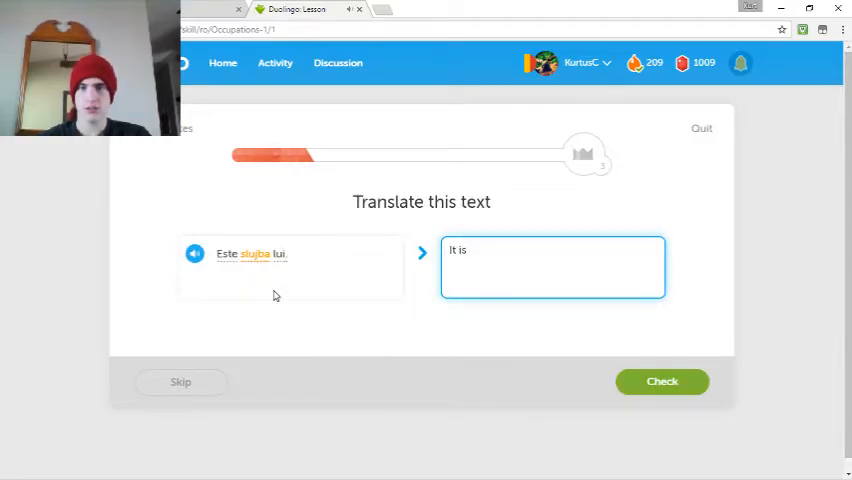
text(j)
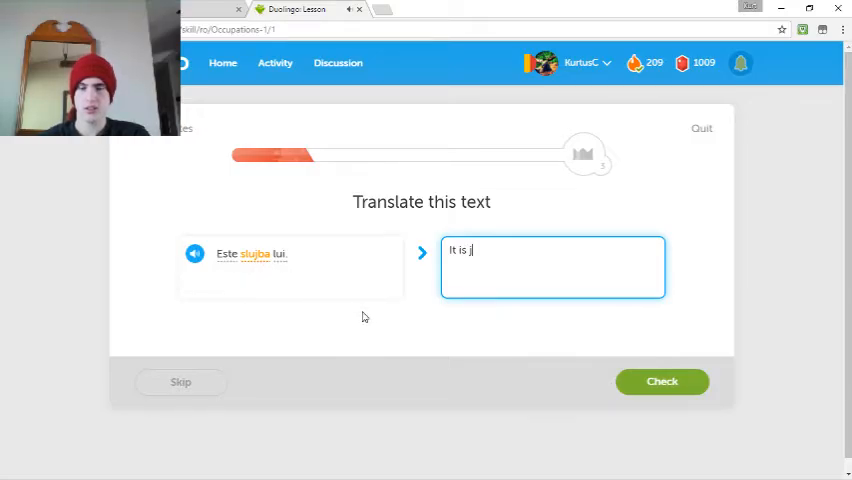
text(his)
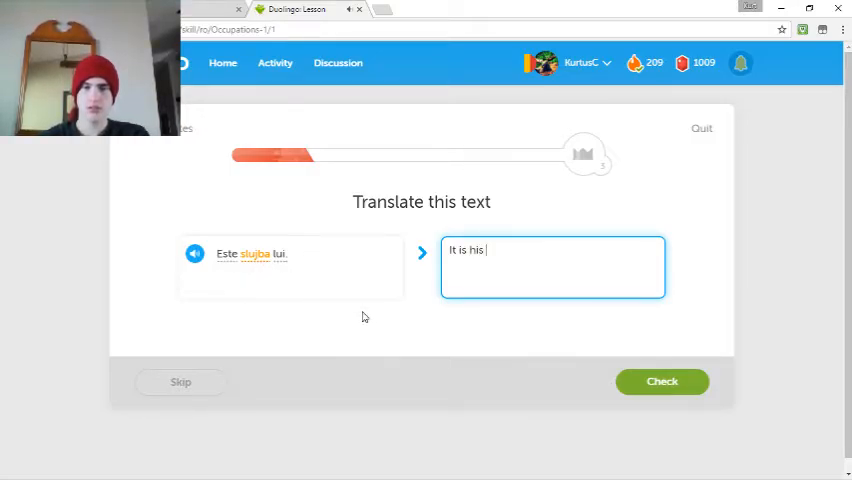
click(662, 380)
text(Do you have two)
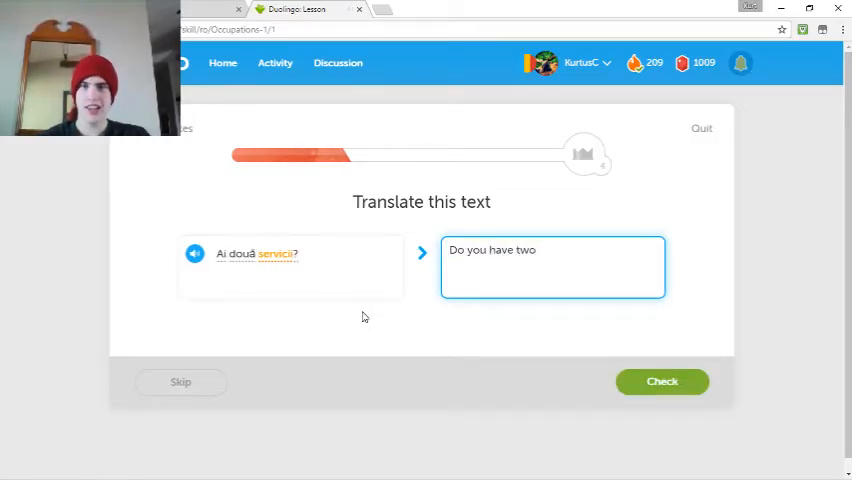
mouse_move(366, 300)
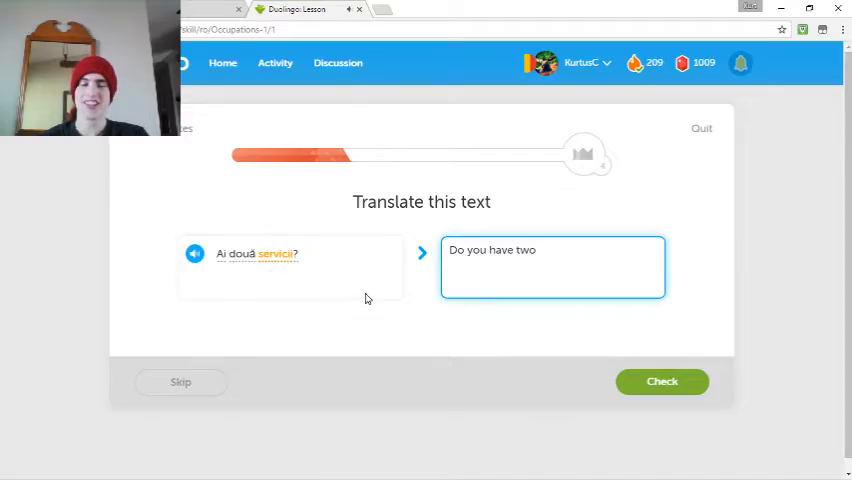
- Answer the jobs sentence and submit 'You have a useful career', which is marked wrong
text(jobs)
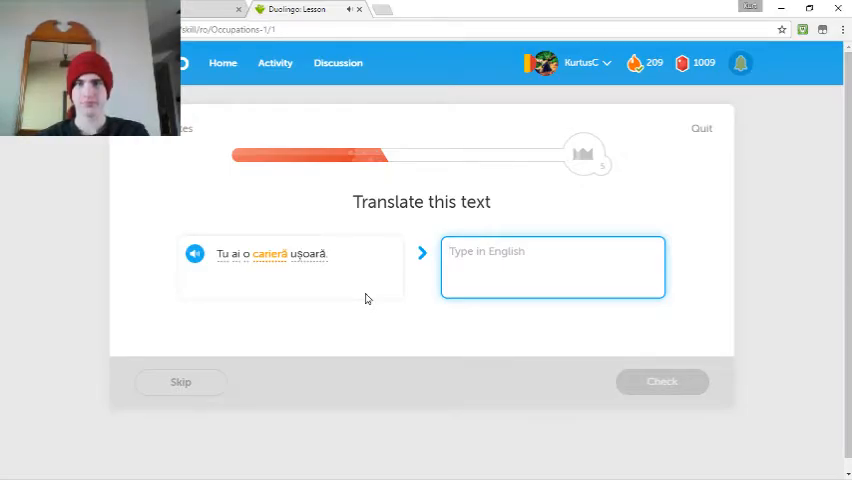
text(You have a)
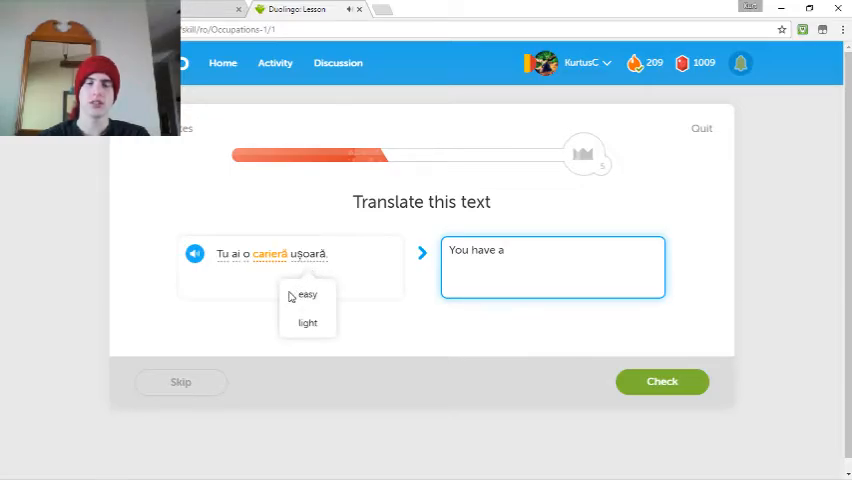
text(useful)
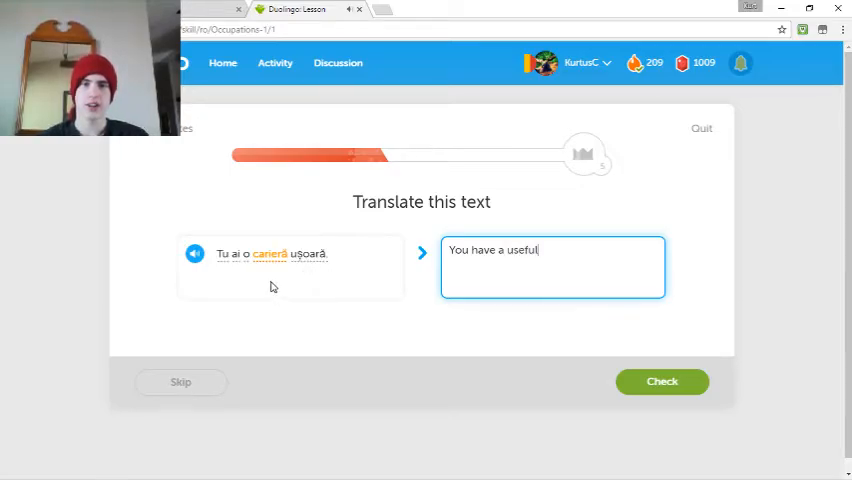
text(career)
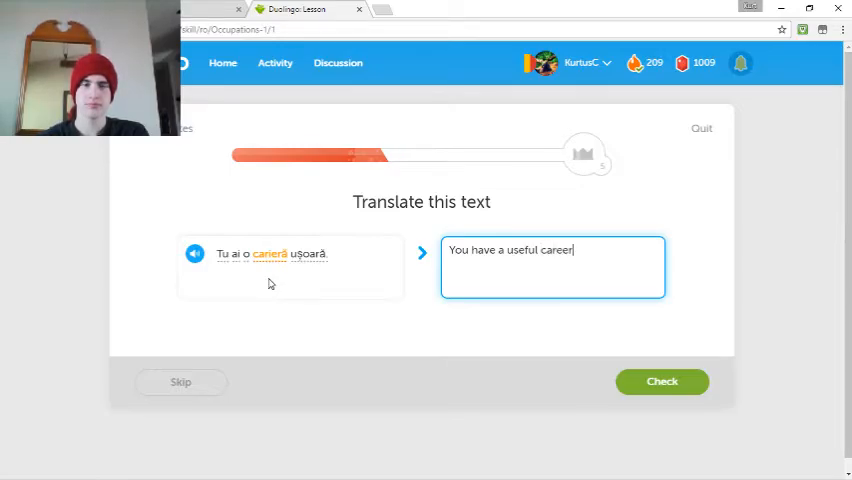
click(662, 380)
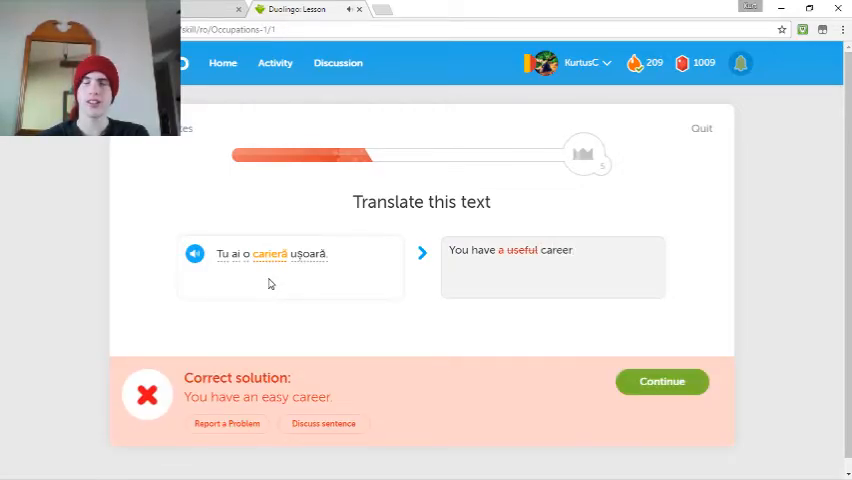
- Continue and submit the next 'It is ...' translation
click(660, 380)
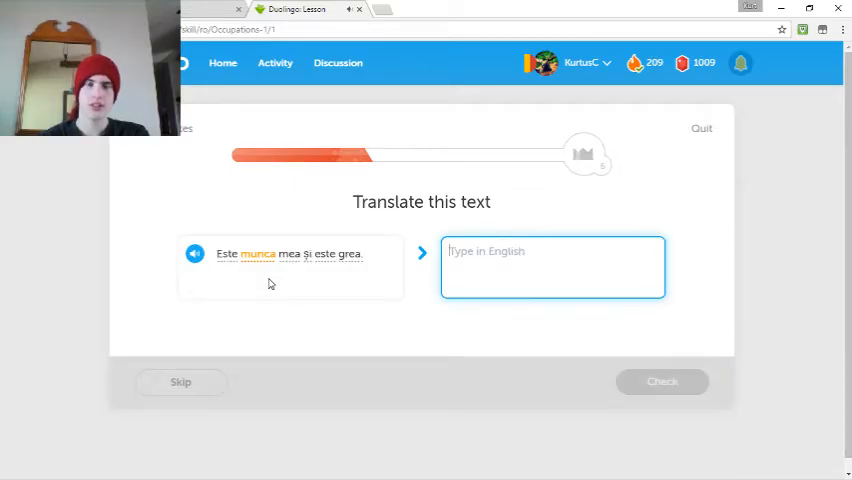
text(It is)
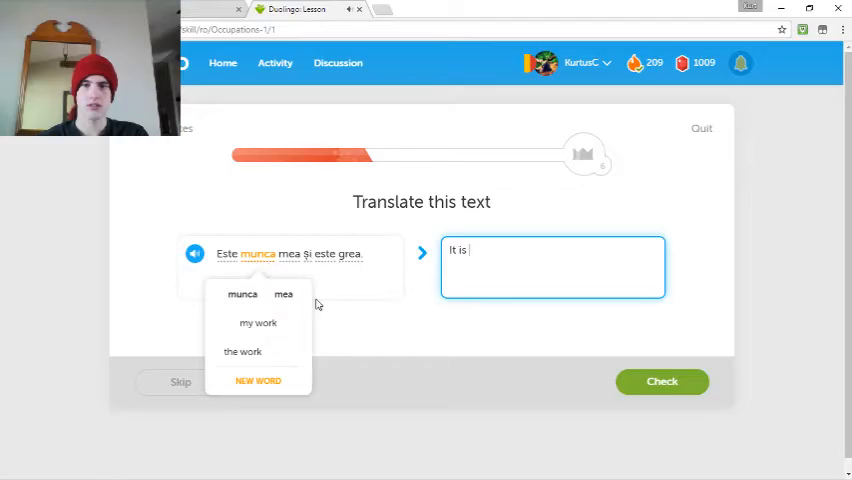
click(258, 322)
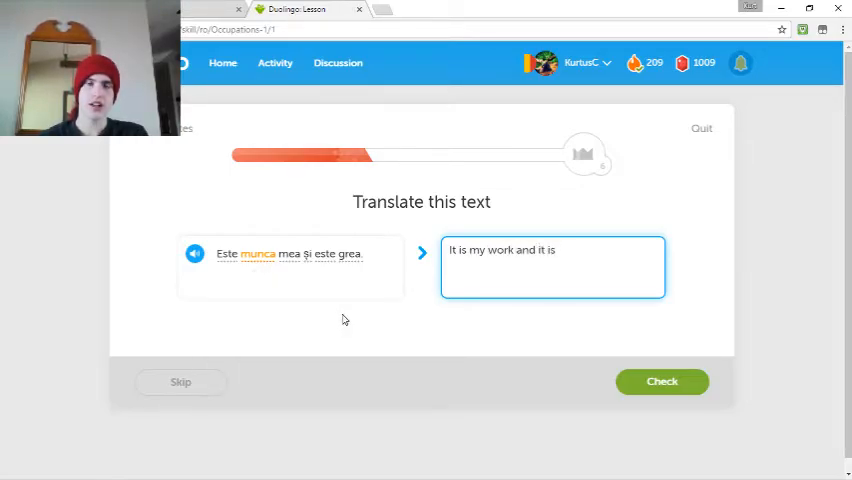
text(ha)
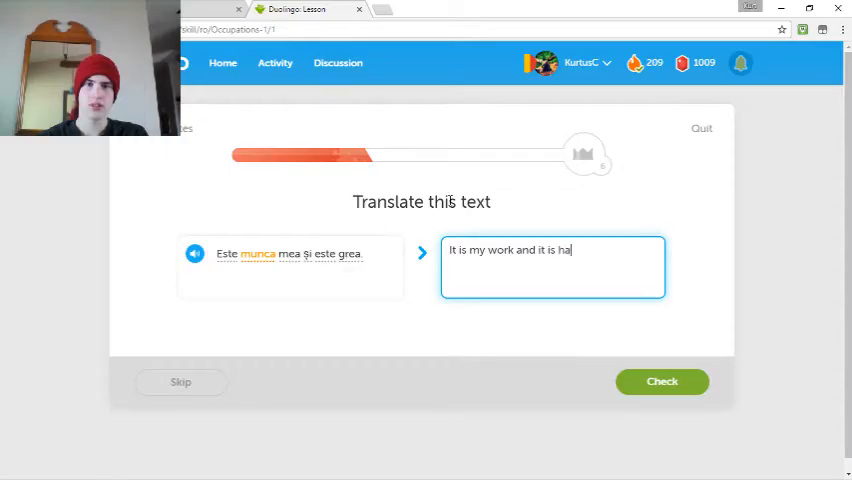
click(662, 380)
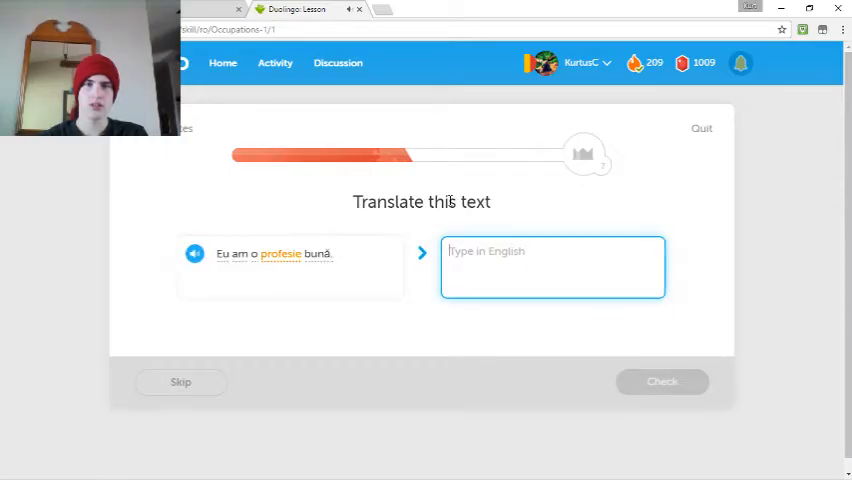
- Translate 'I have a good profession' and 'I do not have a trade'
text(I have a)
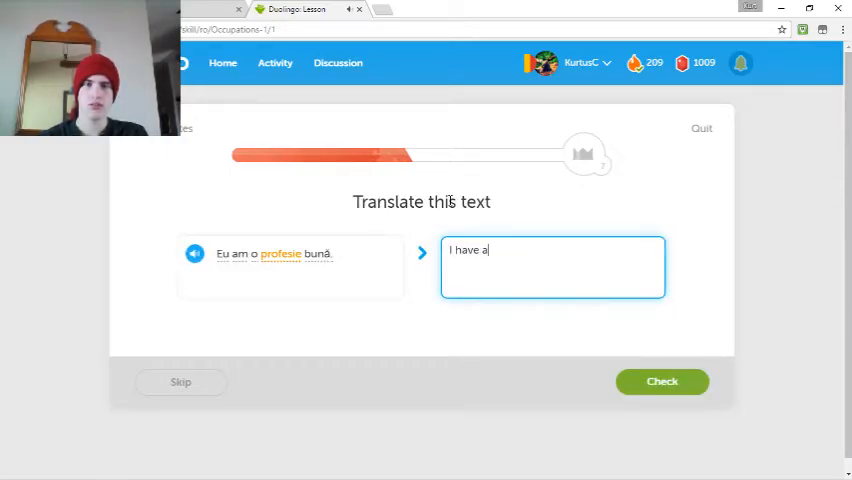
text(good p)
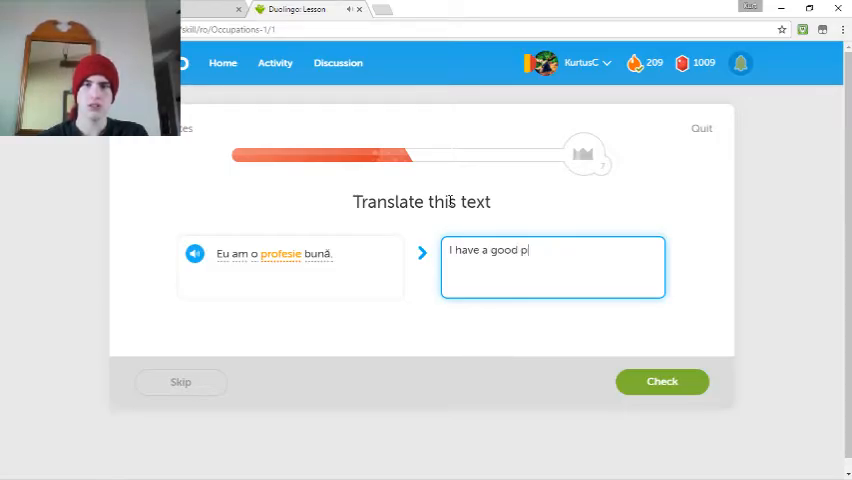
text(rofession)
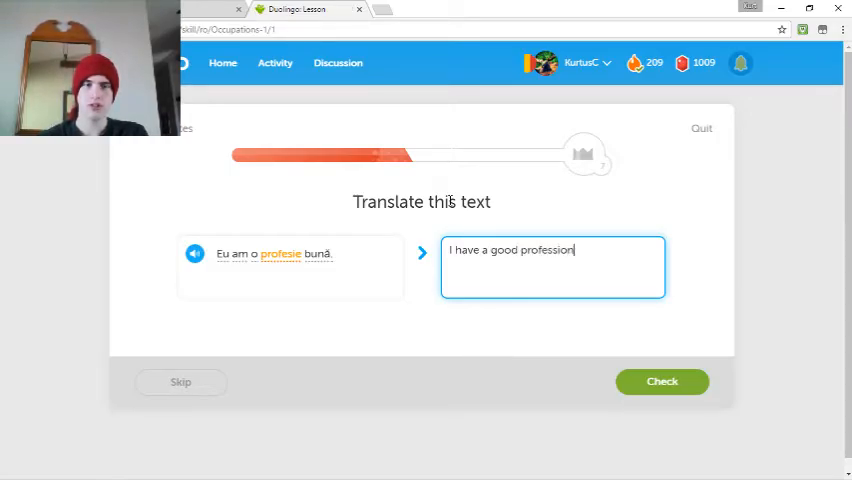
click(662, 380)
text(I do not have a)
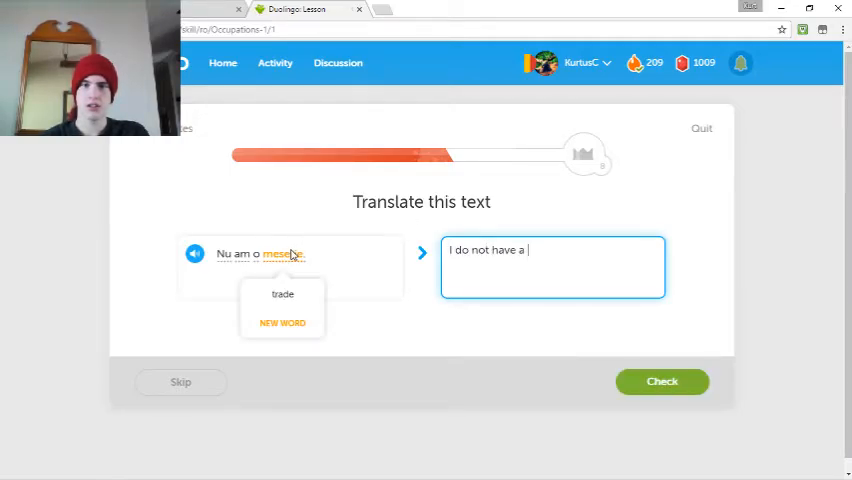
text(trade)
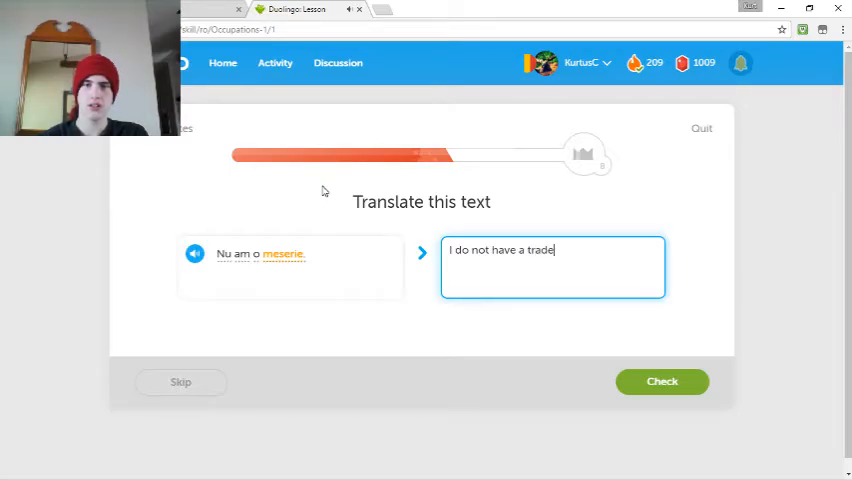
click(662, 380)
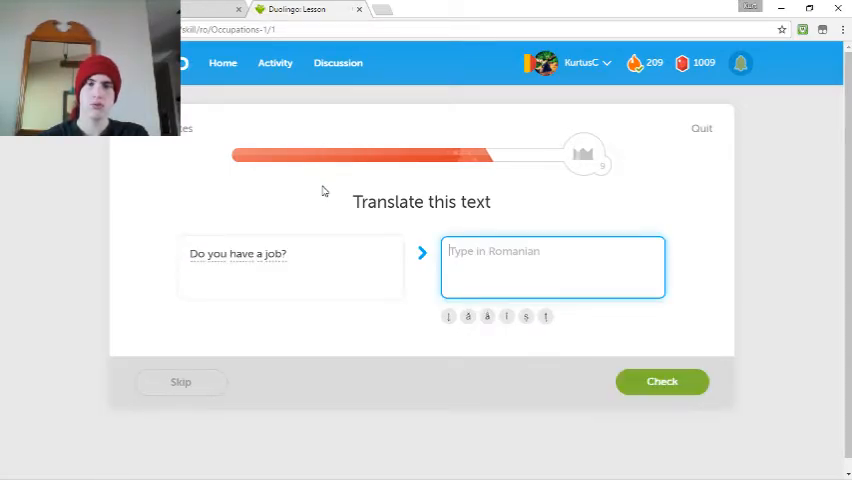
- Translate 'Do you have a job?' into Romanian as 'Tu ai un serviciu'
text(Voi ave)
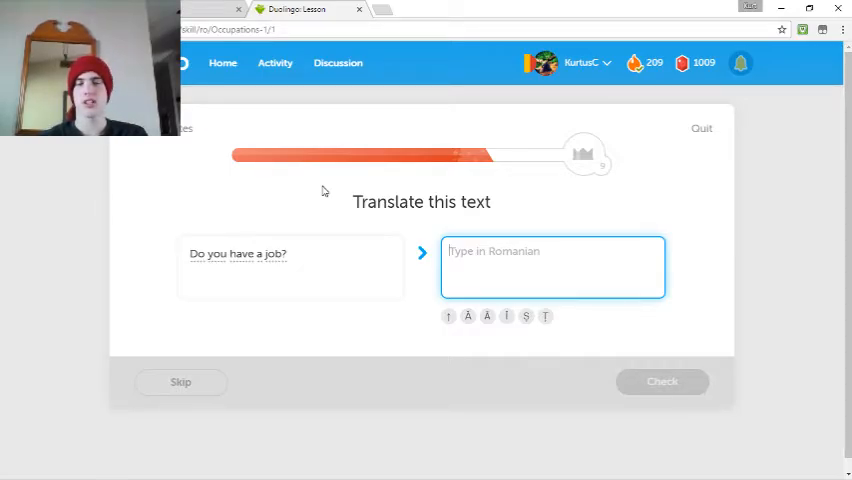
text(T)
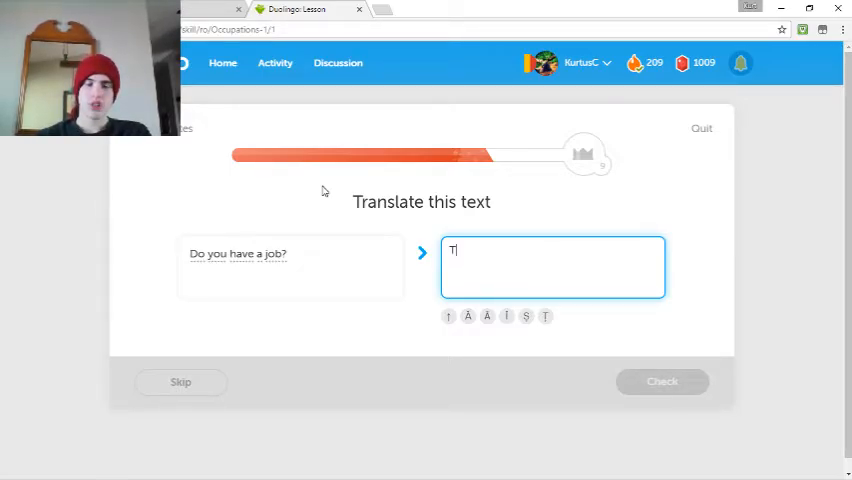
text(Tu ai un servic)
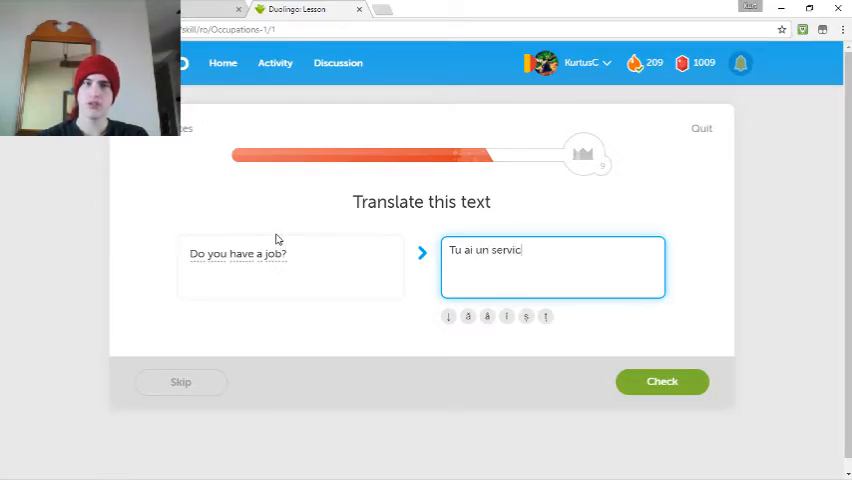
click(662, 380)
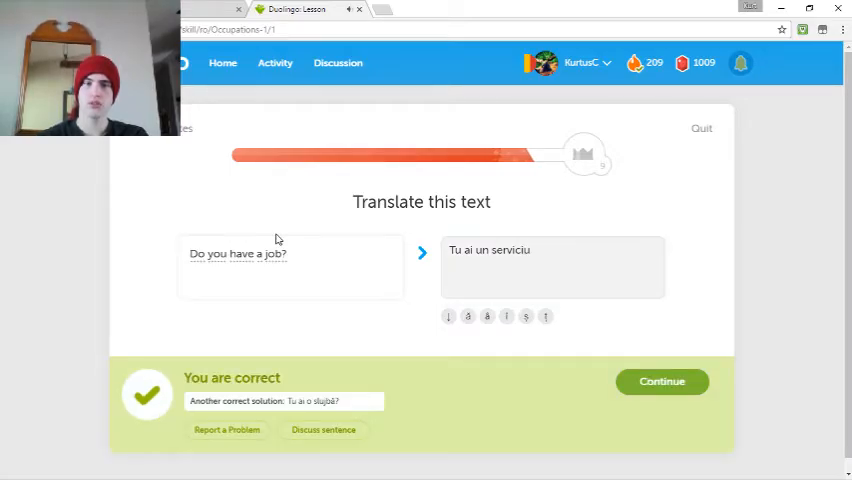
click(660, 380)
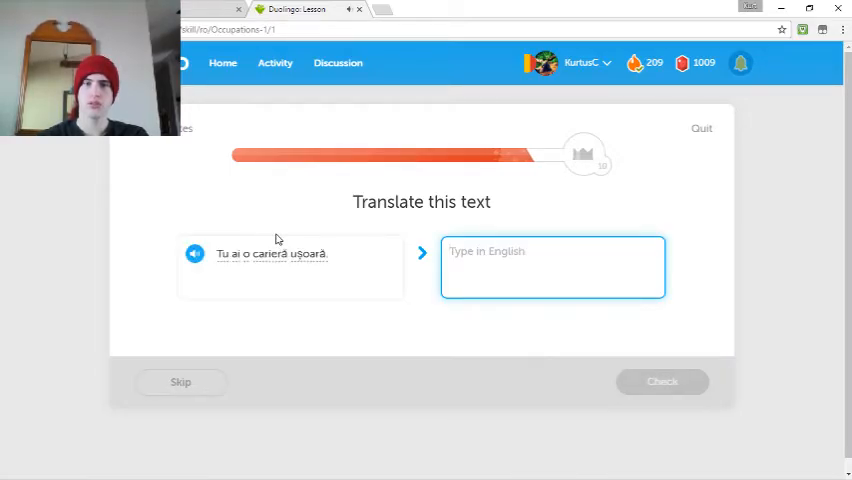
- Translate the sentence as 'You have an easy career', completing the lesson
text(You have a)
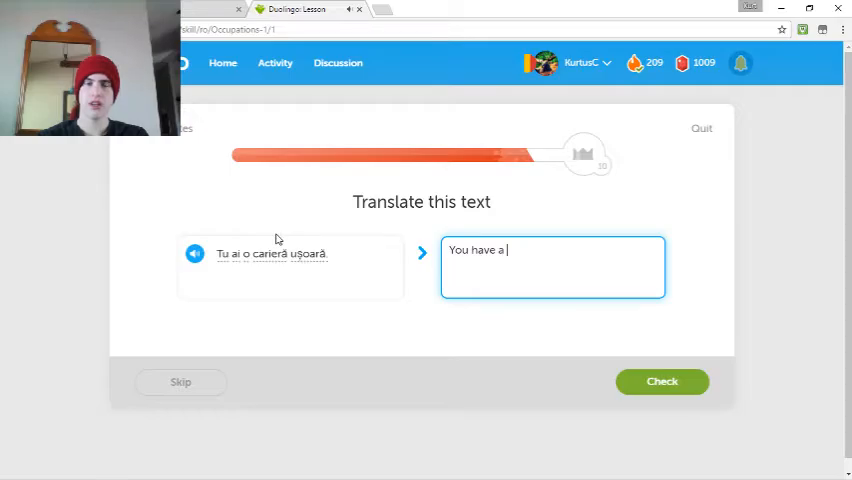
text(n easy car)
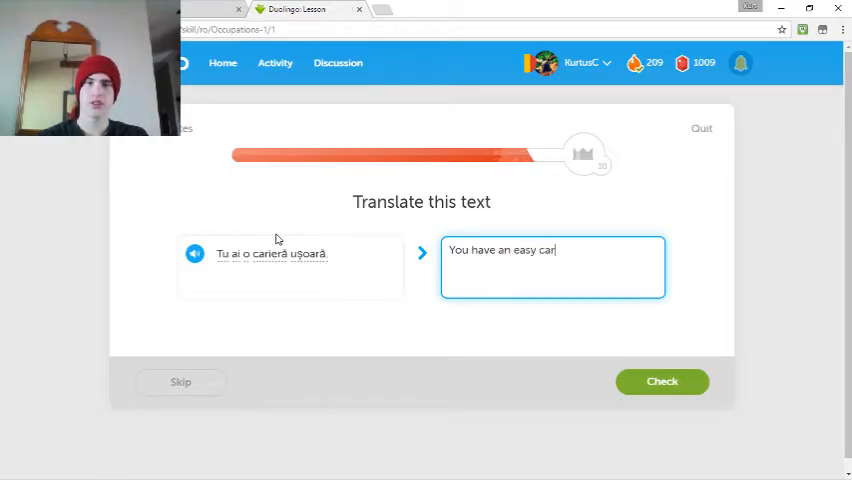
click(662, 380)
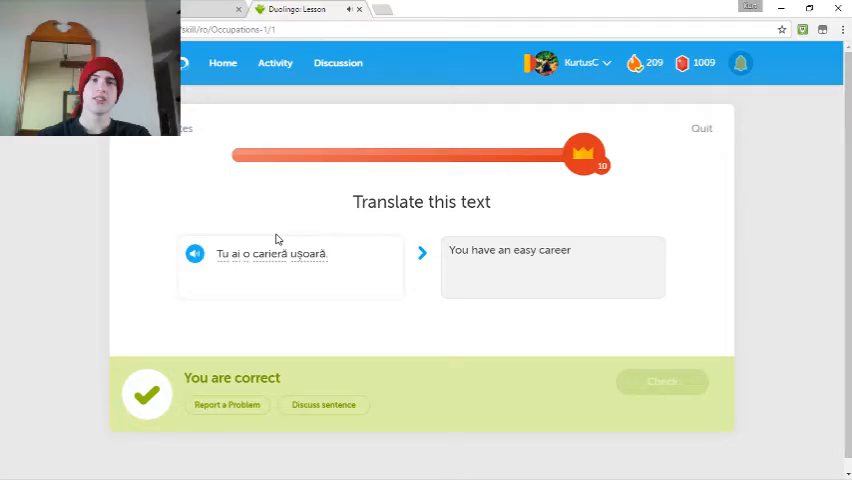
click(662, 380)
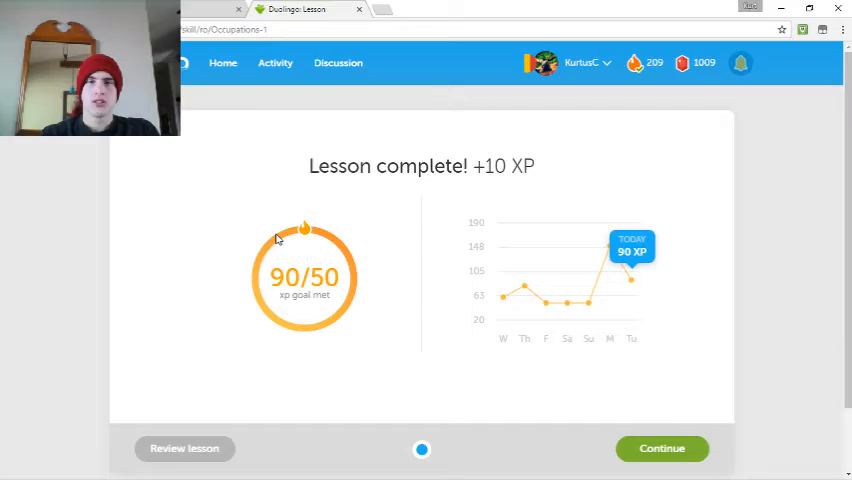
- Continue from the Lesson complete screen to the next Occupations lesson
click(662, 448)
text(The professor)
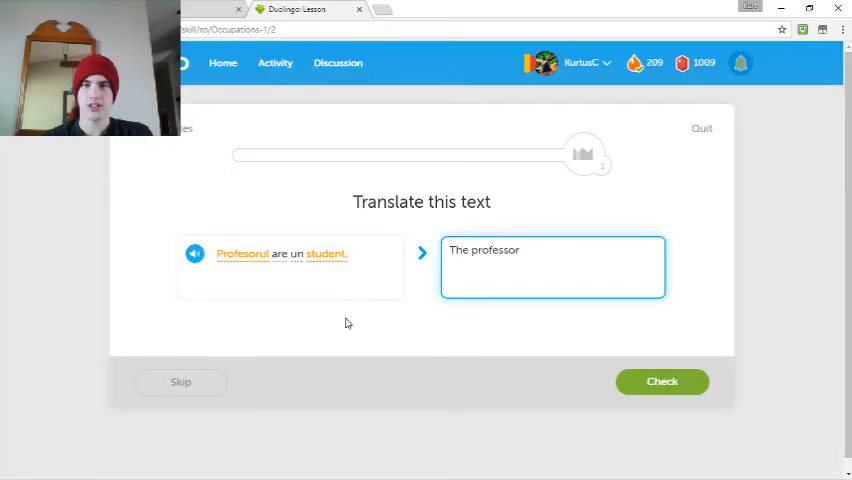
- Translate 'The professor has a student' and 'Teachers or students'
text(has a studen)
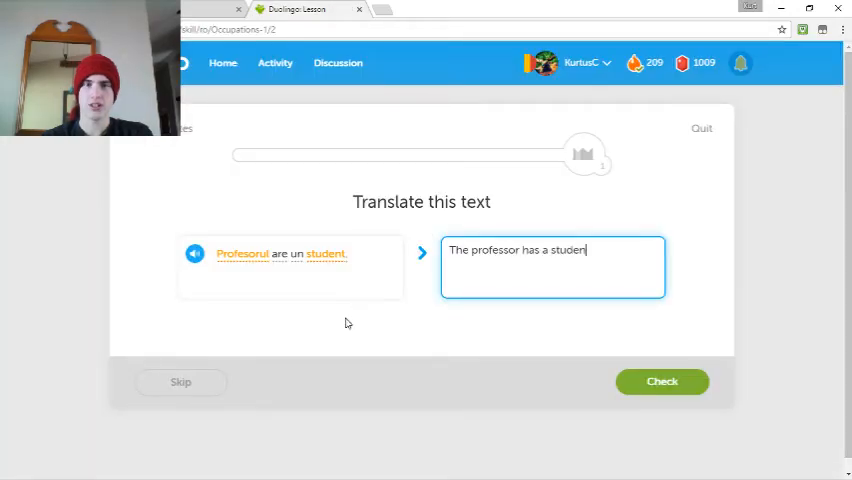
click(662, 380)
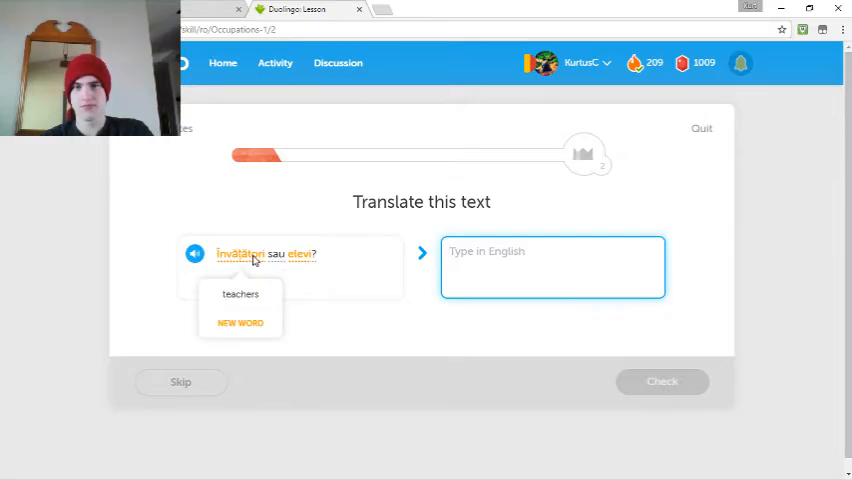
text(Teachers)
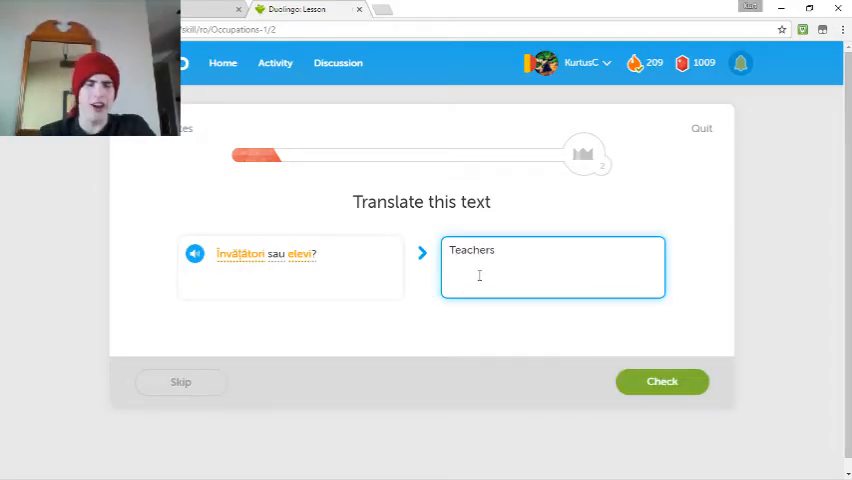
text(or)
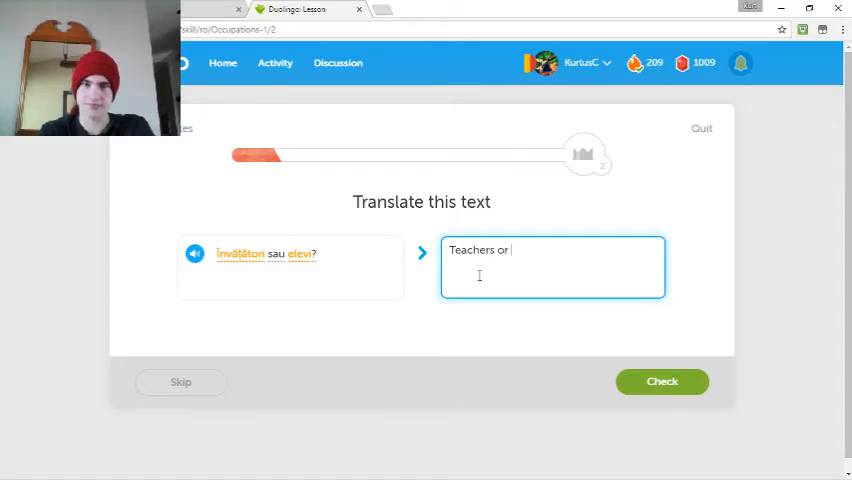
text(studet)
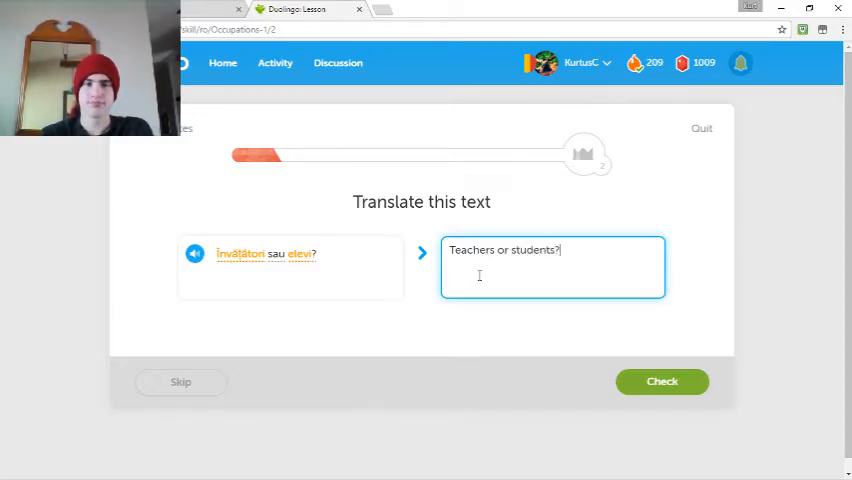
click(662, 380)
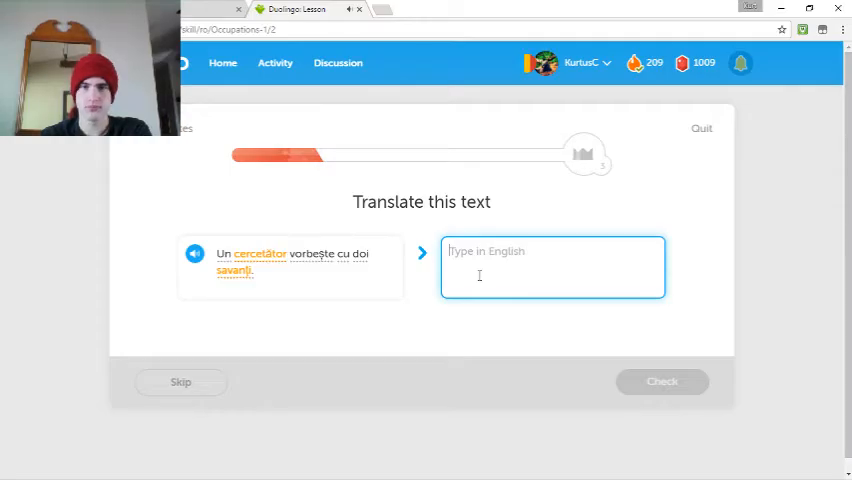
- Translate 'A researcher speaks with two scientists'
text(A)
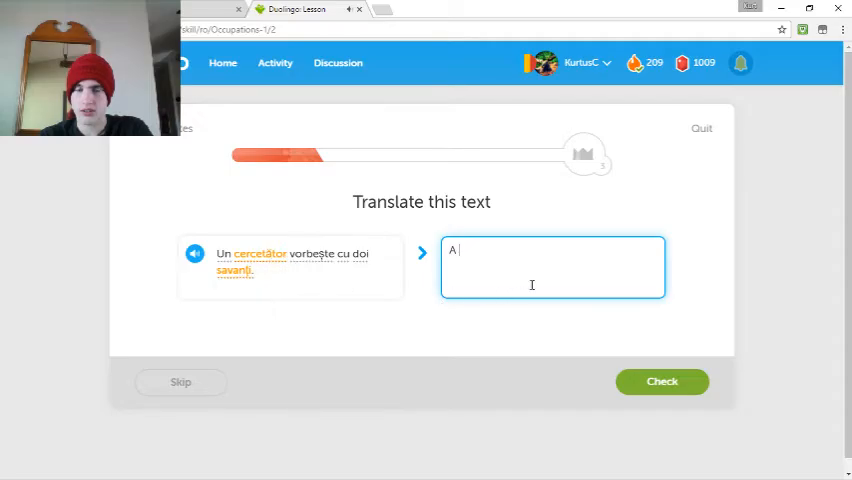
text(researcher)
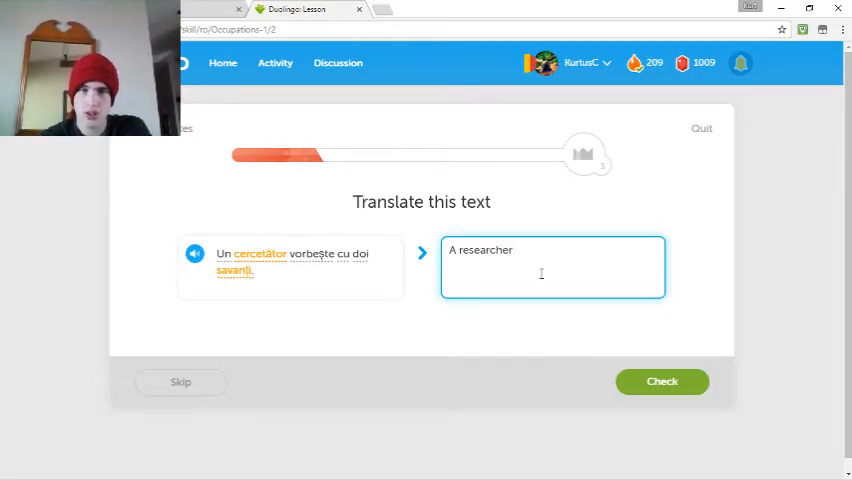
text(speaks wi)
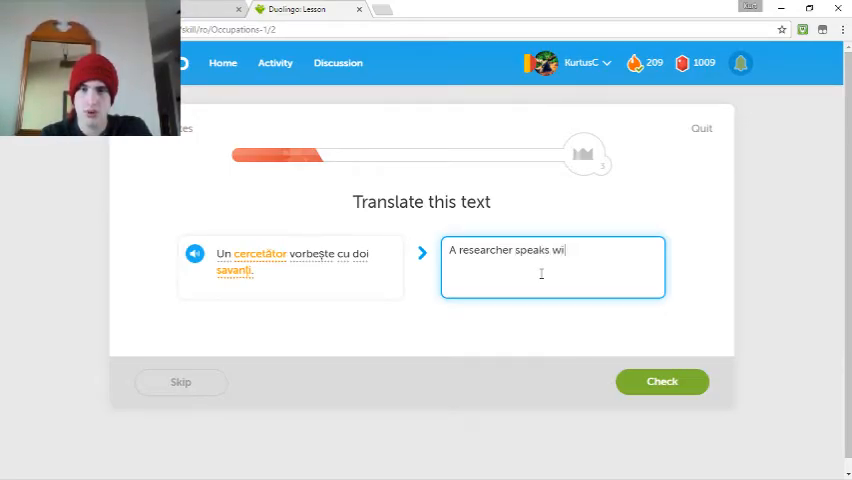
text(th two)
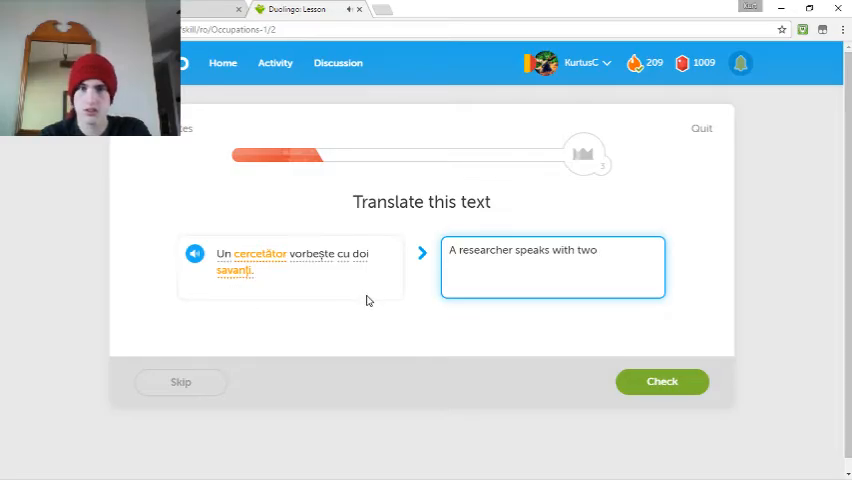
text(scientists)
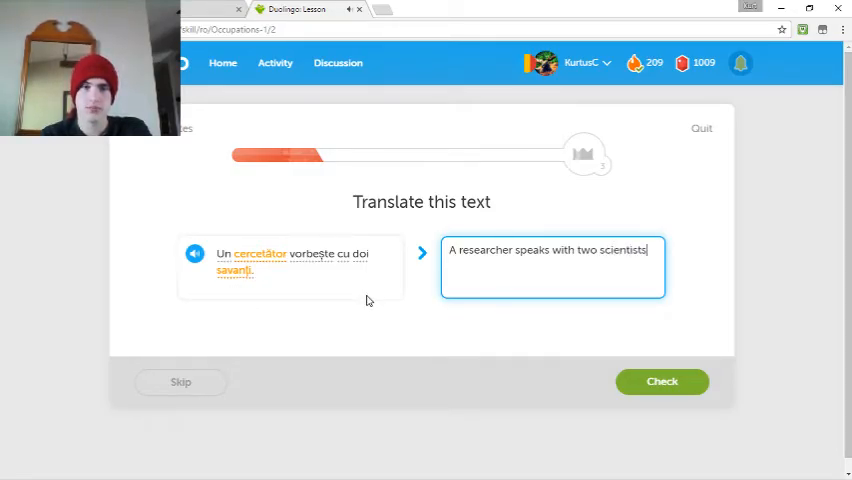
click(662, 380)
text(The)
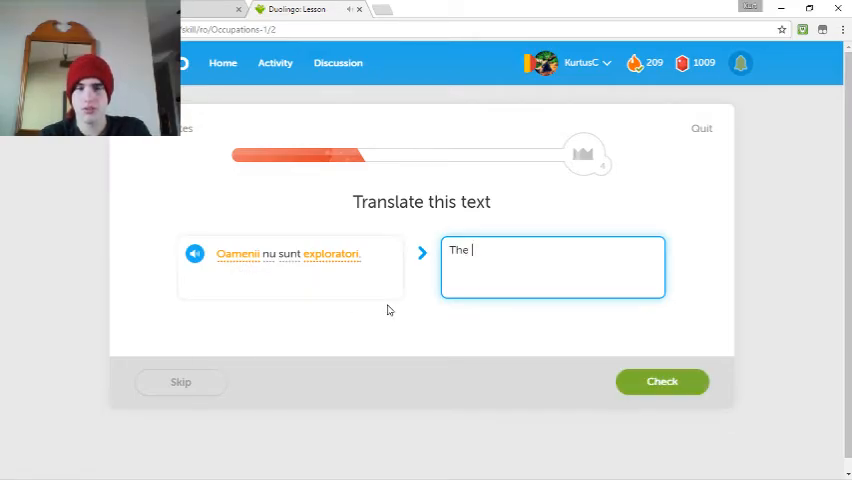
- Translate 'The people are not explorers'
text(people)
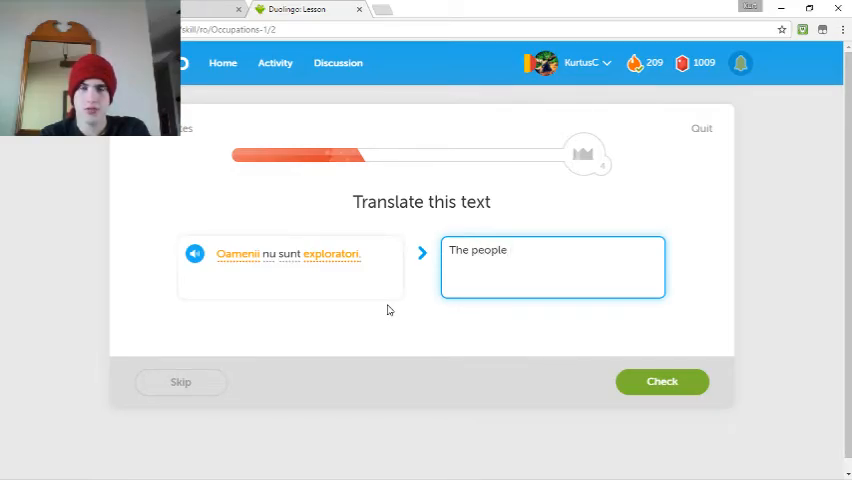
text(are not)
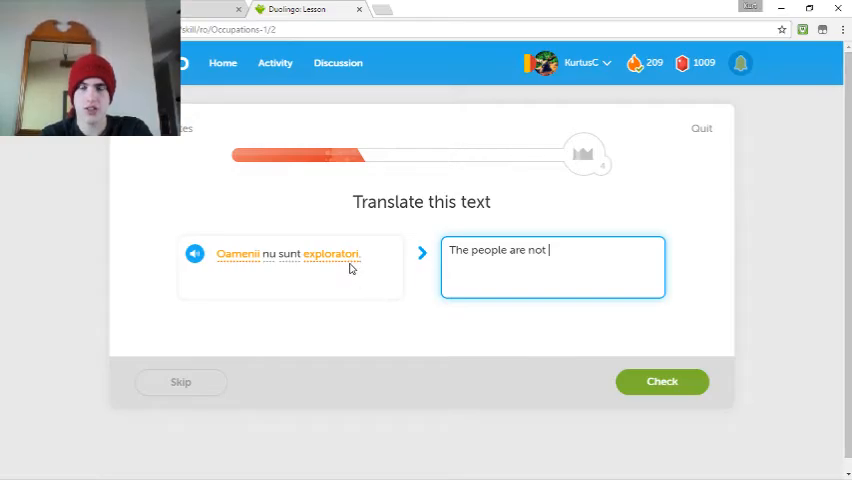
text(ex)
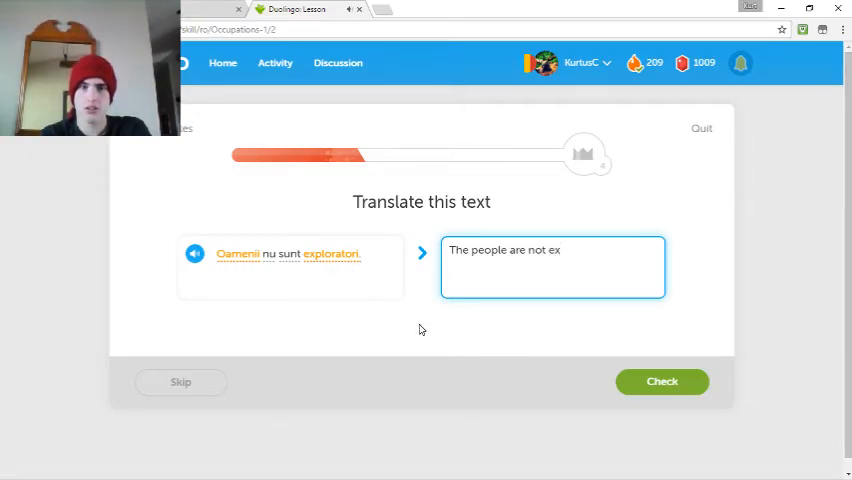
text(plorers)
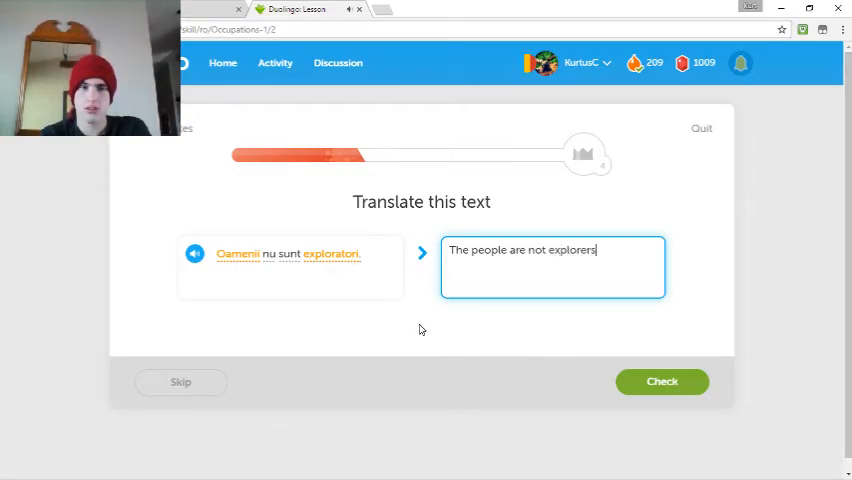
click(662, 380)
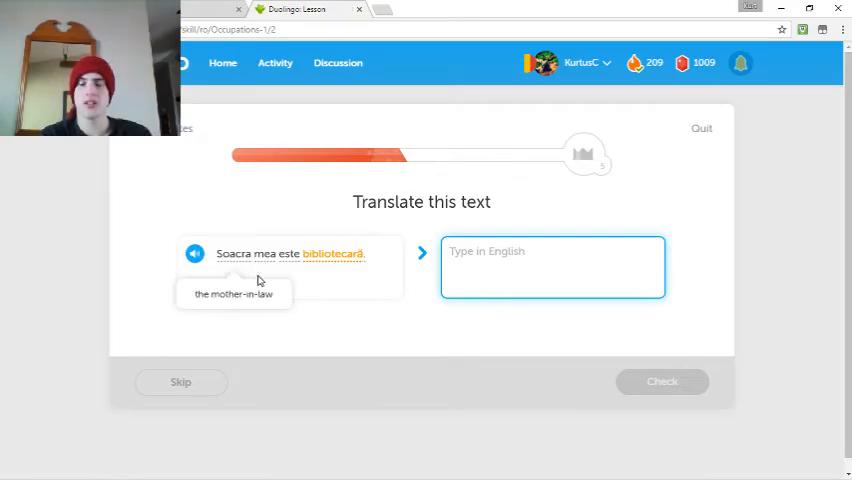
- Translate 'My mother in law is a librarian' and 'The students read many books'
text(My mo)
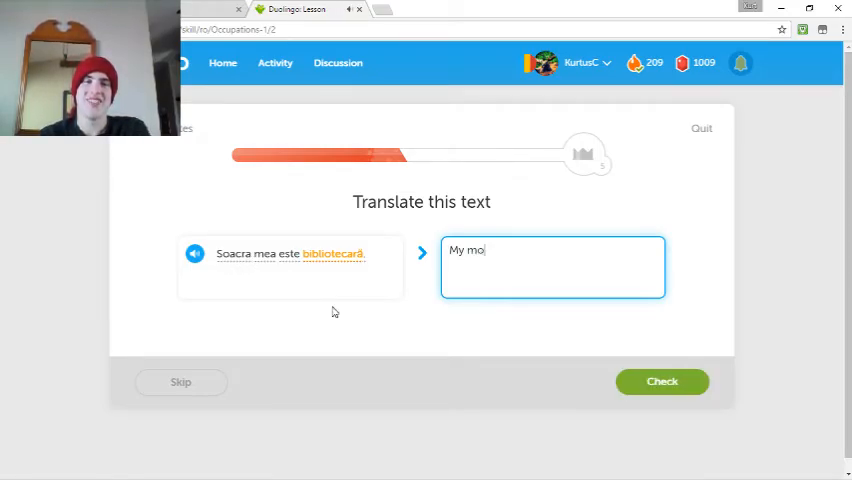
text(ther in law is)
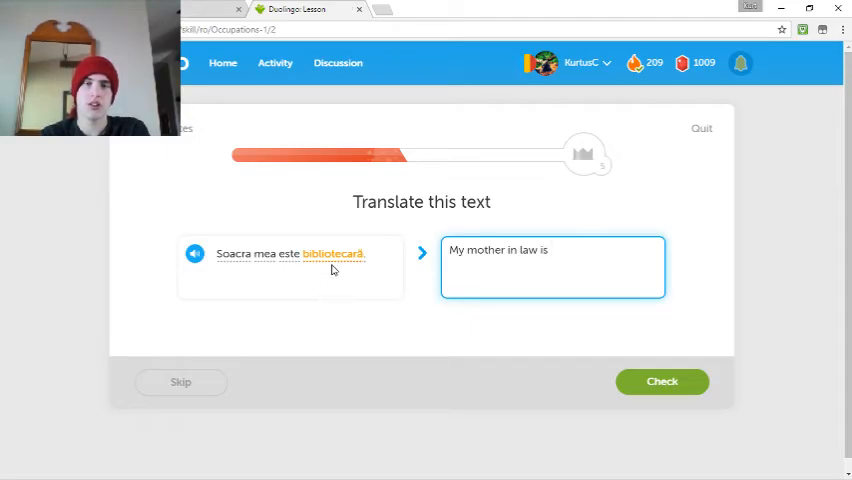
text(a)
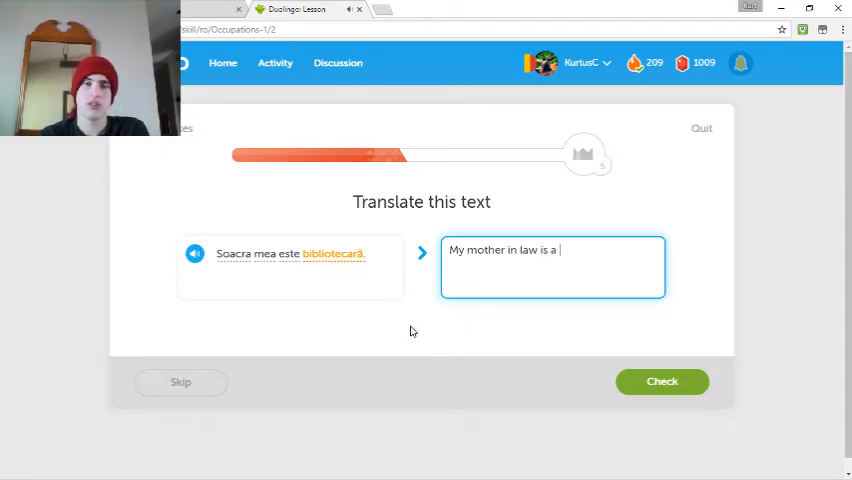
text(librar)
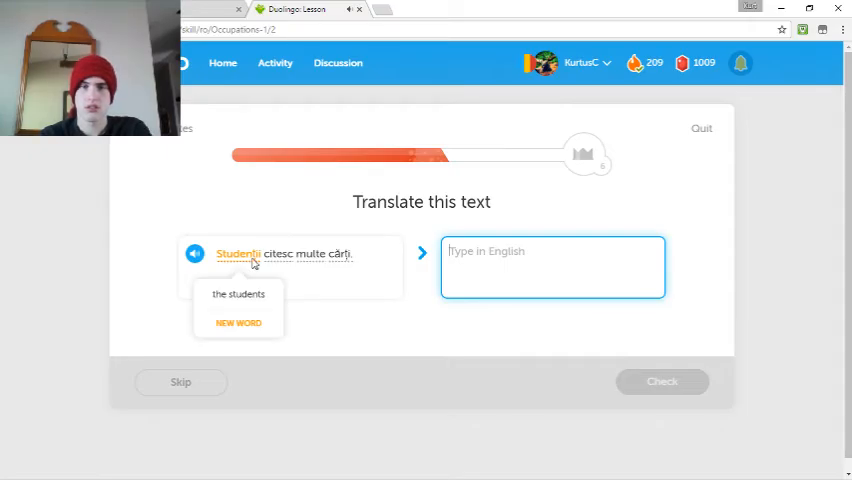
text(The stude)
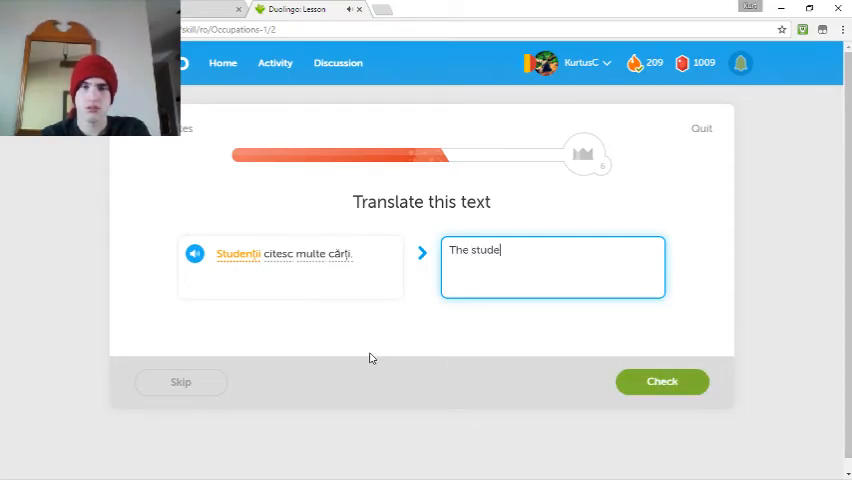
text(nts read many bo)
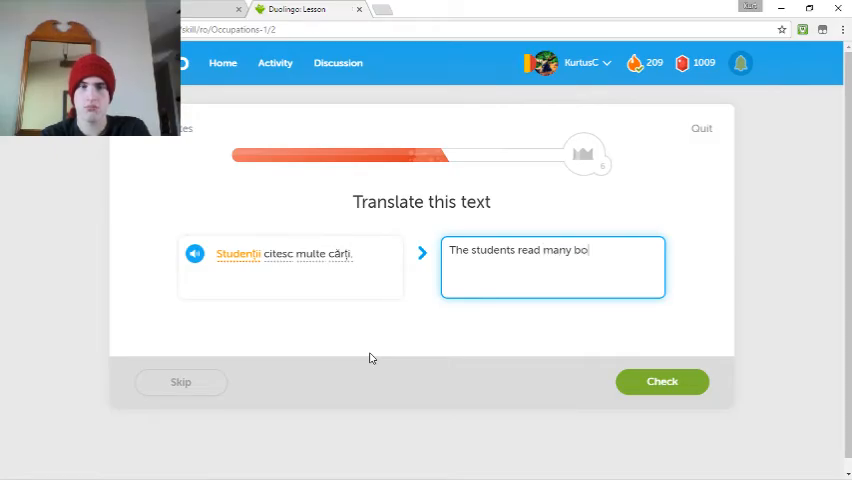
click(662, 380)
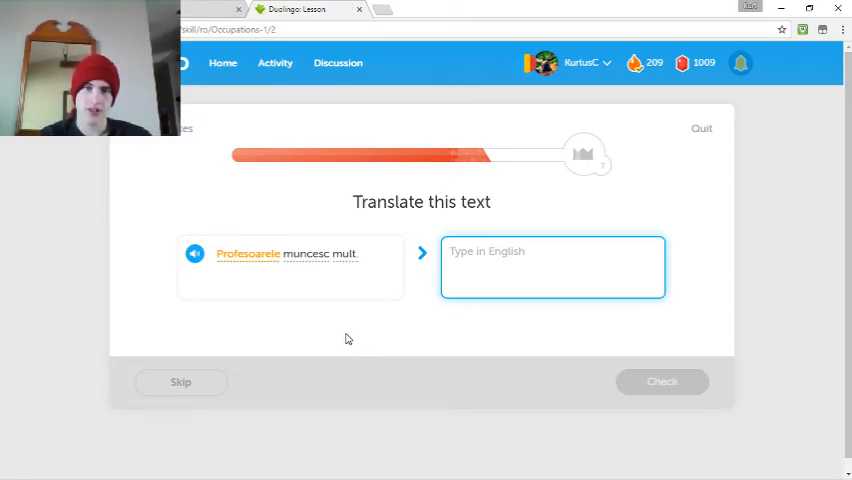
mouse_move(336, 324)
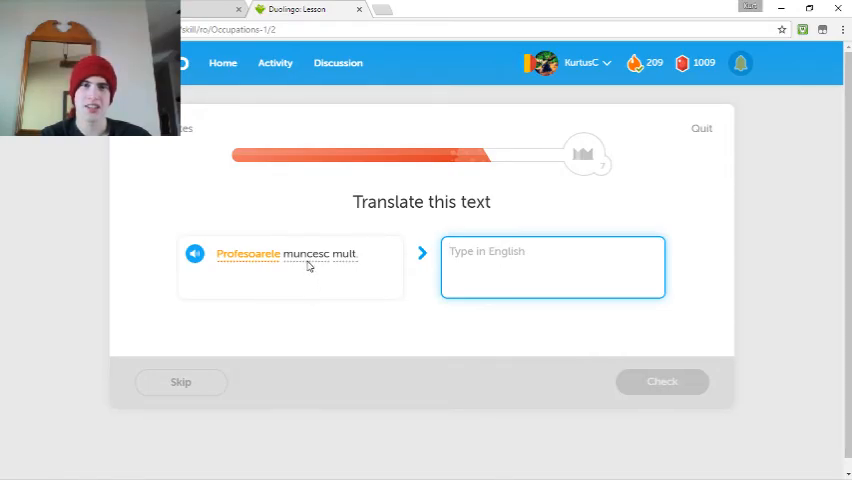
- Translate 'The professors work a lot'
text(The)
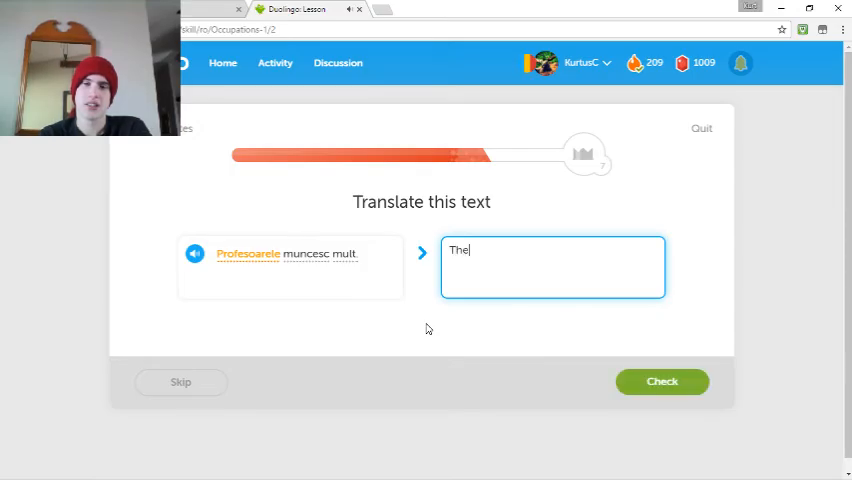
text(professors wor)
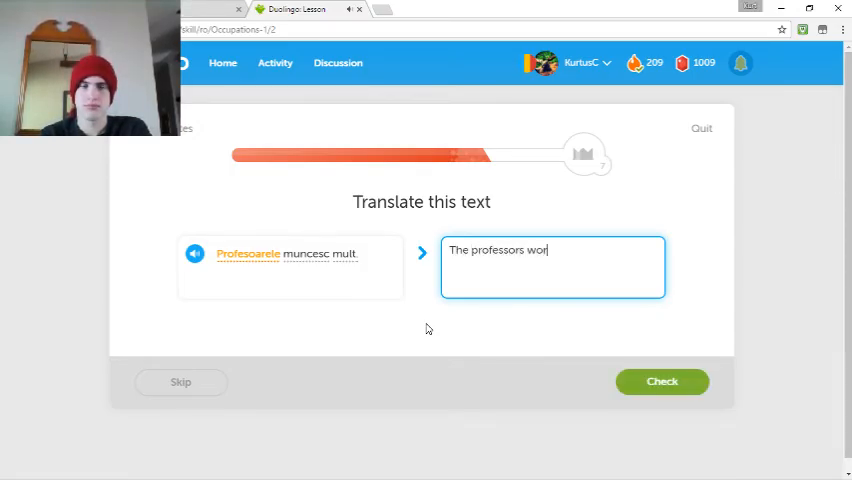
click(662, 380)
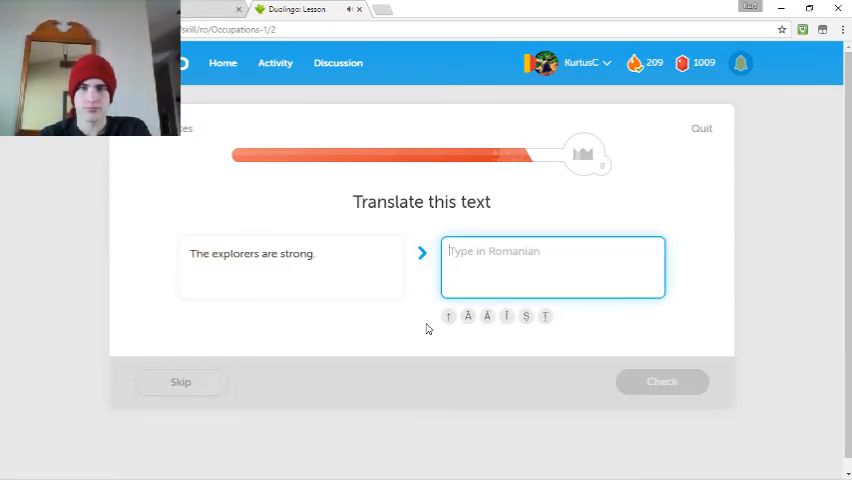
- Submit 'Exploratorele sunt puternice' for 'The explorers are strong', marked wrong
text(Exploratorele sunt)
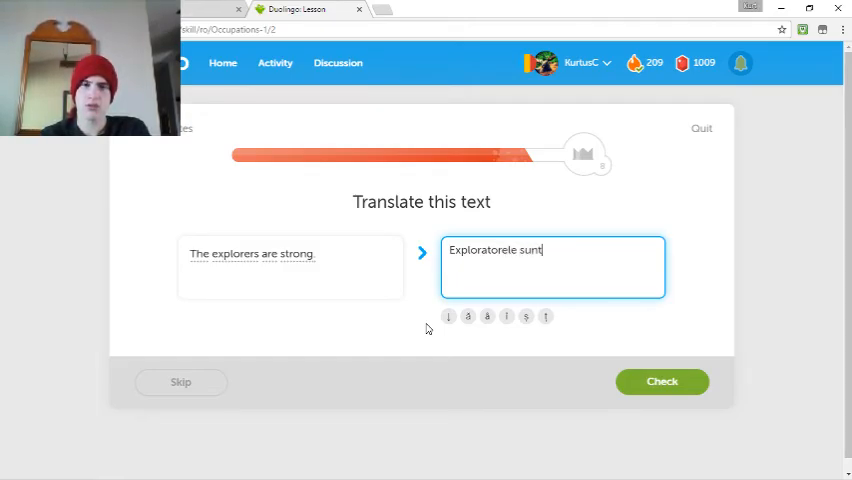
text(puterni)
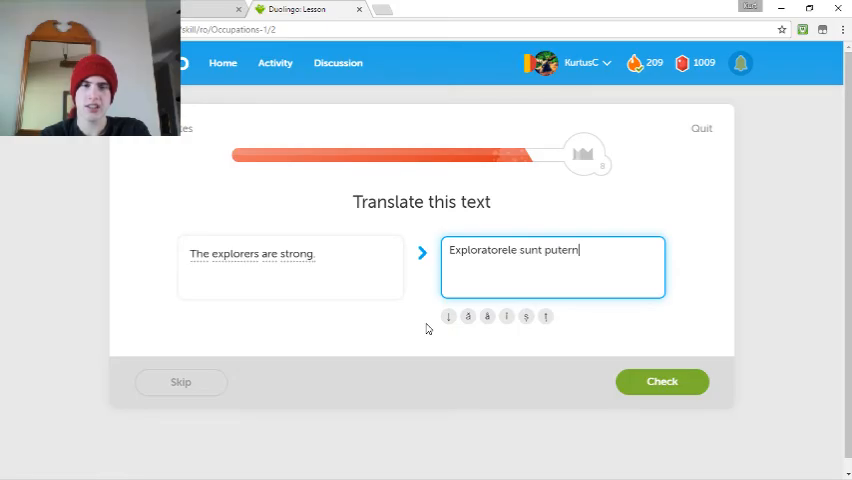
click(662, 380)
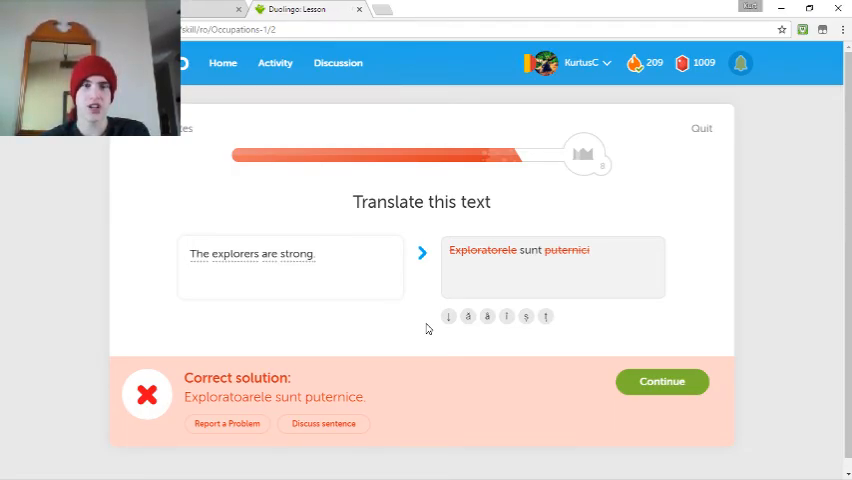
- Retry with 'Exploratoarele sunt puternice', which is accepted
click(660, 380)
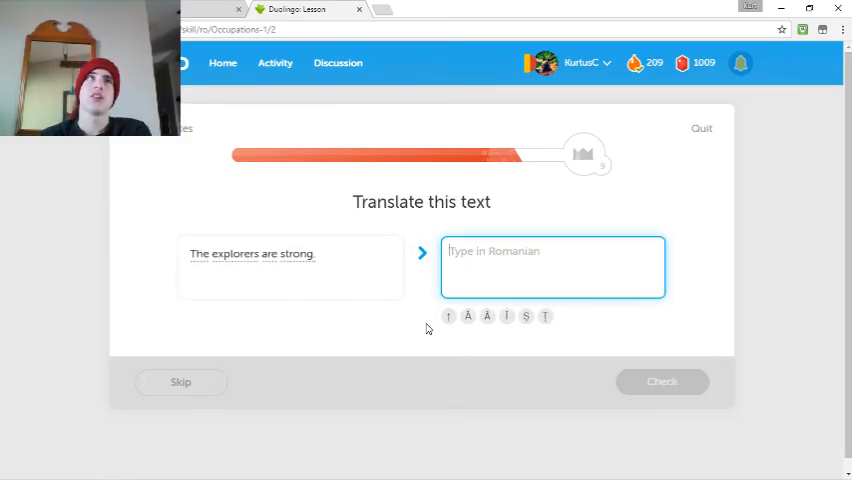
text(Exploratoarele)
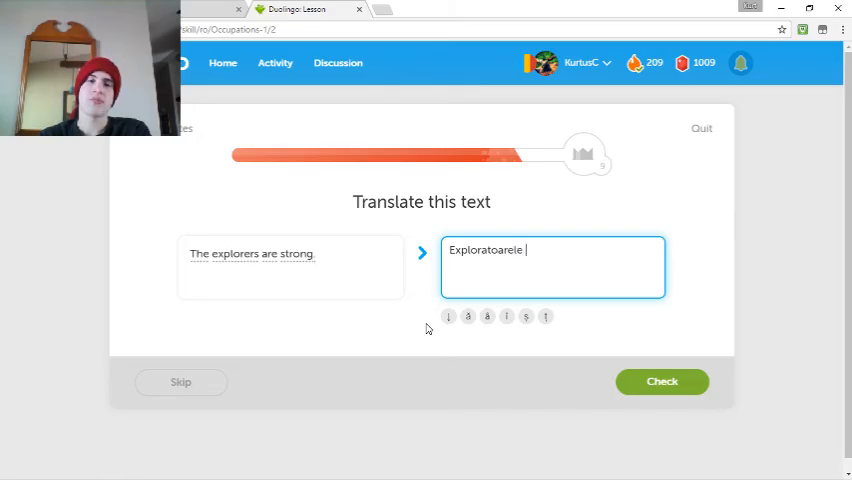
text(sunt puter)
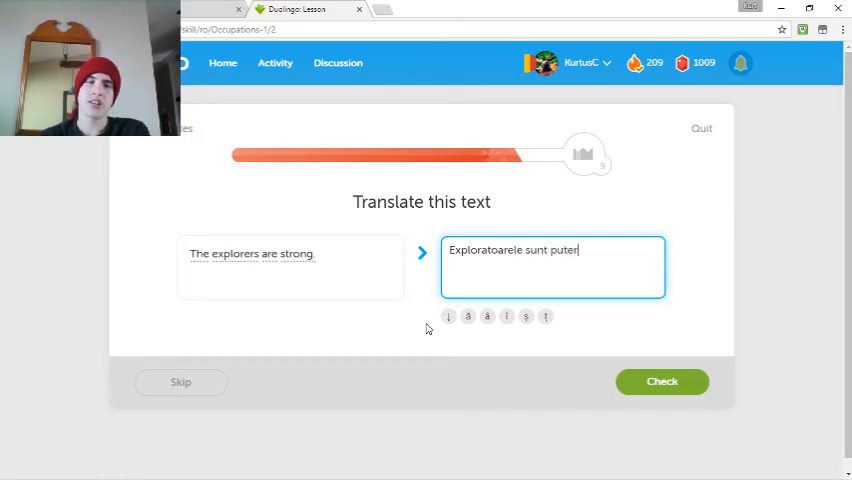
click(660, 380)
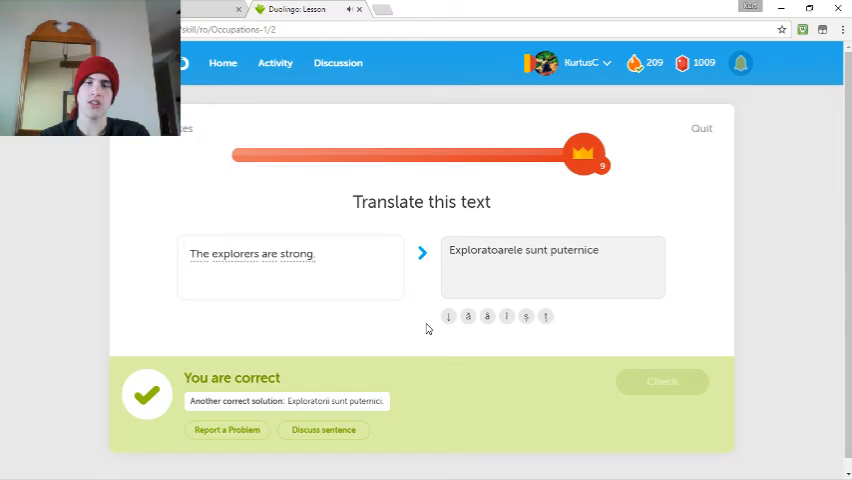
- Finish the Occupations lesson for +10 XP and return to the YouTube Live Streaming dashboard
click(662, 380)
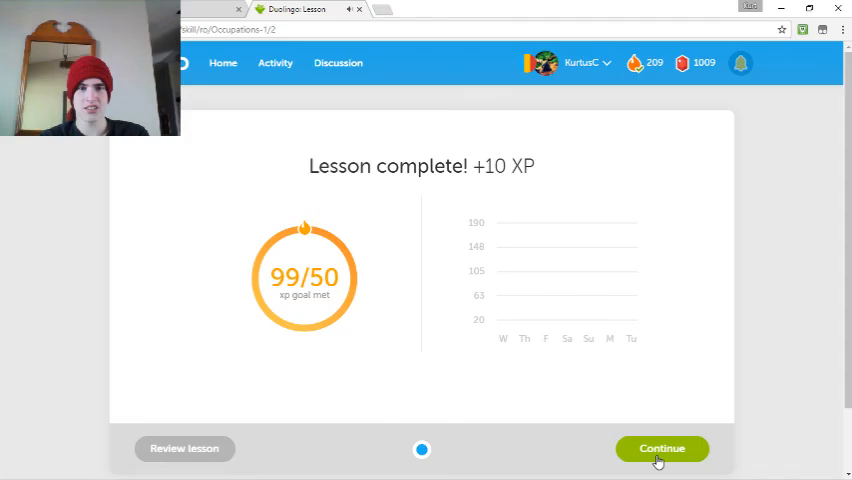
click(300, 8)
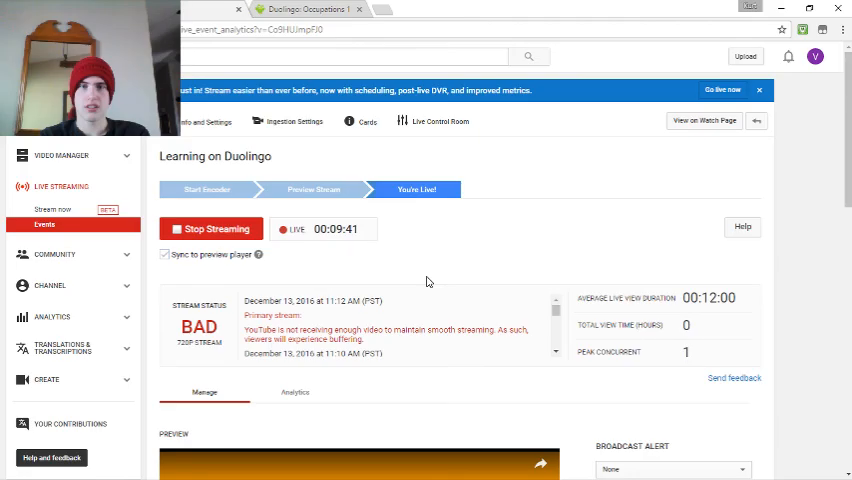